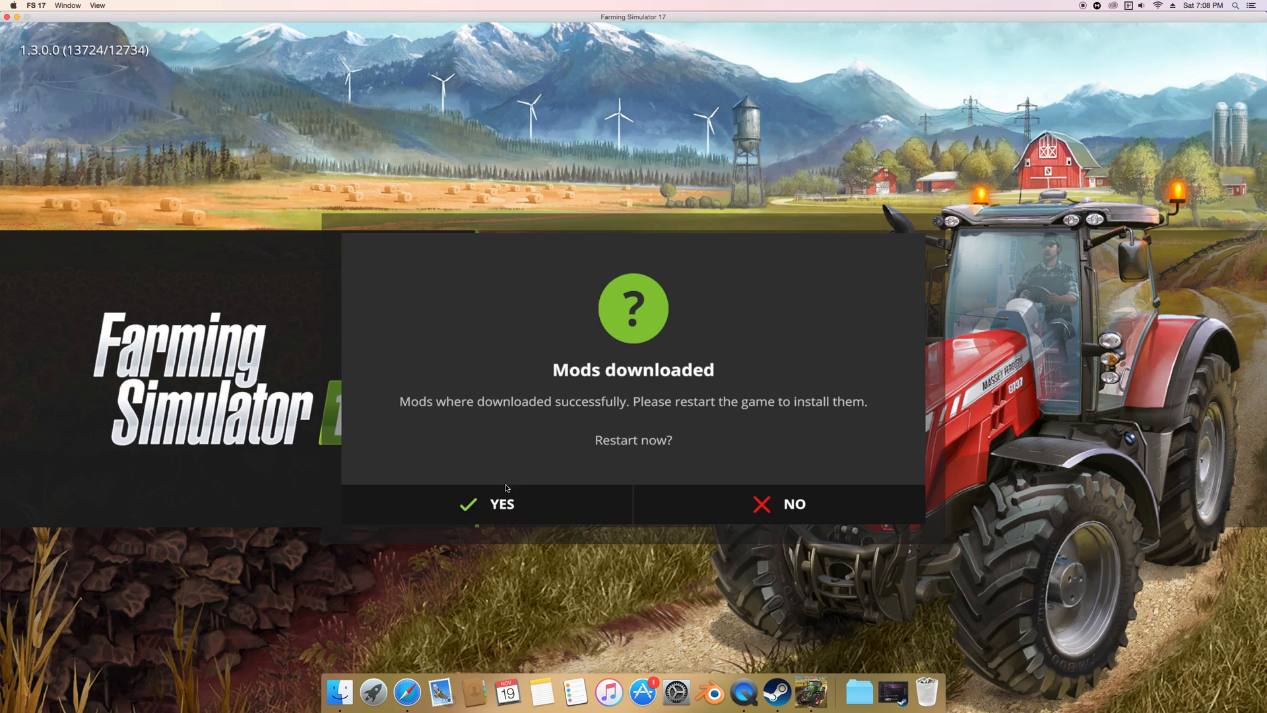
mouse_move(520, 505)
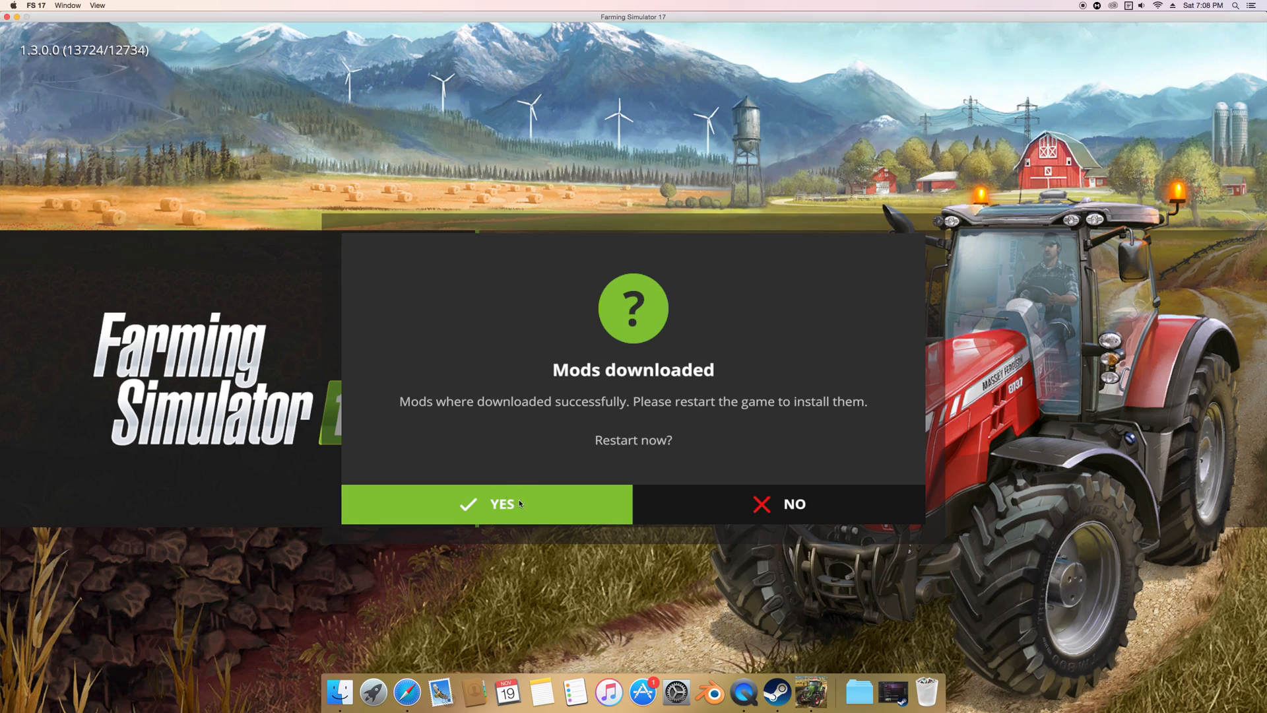
- Accept the 'Mods downloaded' restart, then enter the MODS section from the main menu
left_click(502, 504)
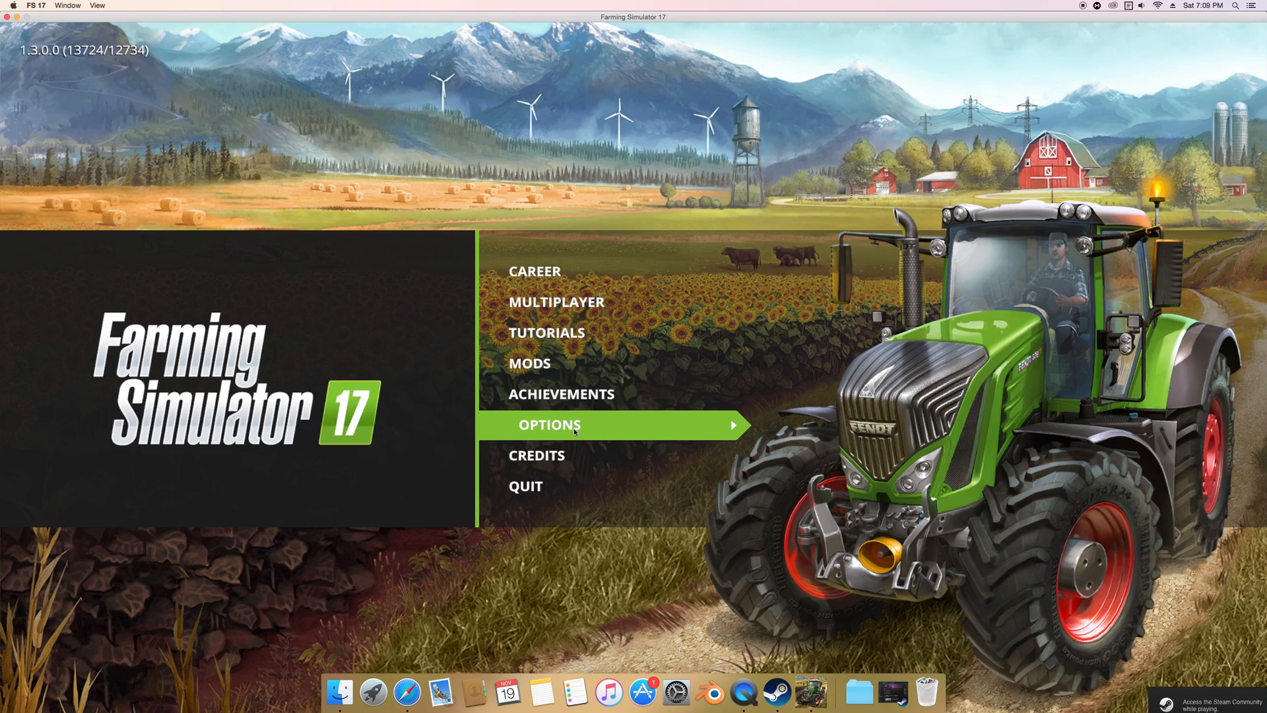
mouse_move(758, 459)
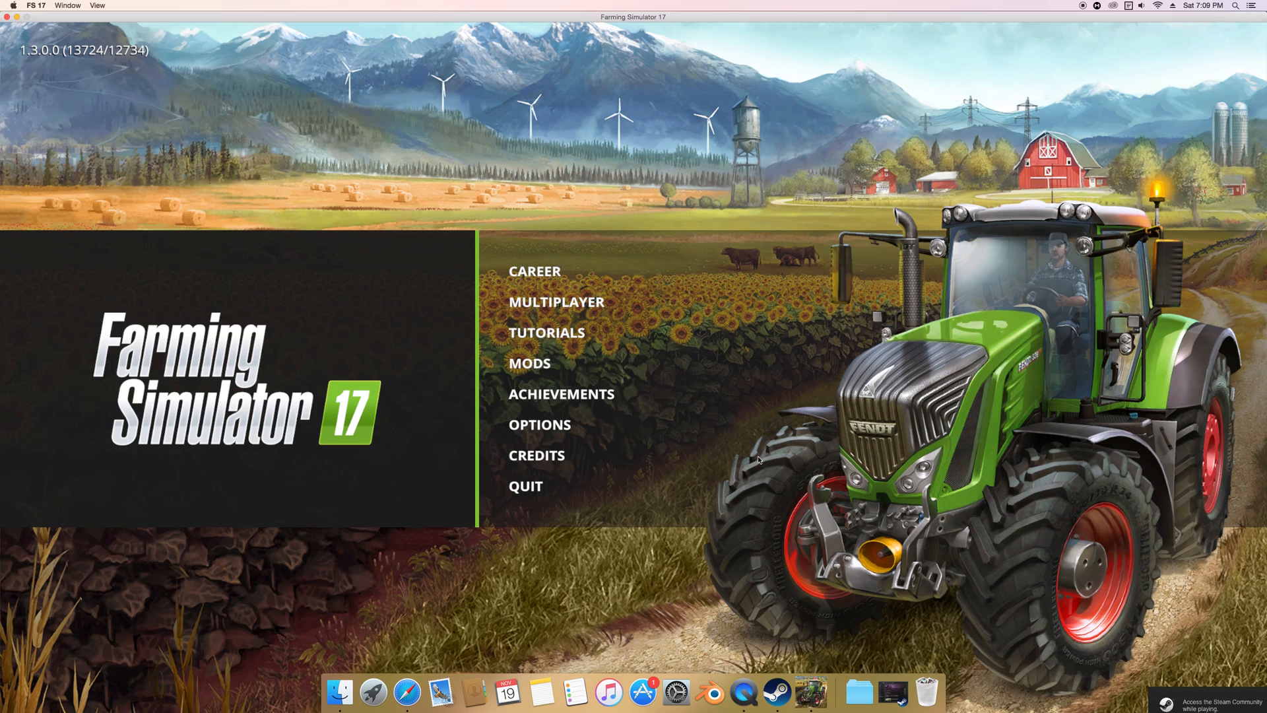
mouse_move(678, 388)
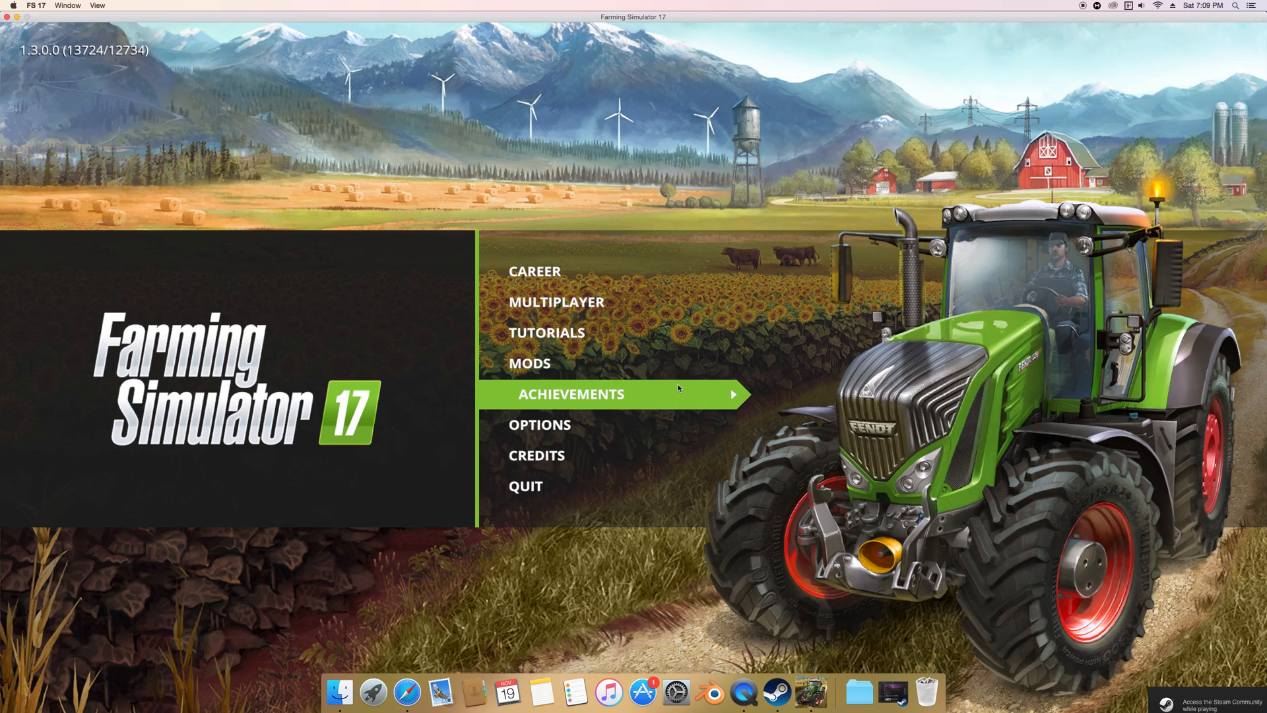
mouse_move(680, 371)
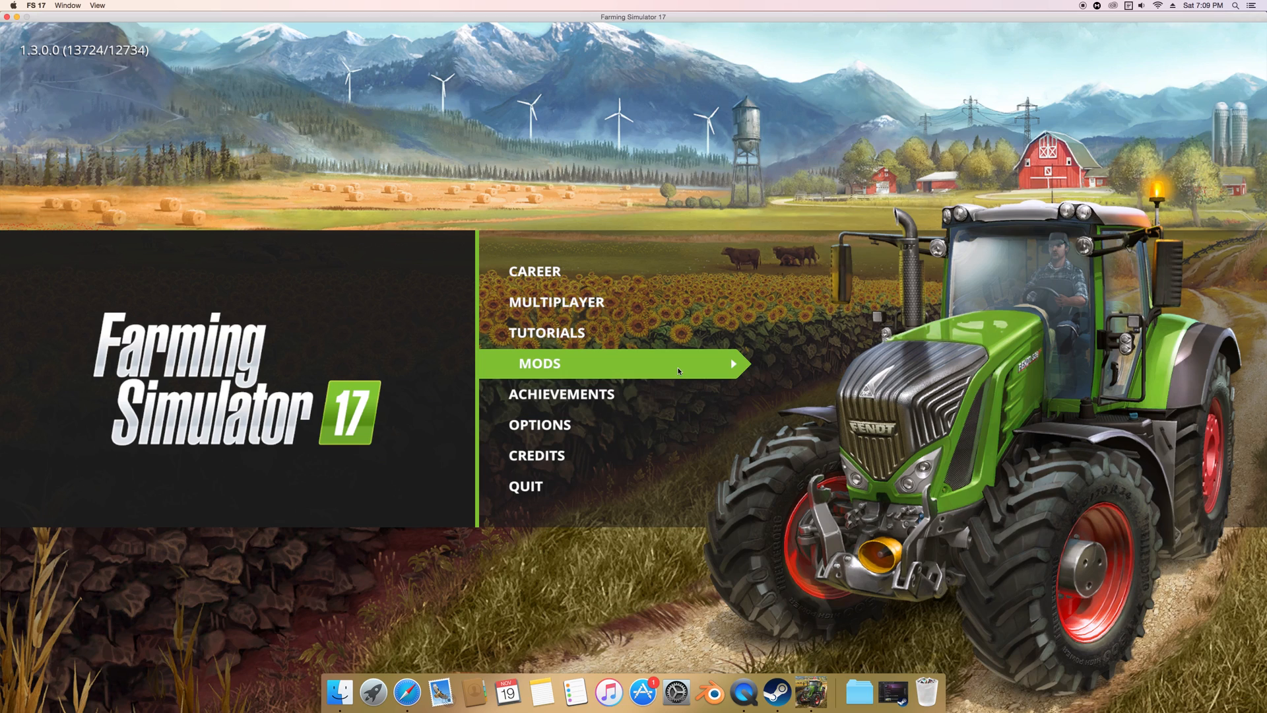
left_click(539, 364)
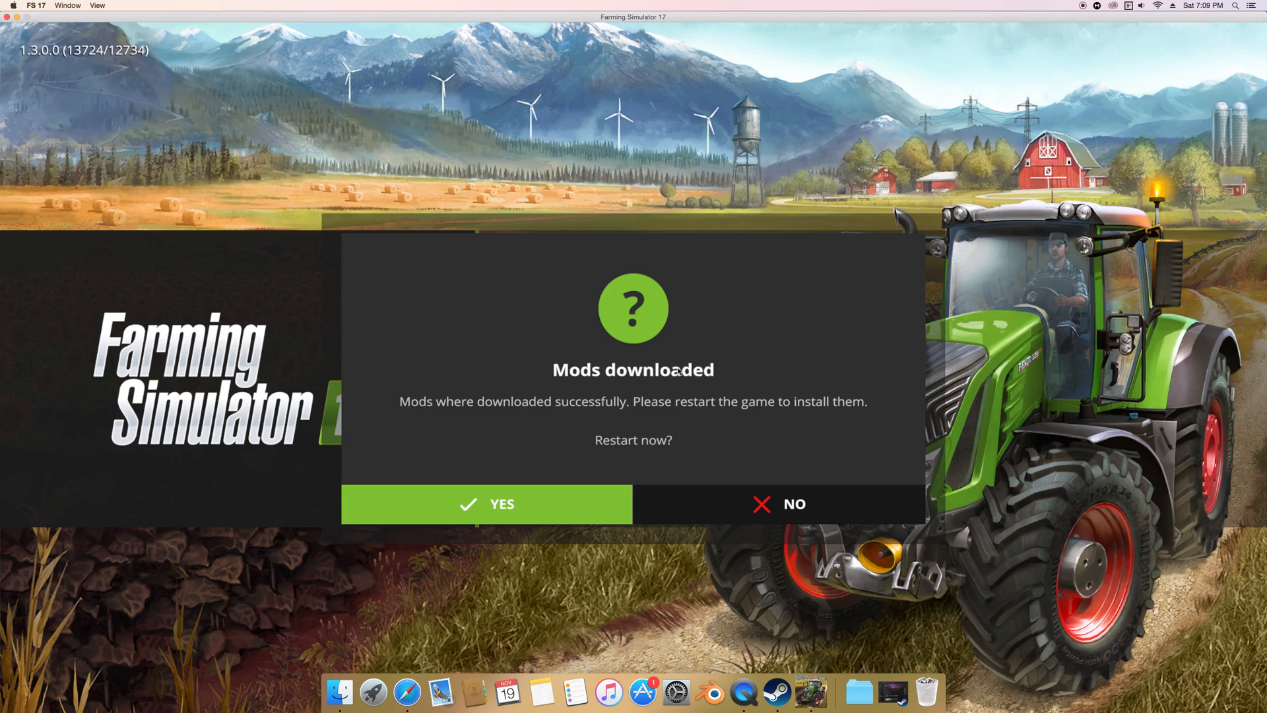
mouse_move(551, 502)
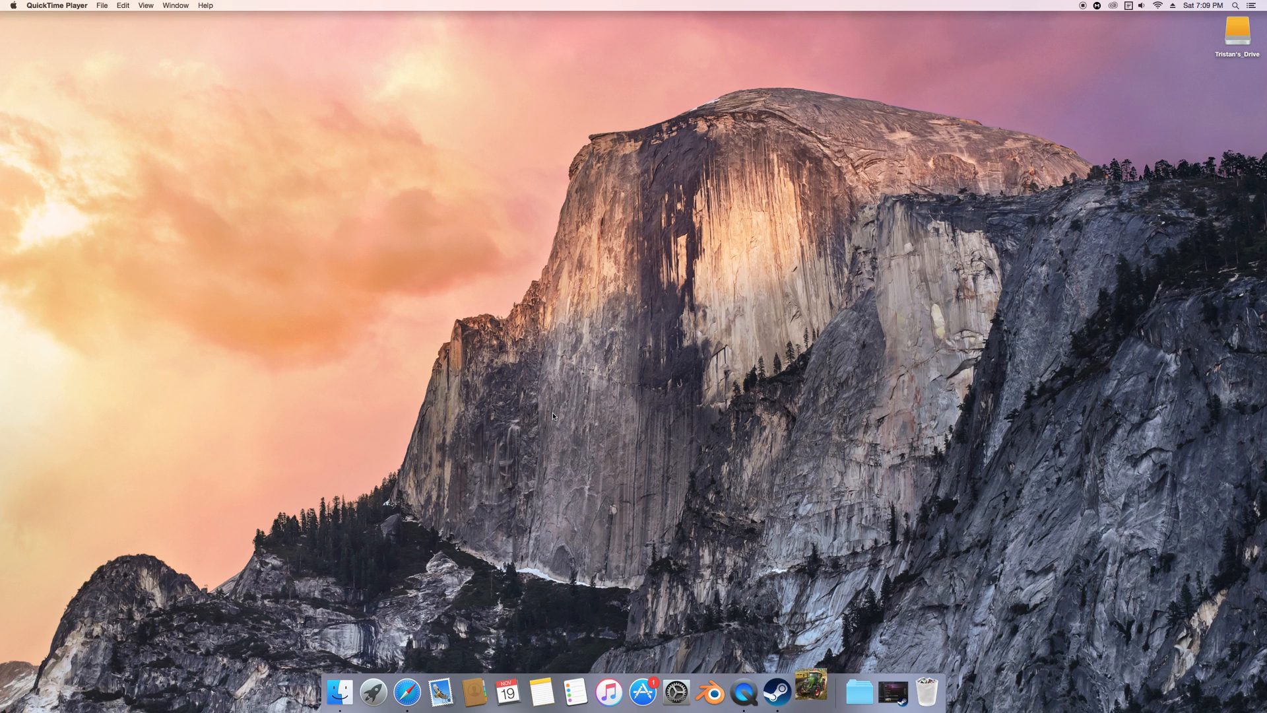
mouse_move(570, 409)
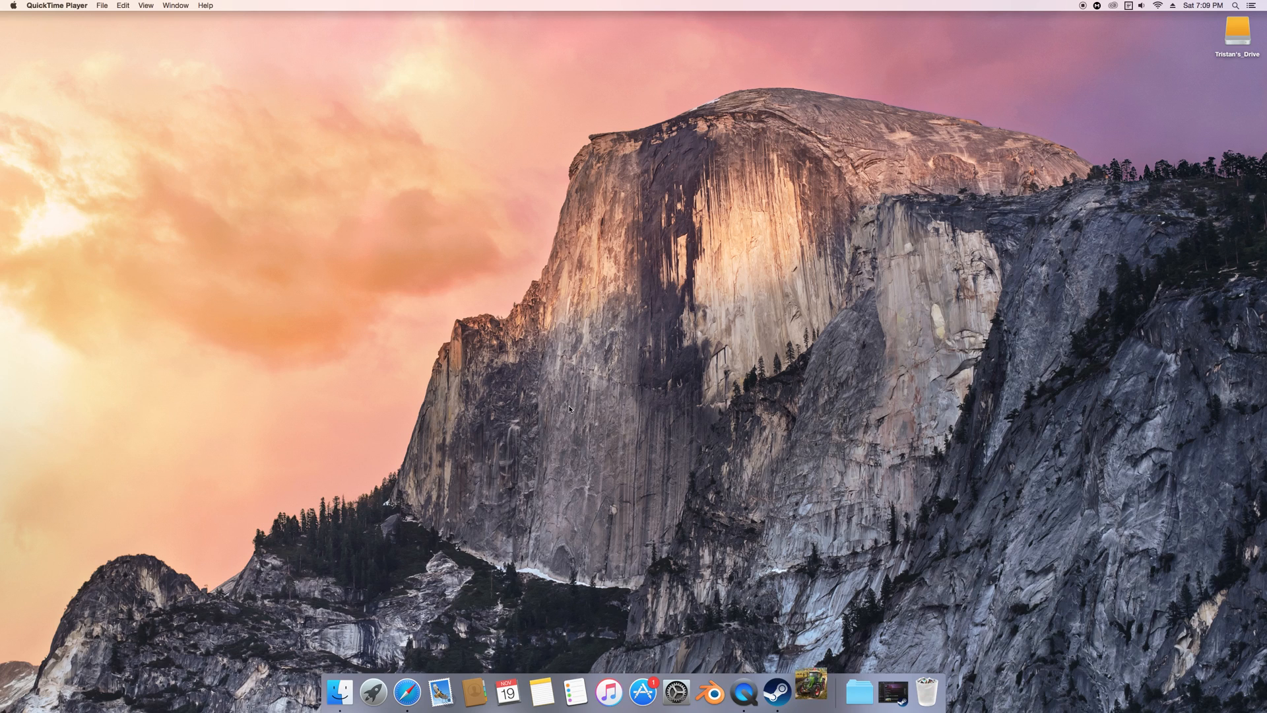
mouse_move(787, 652)
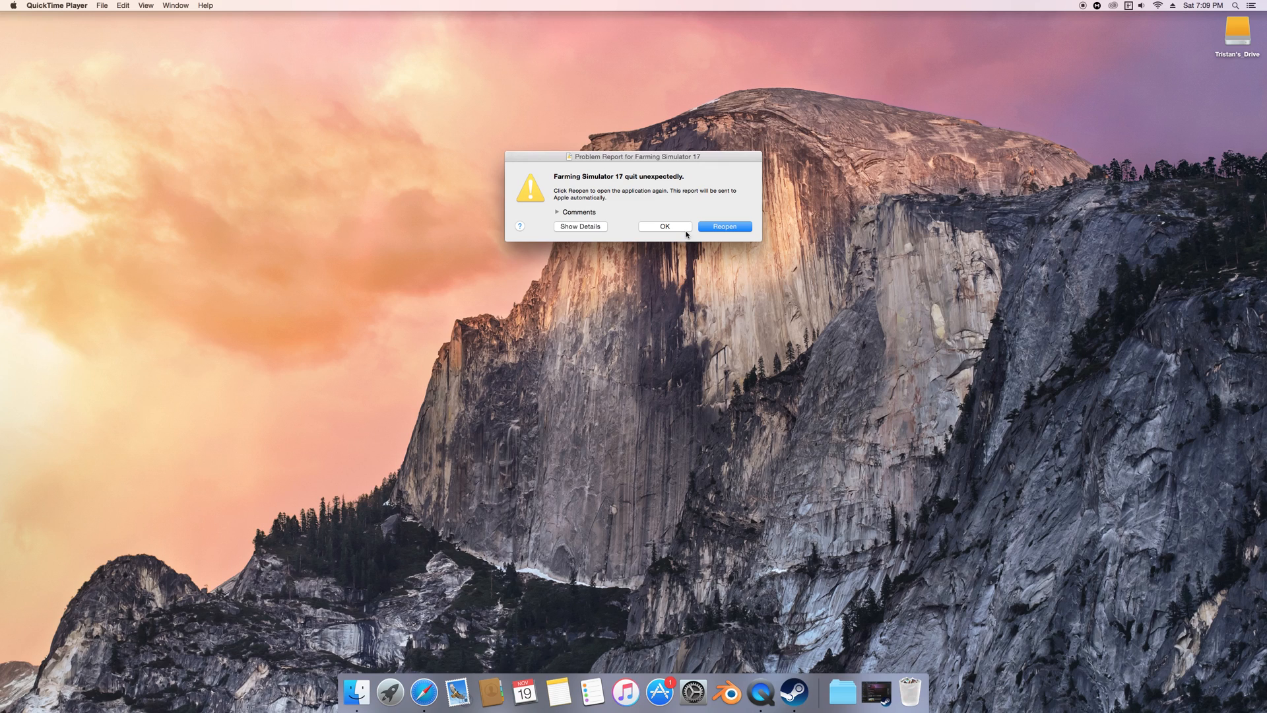
- Dismiss the 'Farming Simulator 17 quit unexpectedly' report with OK
left_click(664, 227)
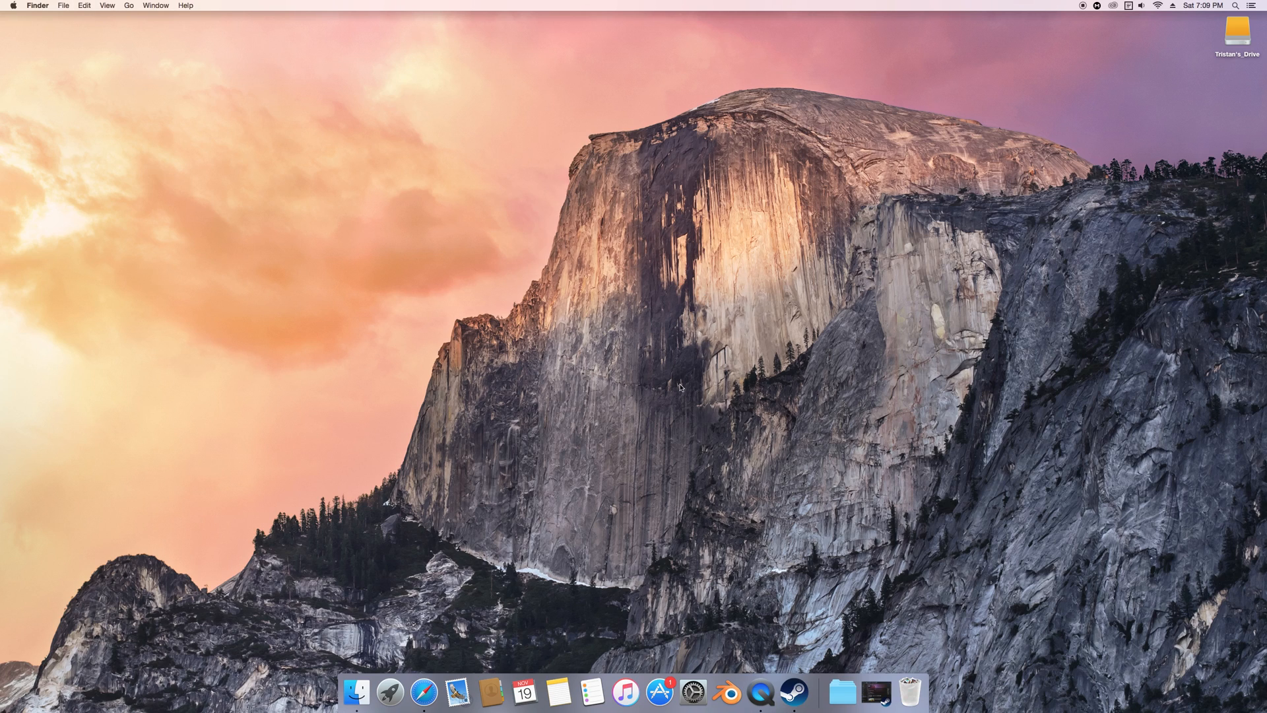
mouse_move(537, 524)
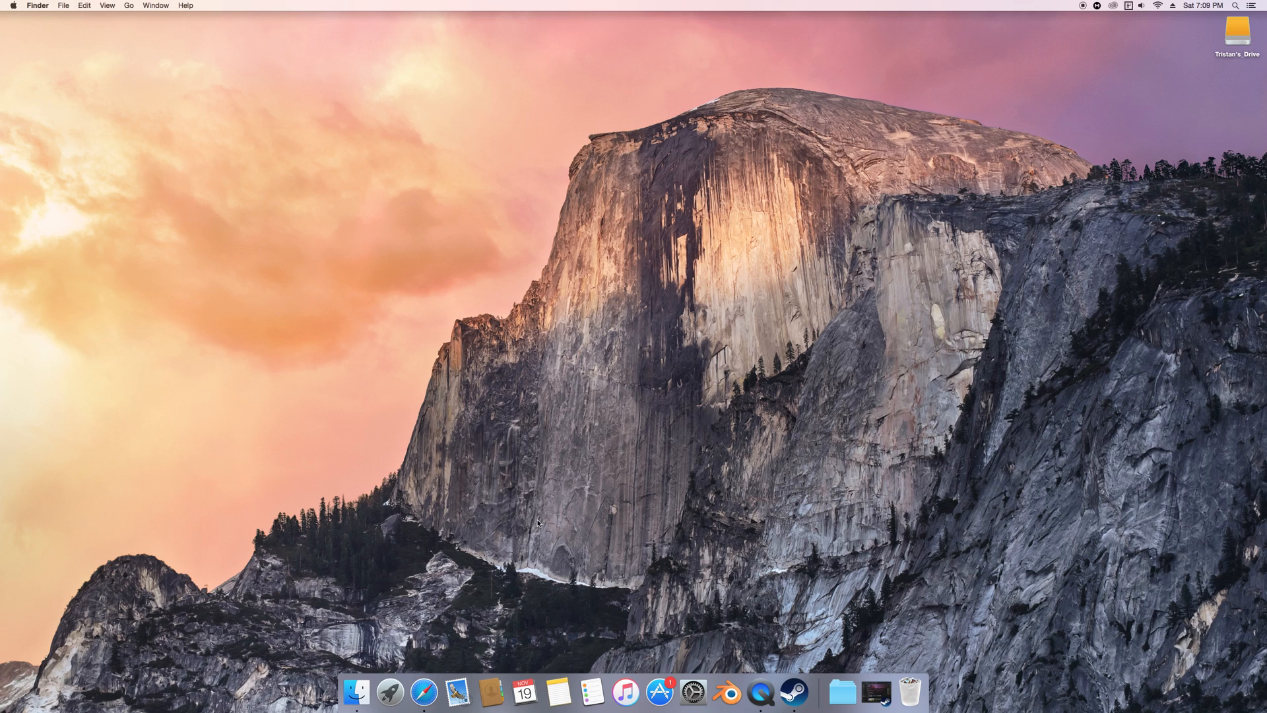
mouse_move(662, 520)
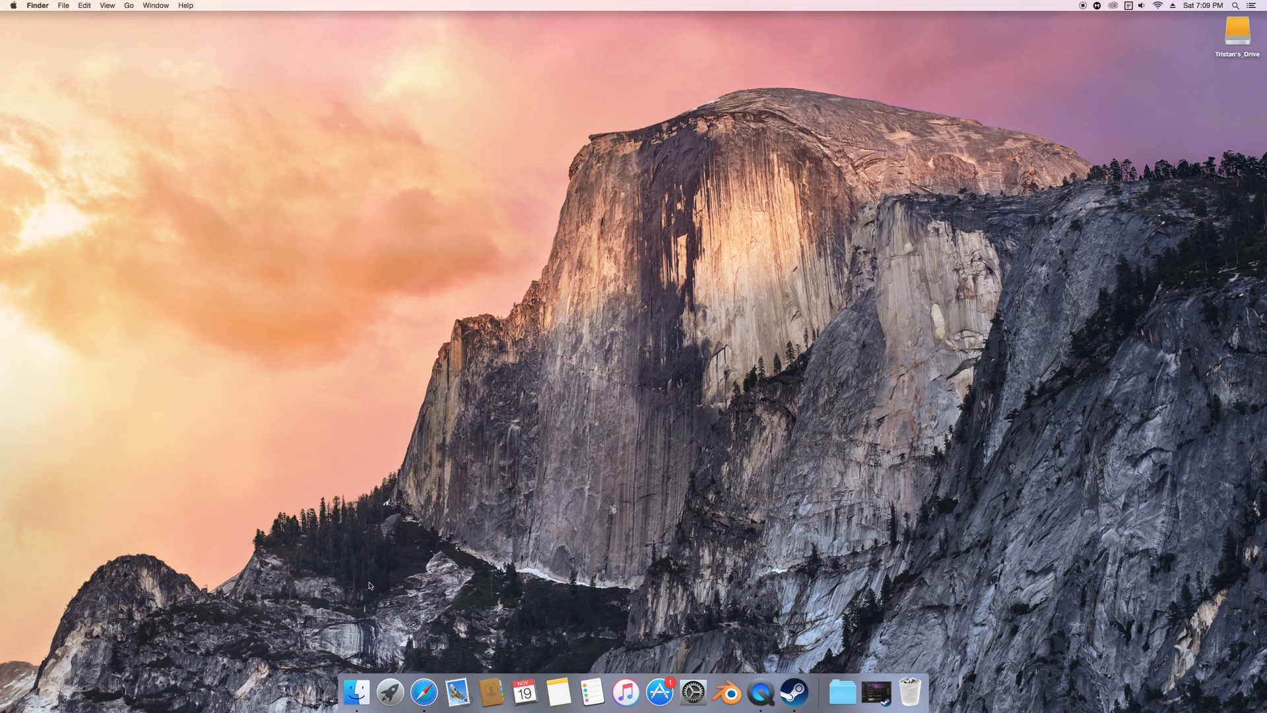
mouse_move(420, 703)
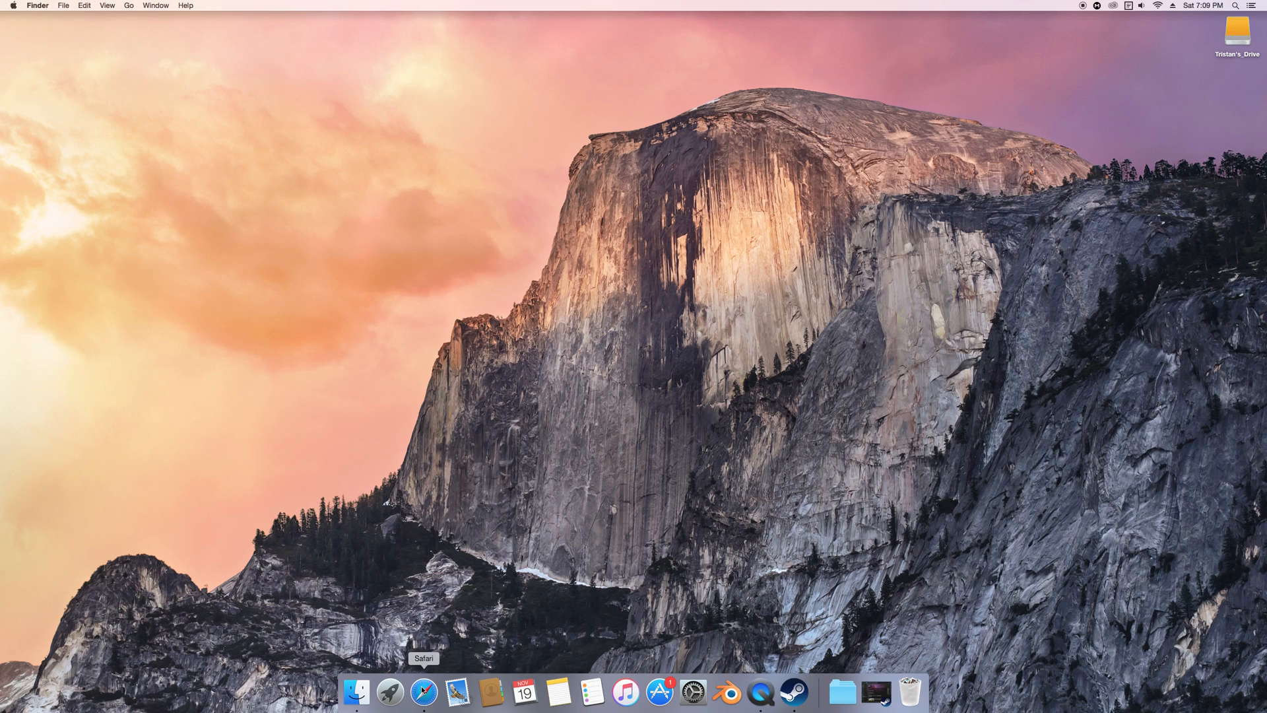
- Launch Safari and load fs-uk.com from the 'fsu' address-bar suggestion
left_click(422, 698)
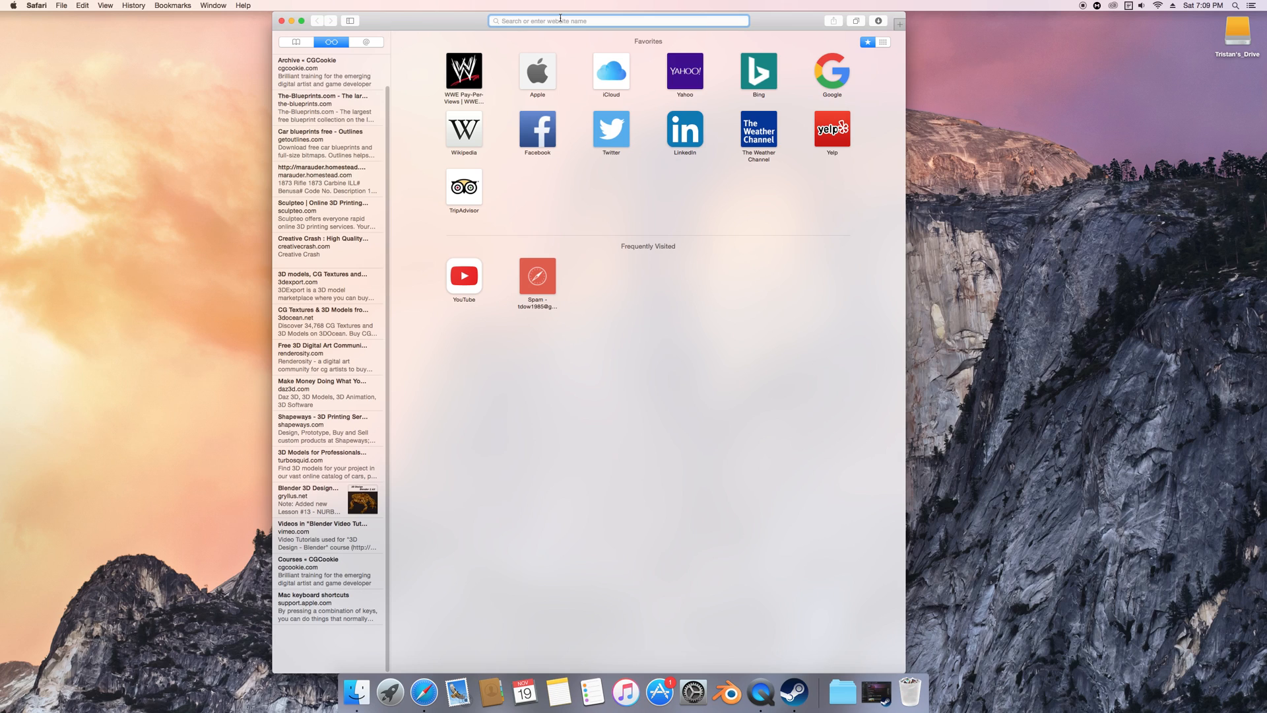
type("fsu")
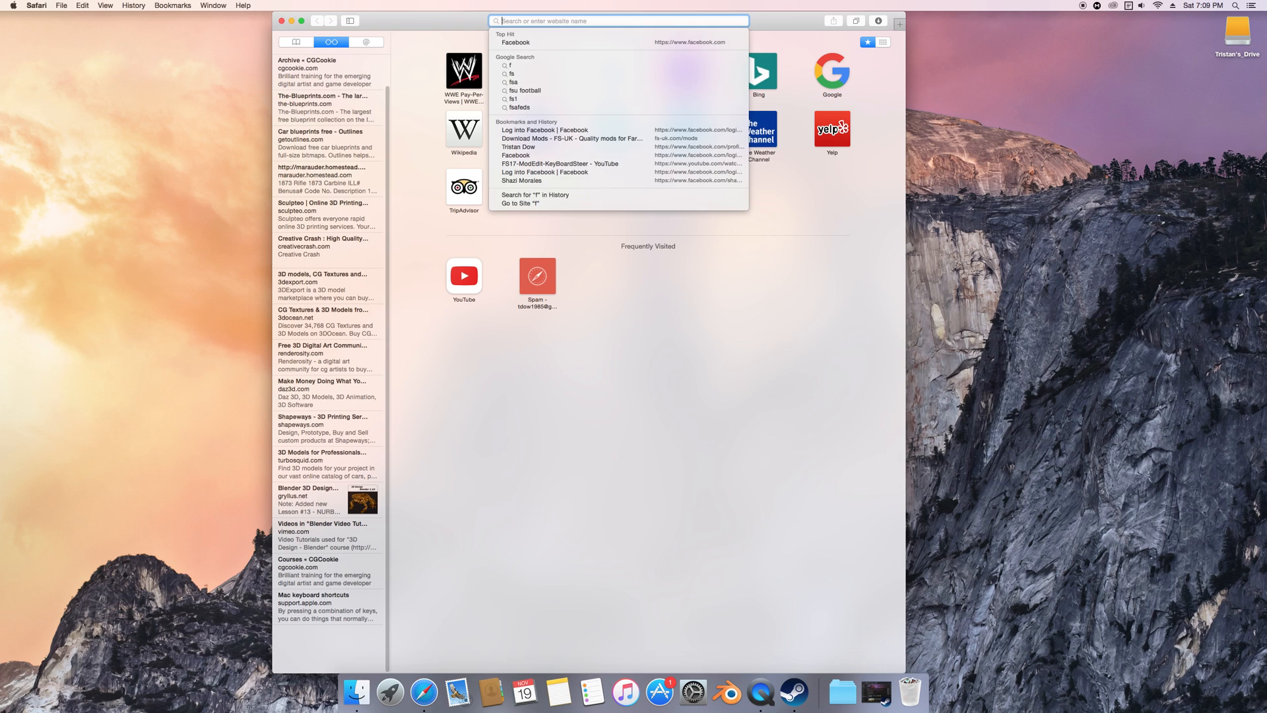
left_click(573, 138)
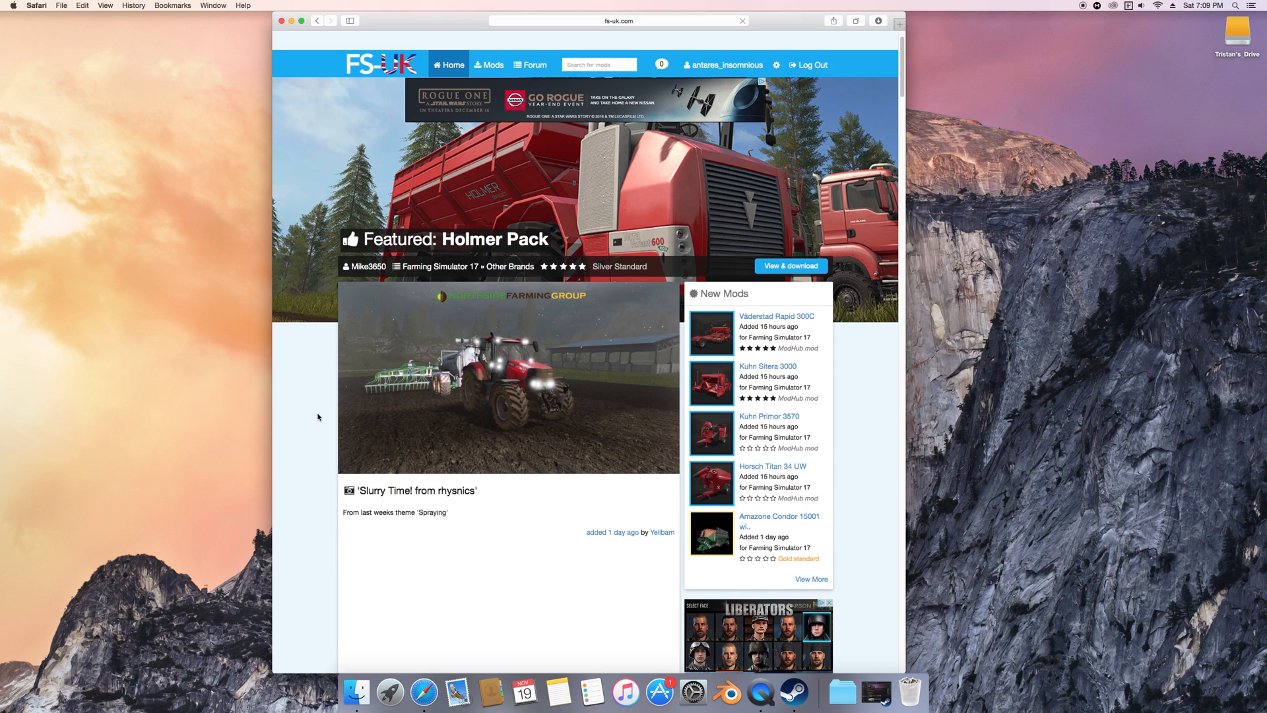
scroll("down", 3)
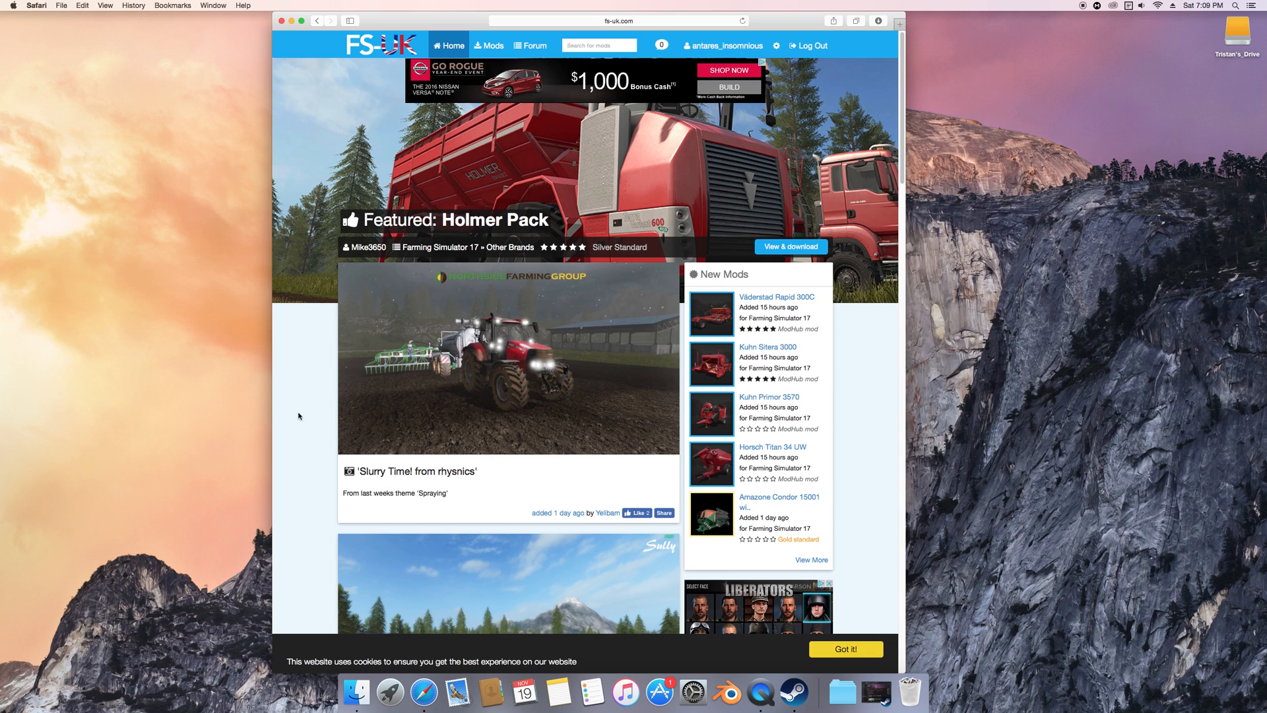
mouse_move(304, 375)
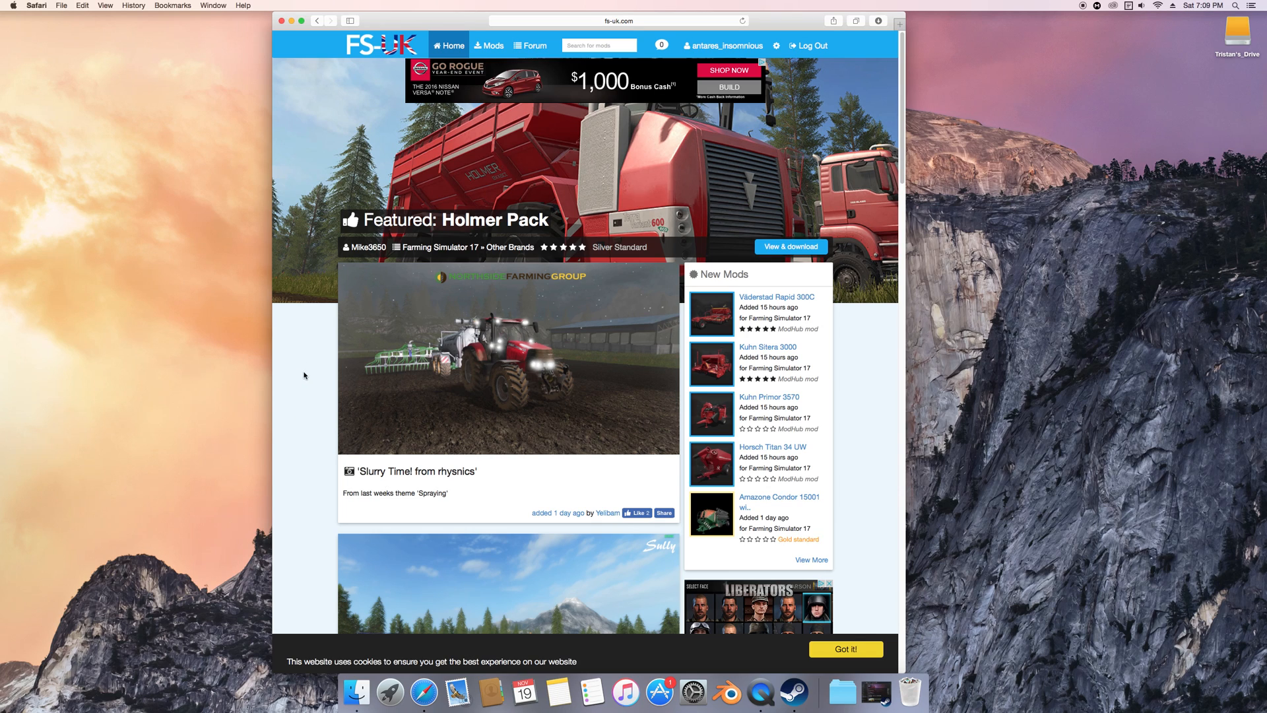
mouse_move(339, 351)
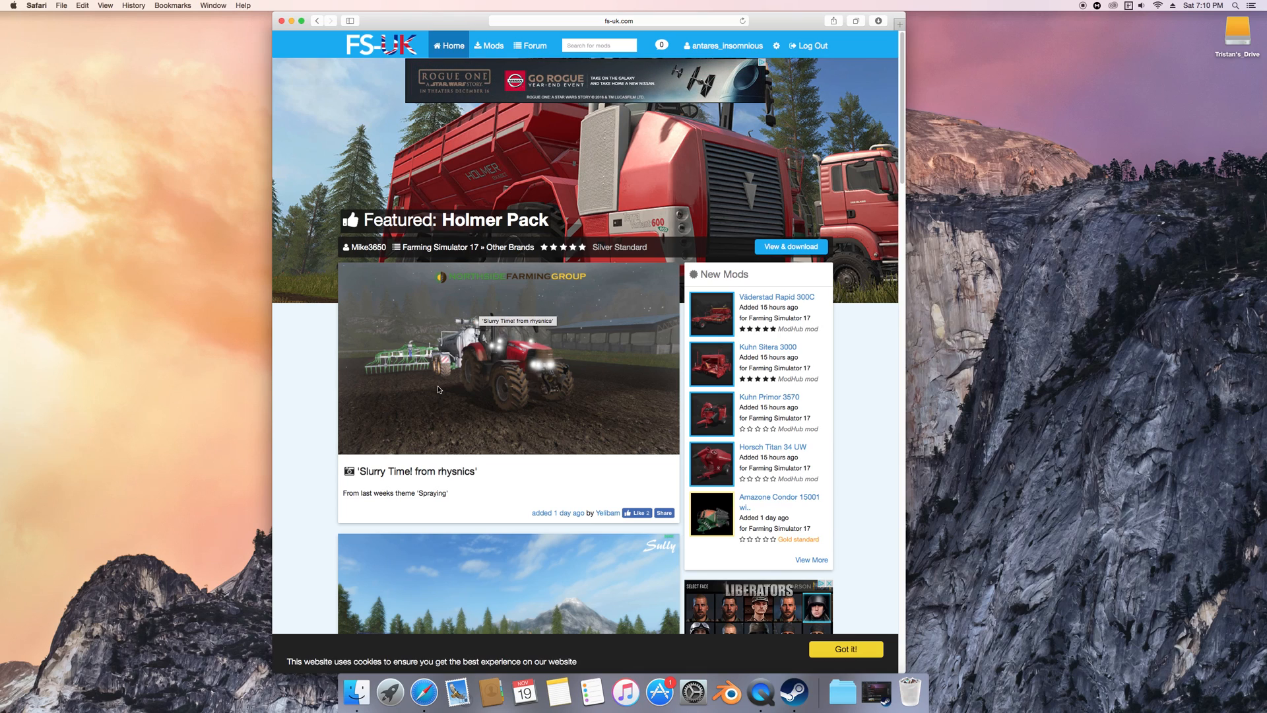
mouse_move(483, 436)
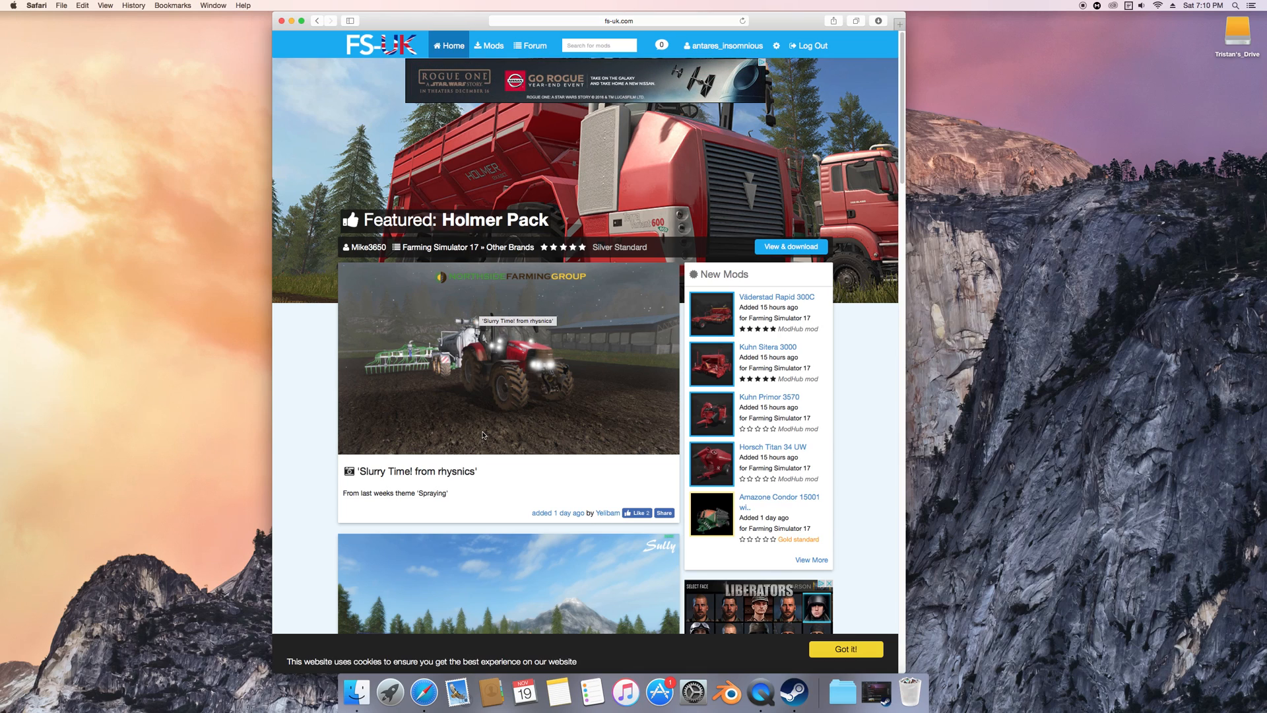
mouse_move(525, 376)
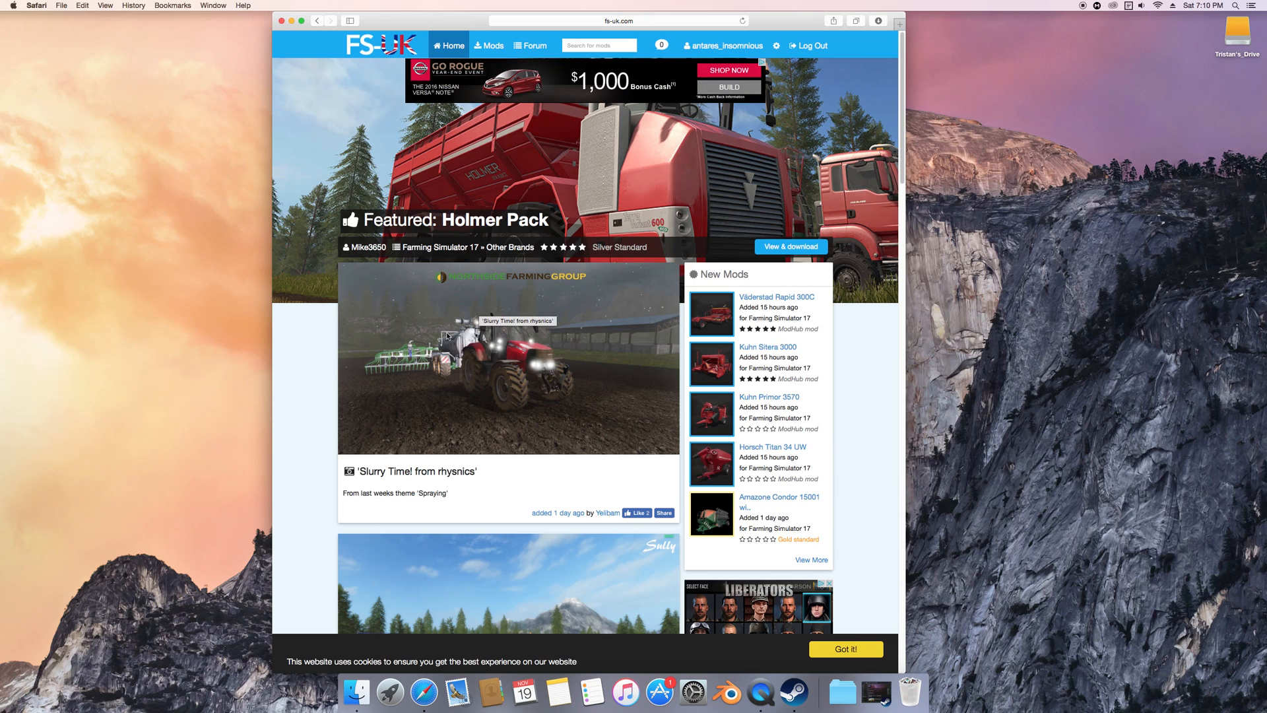
- Search FS-UK for 'snow', find no mods, and return to the home page
left_click(595, 45)
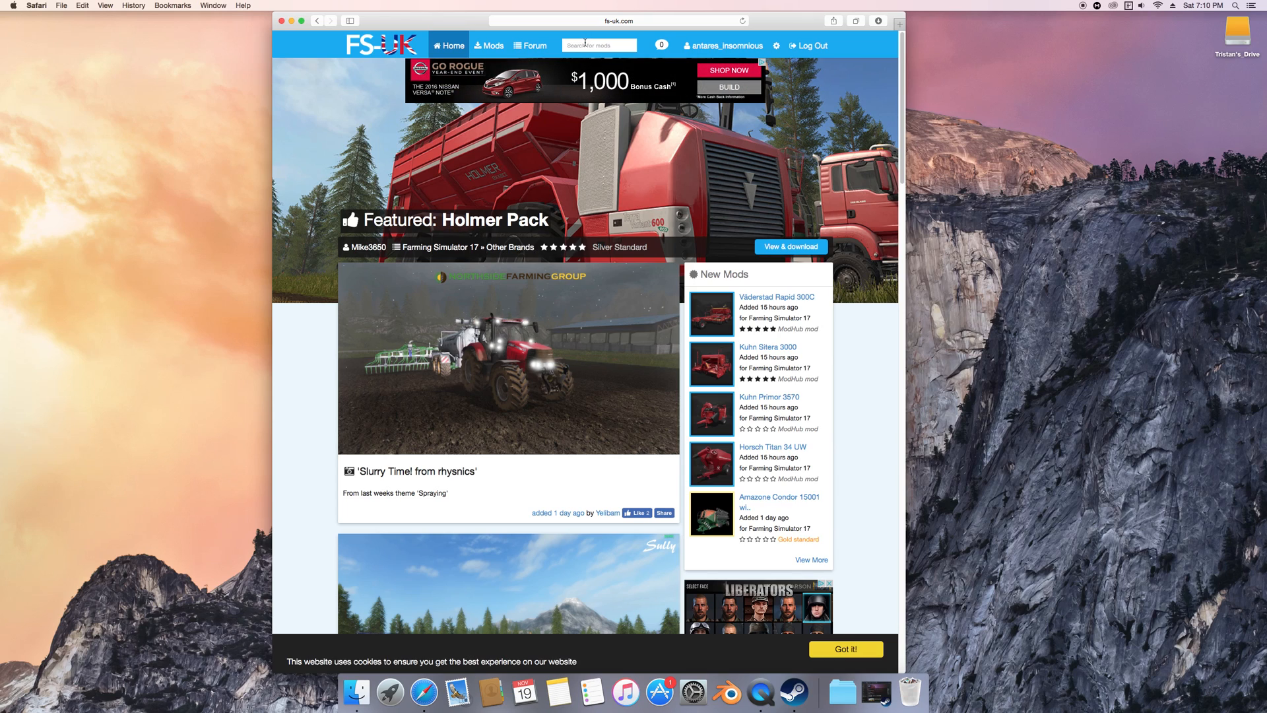
type("snow")
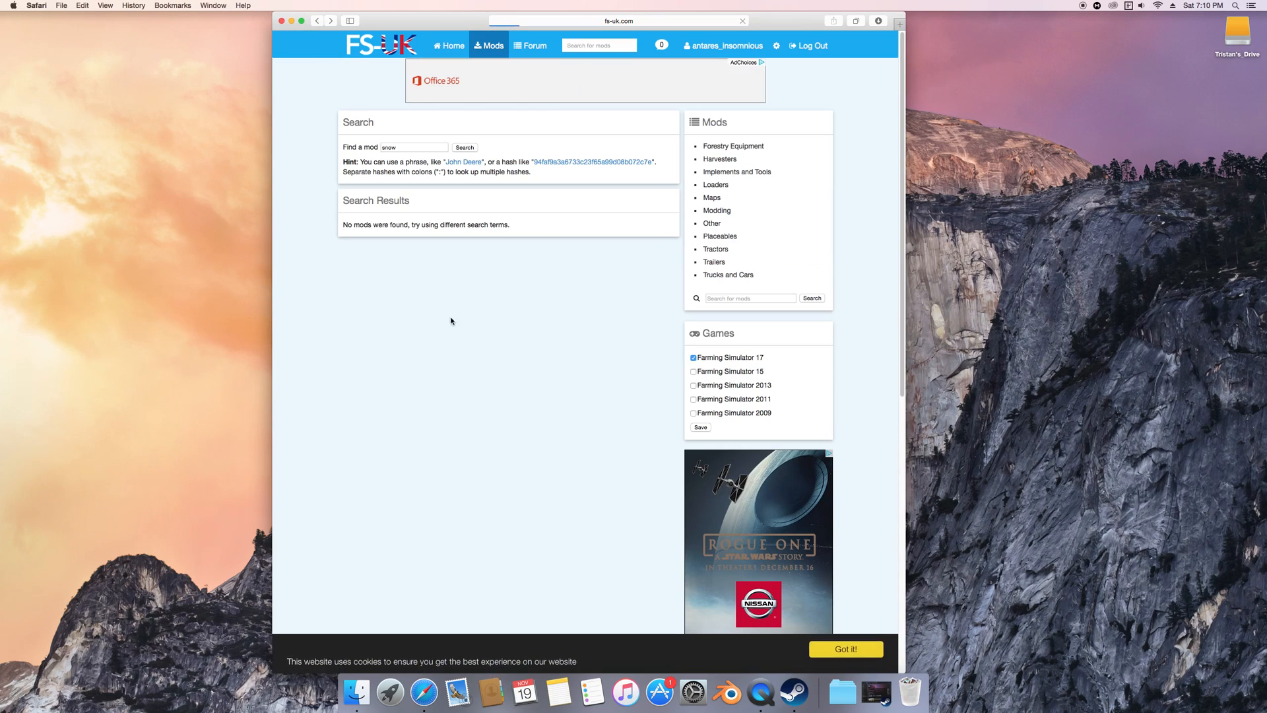
left_click(449, 45)
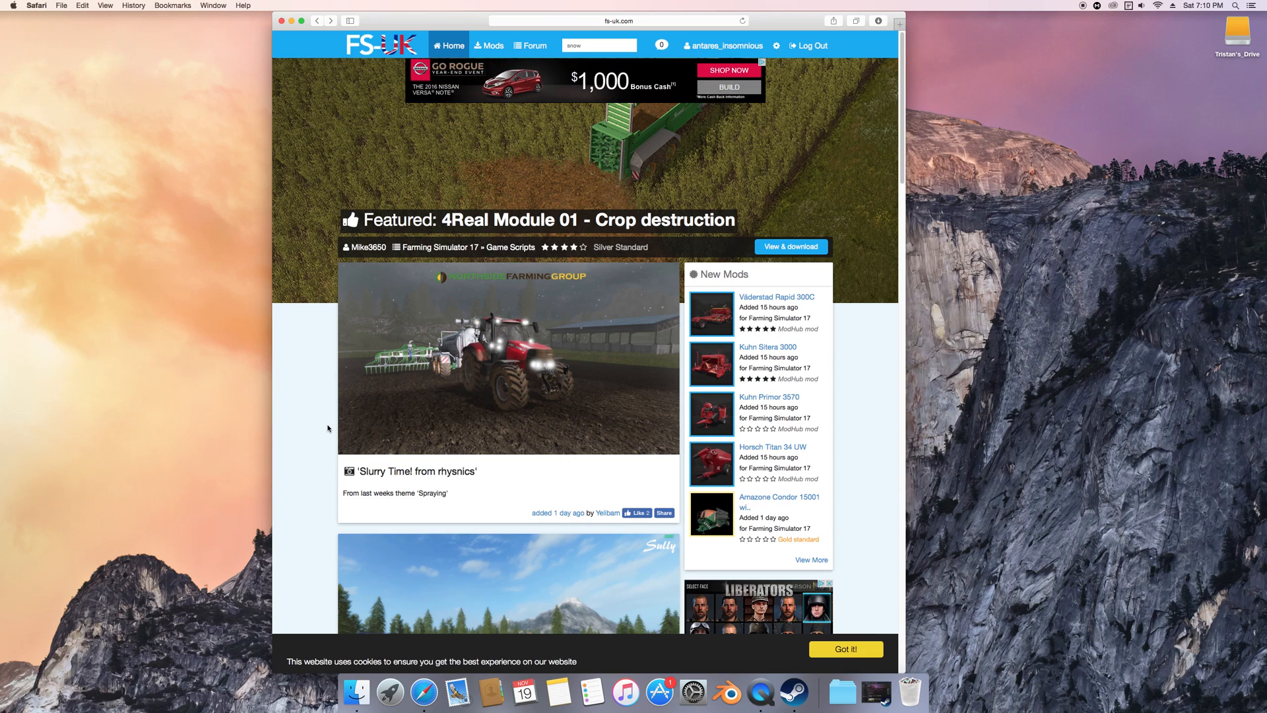
scroll("down", 3)
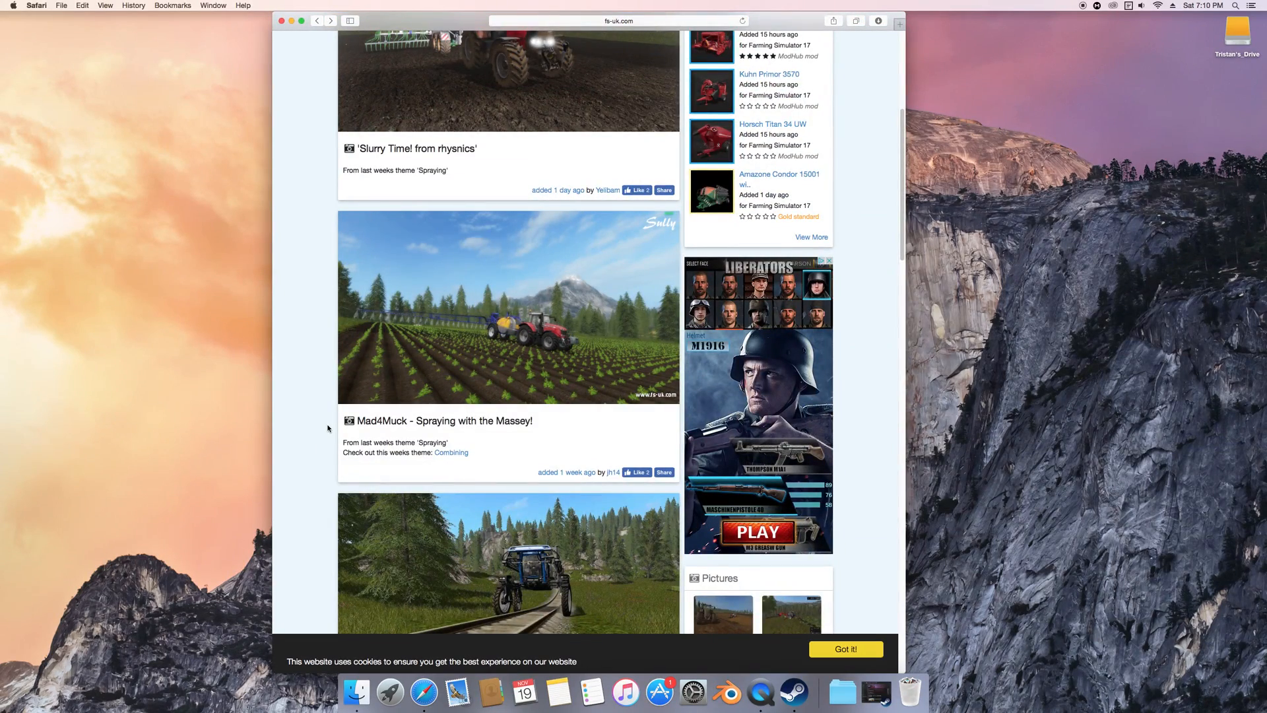
scroll("down", 3)
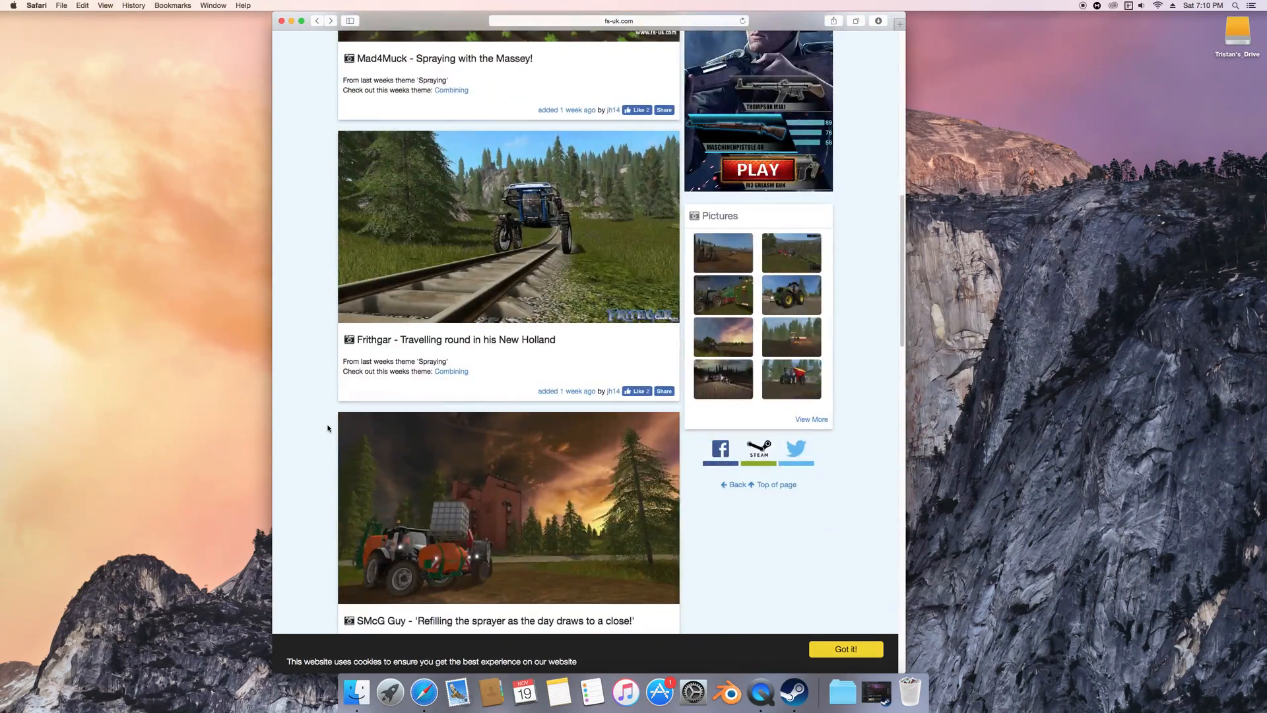
scroll("up", 3)
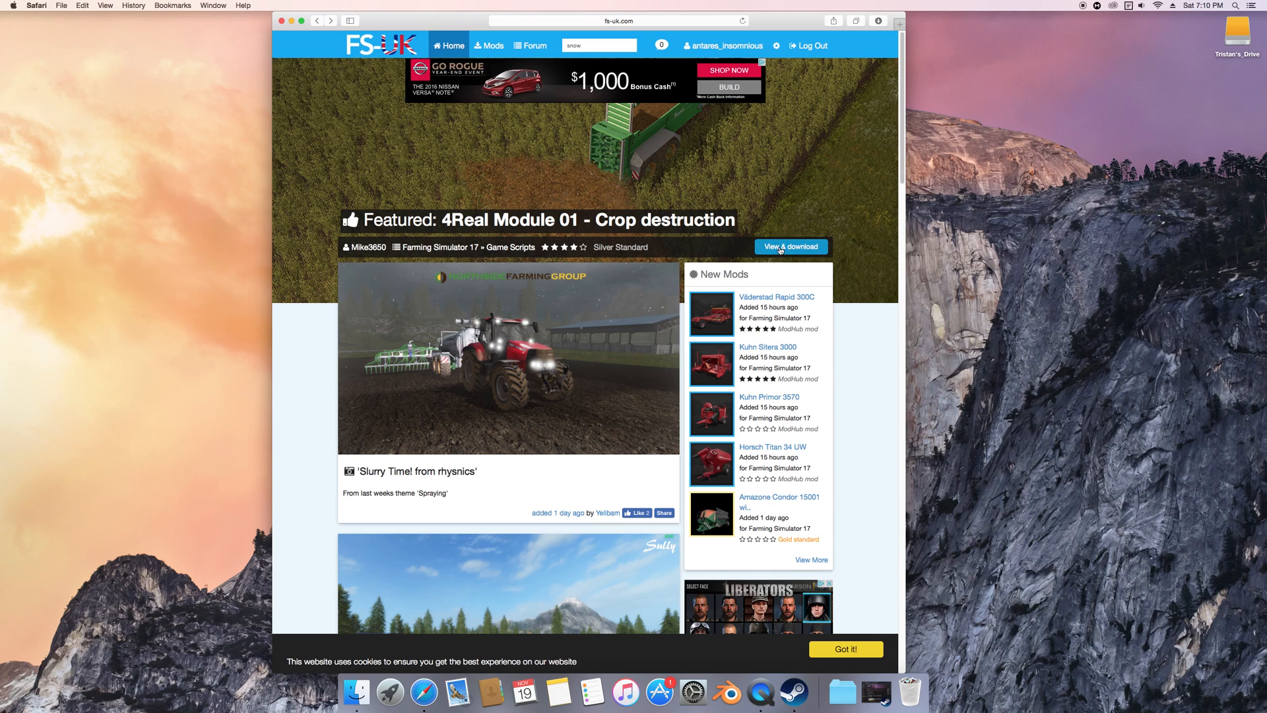
- From the FS-UK mods page reach the Kuhn Sitera 3000 page and follow 'Download from Modhub'
left_click(490, 45)
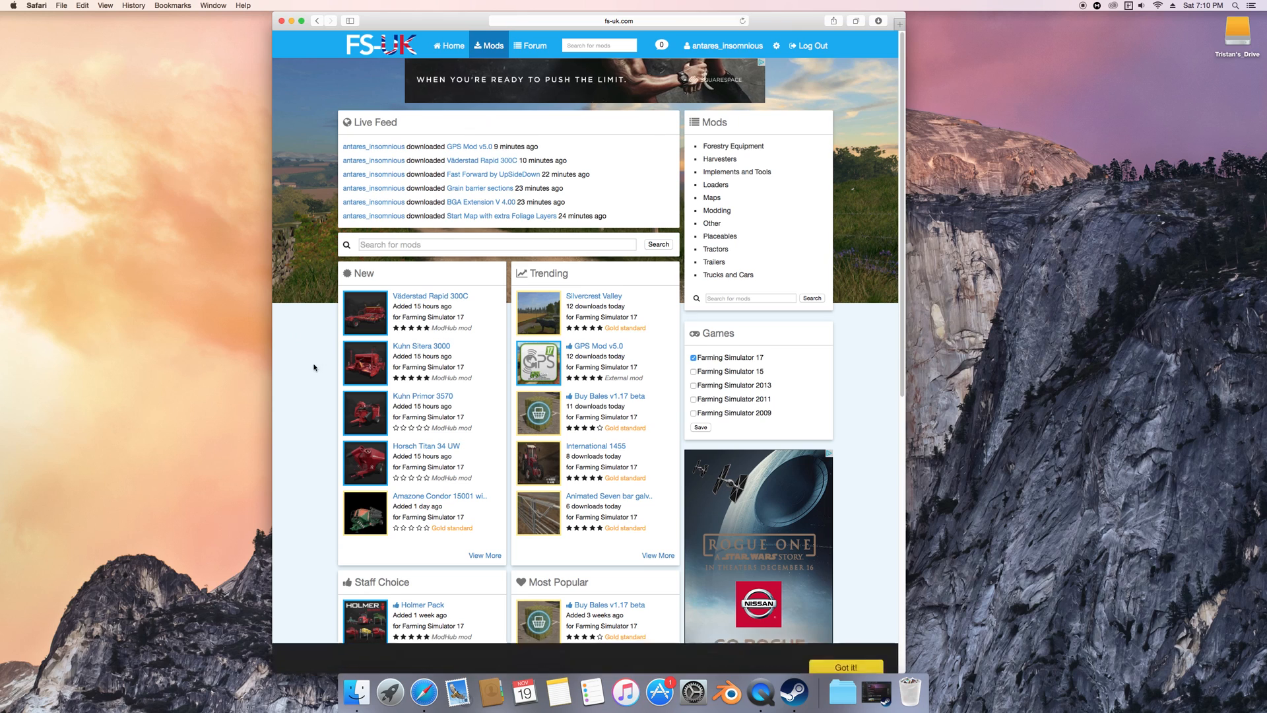
scroll("down", 3)
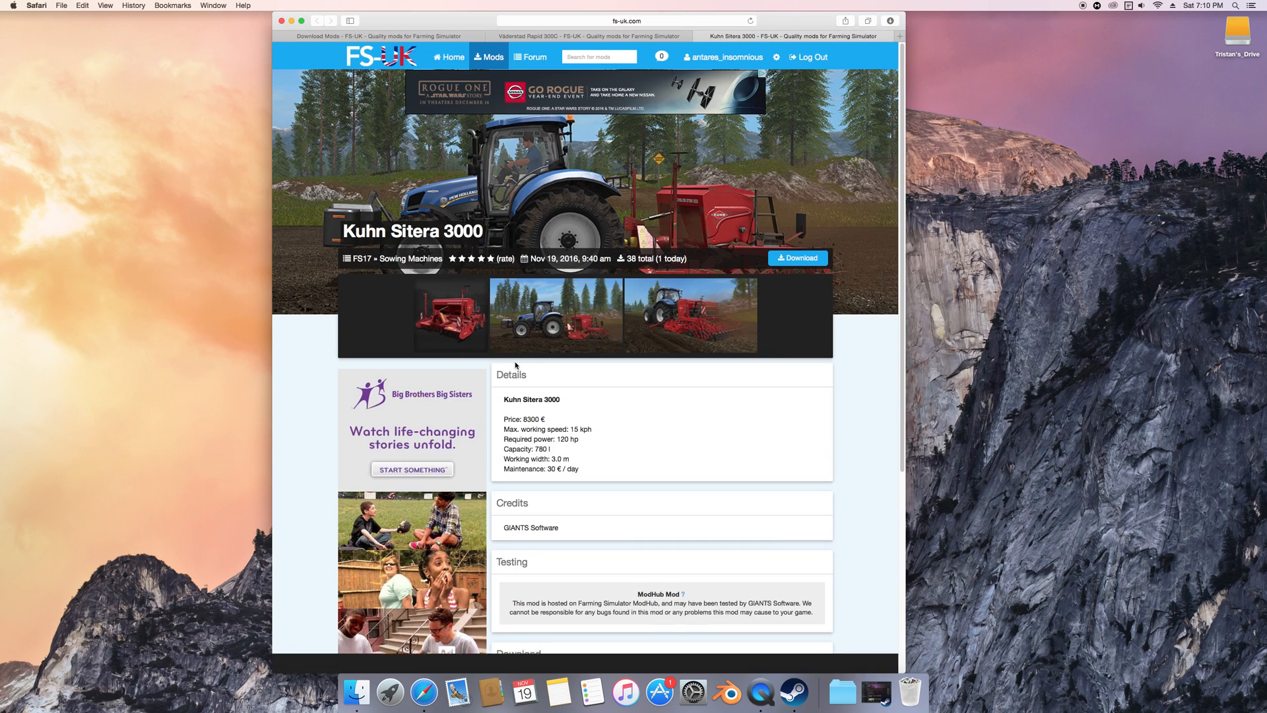
scroll("down", 3)
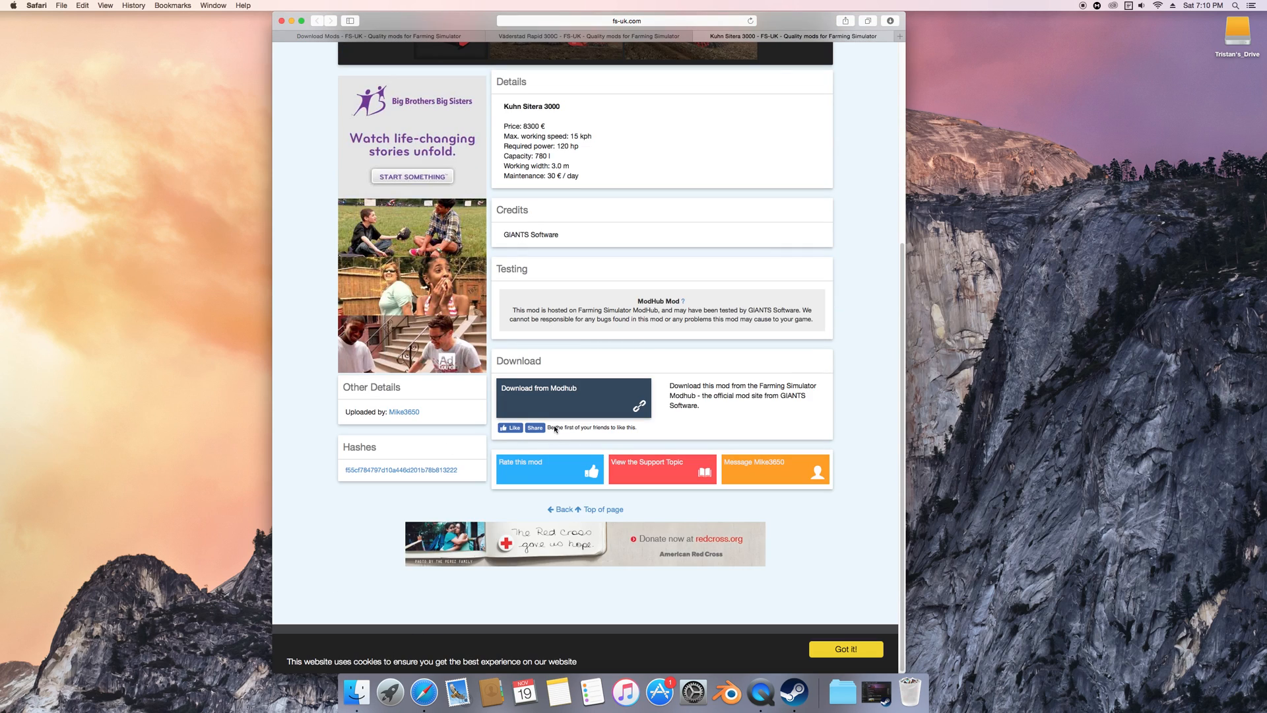
mouse_move(570, 406)
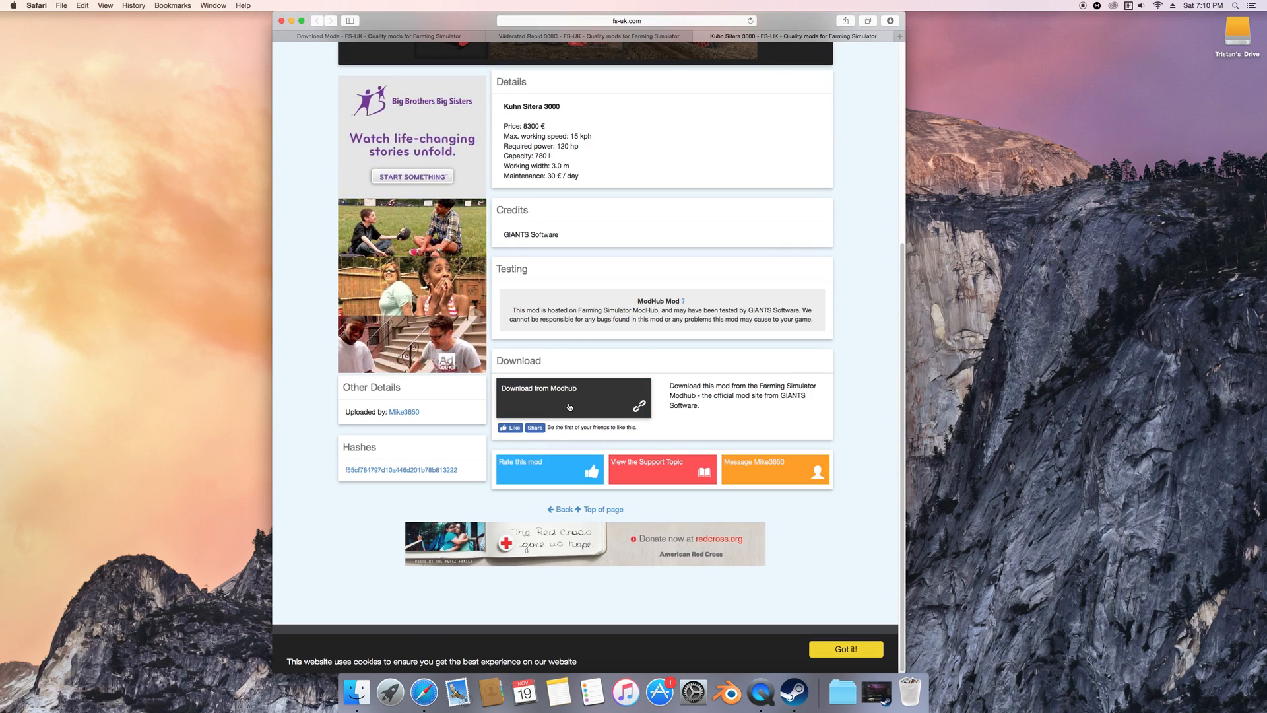
left_click(594, 36)
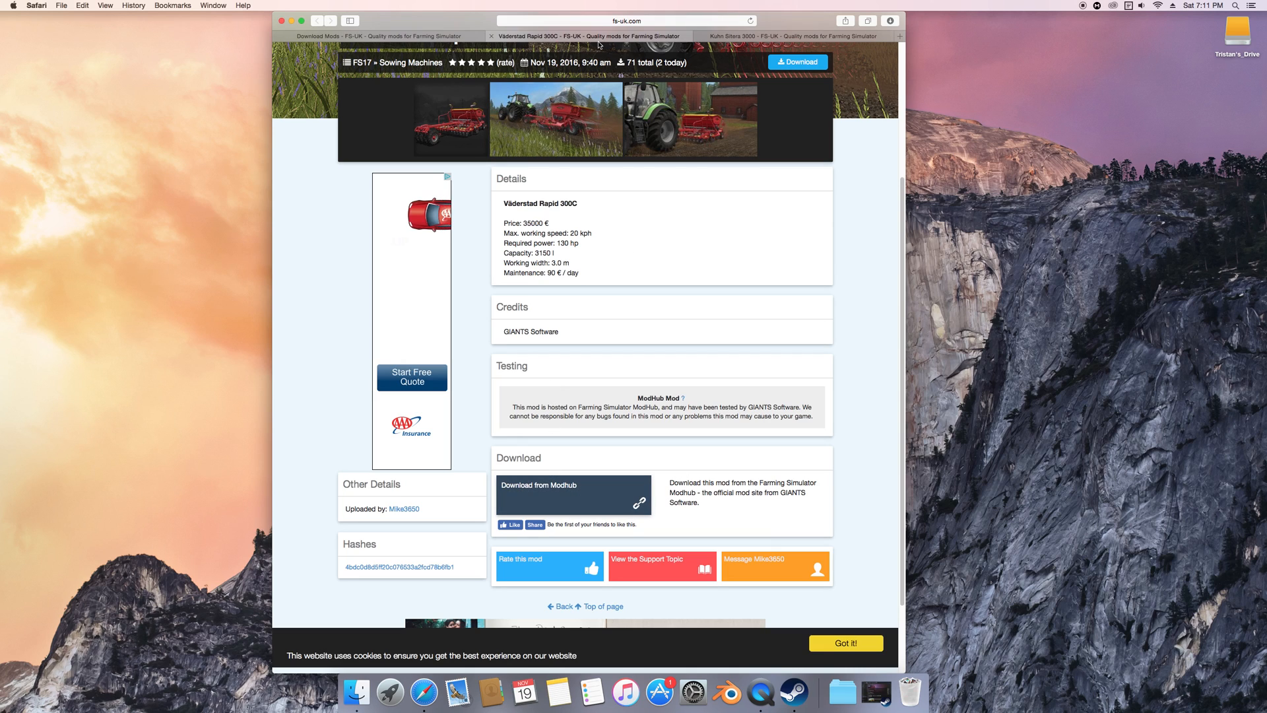
left_click(791, 35)
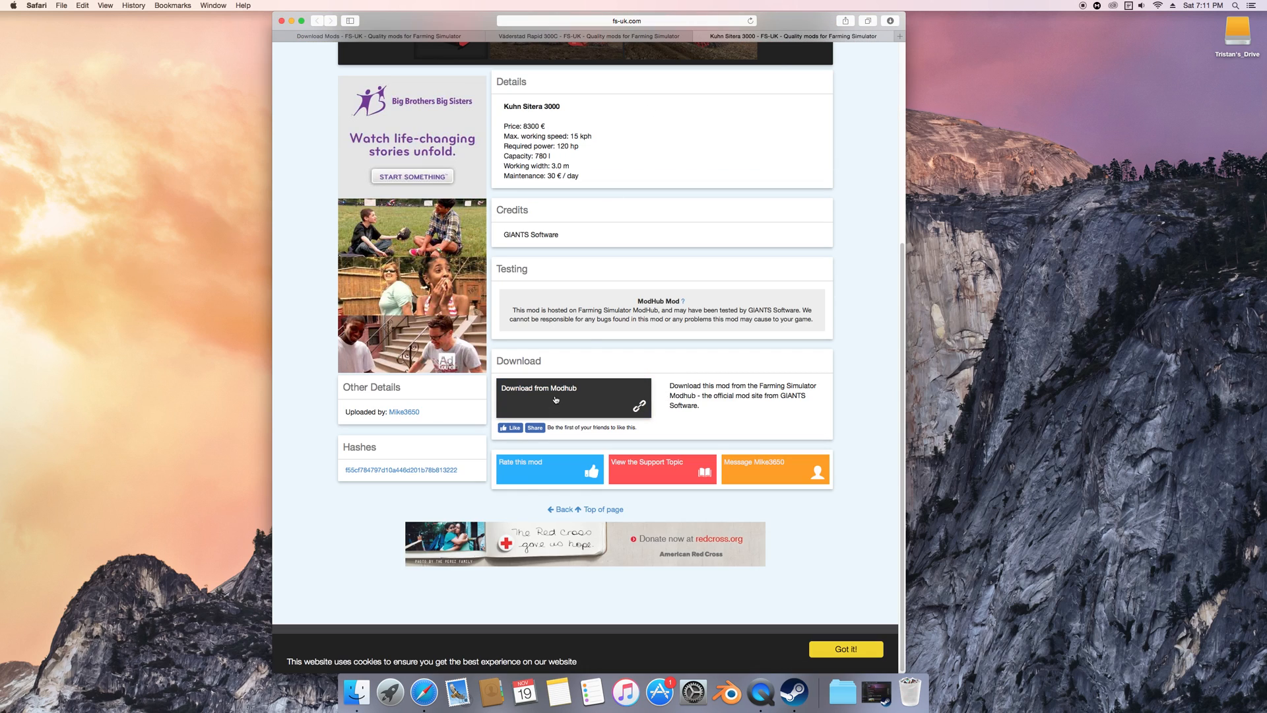
left_click(556, 398)
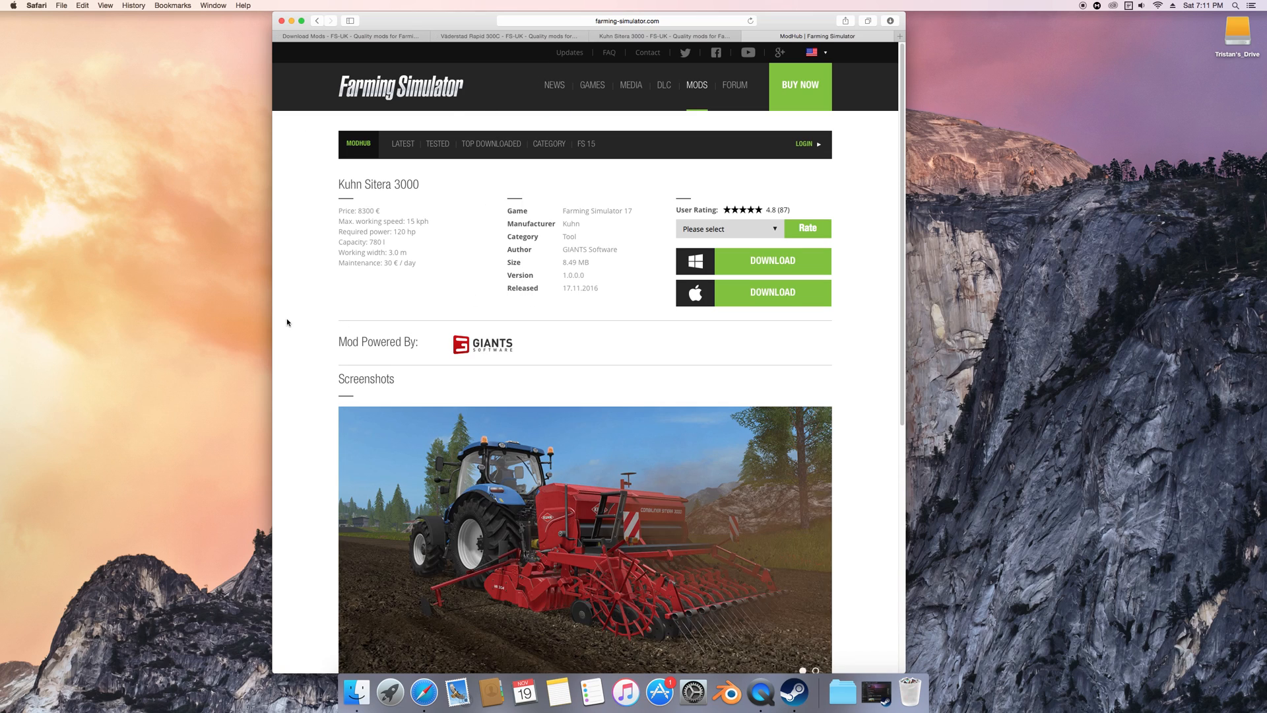
mouse_move(789, 293)
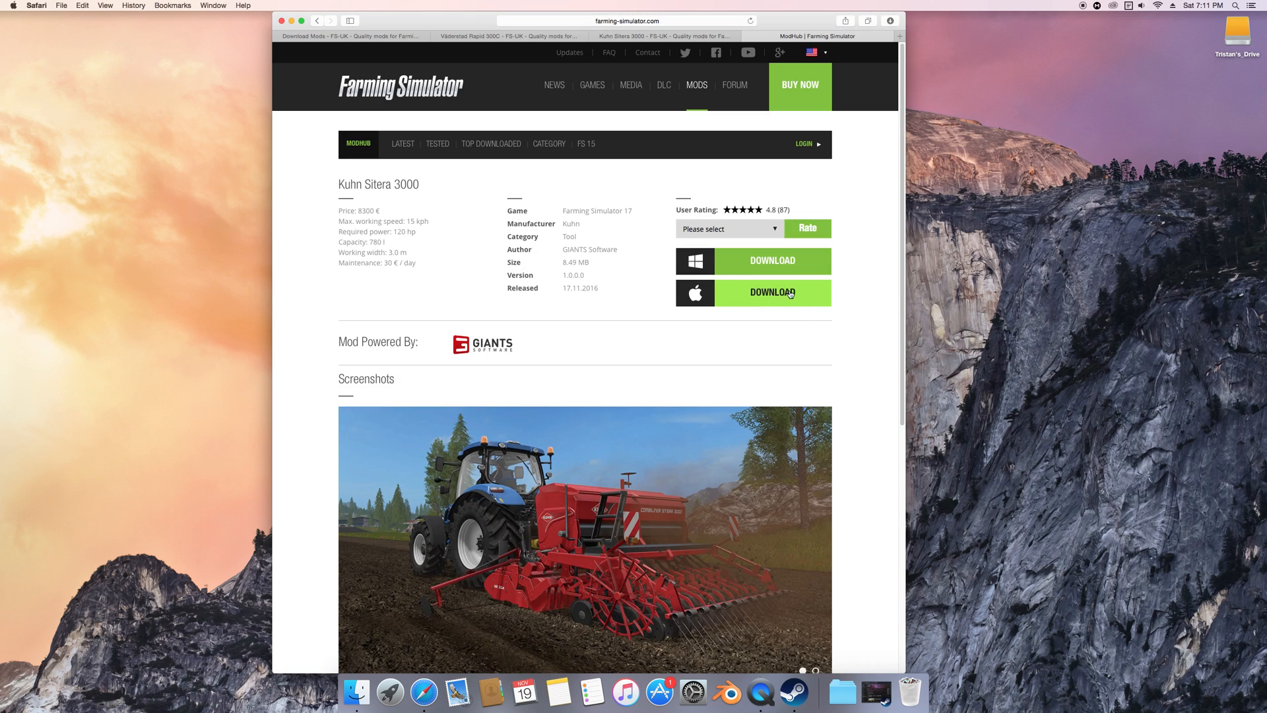
mouse_move(750, 272)
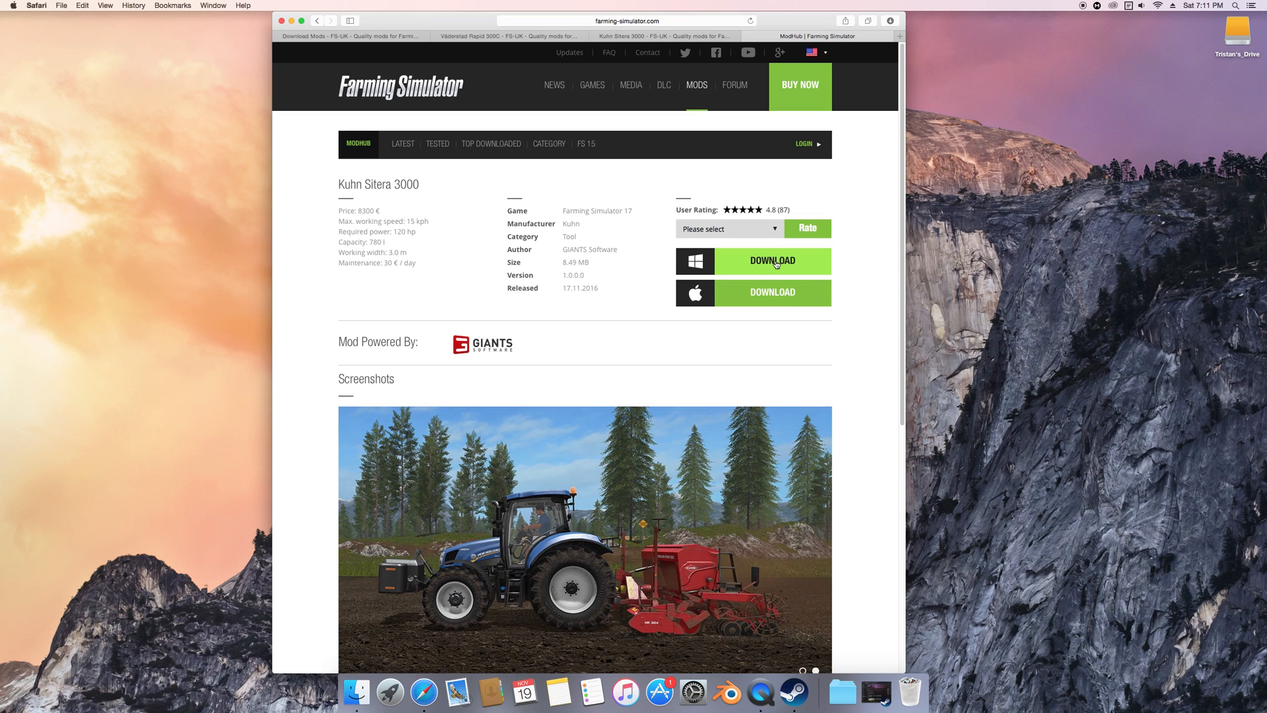
mouse_move(768, 291)
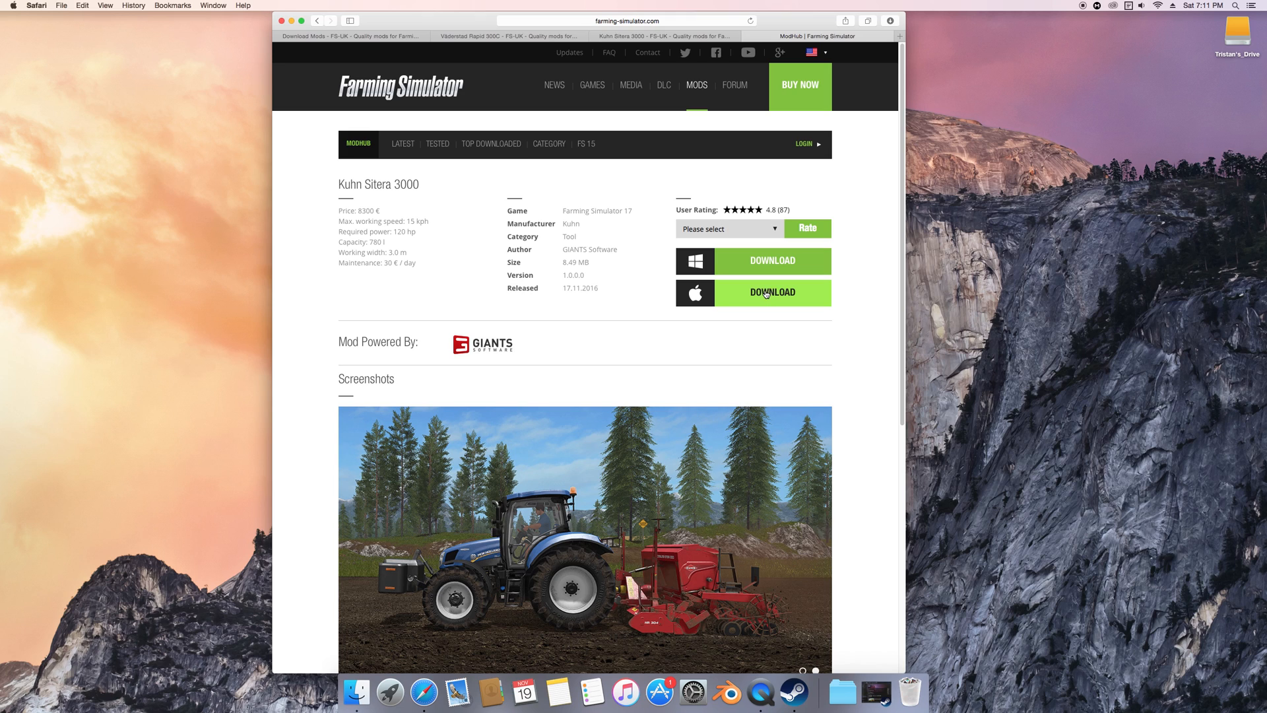
- Start the Mac download of Kuhn Sitera 3000 on ModHub and switch to Finder
left_click(772, 292)
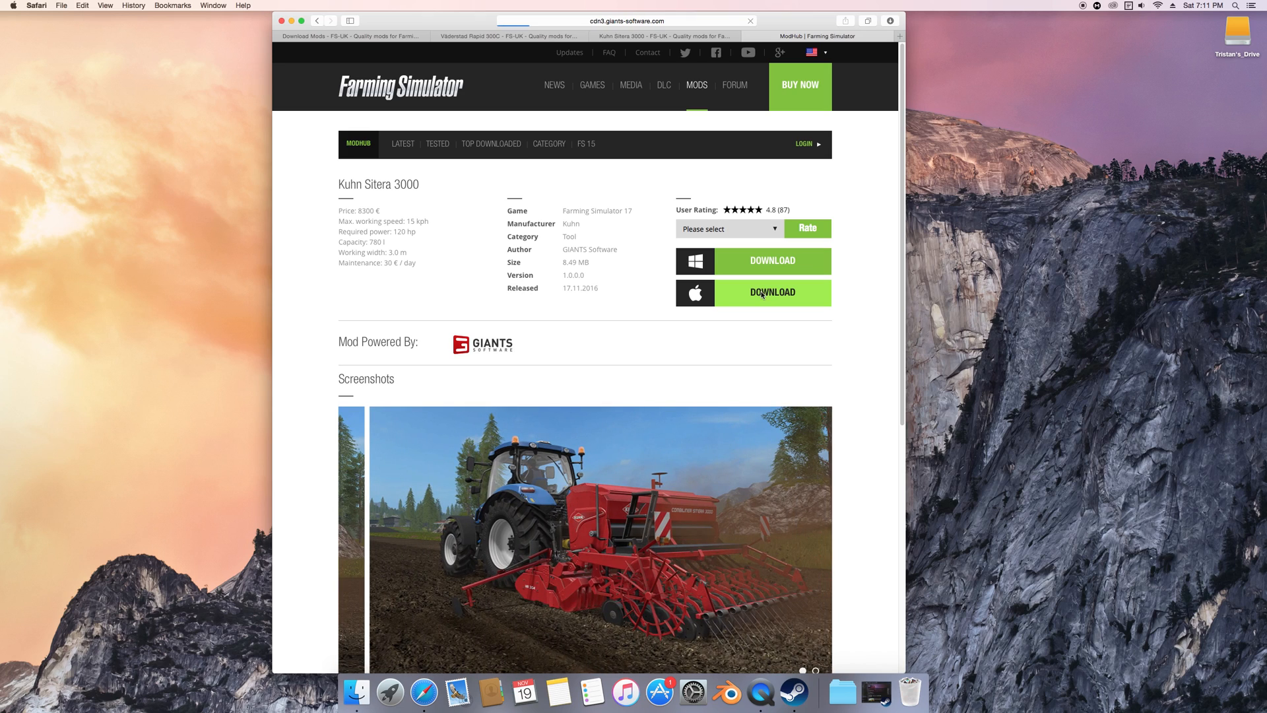
left_click(772, 291)
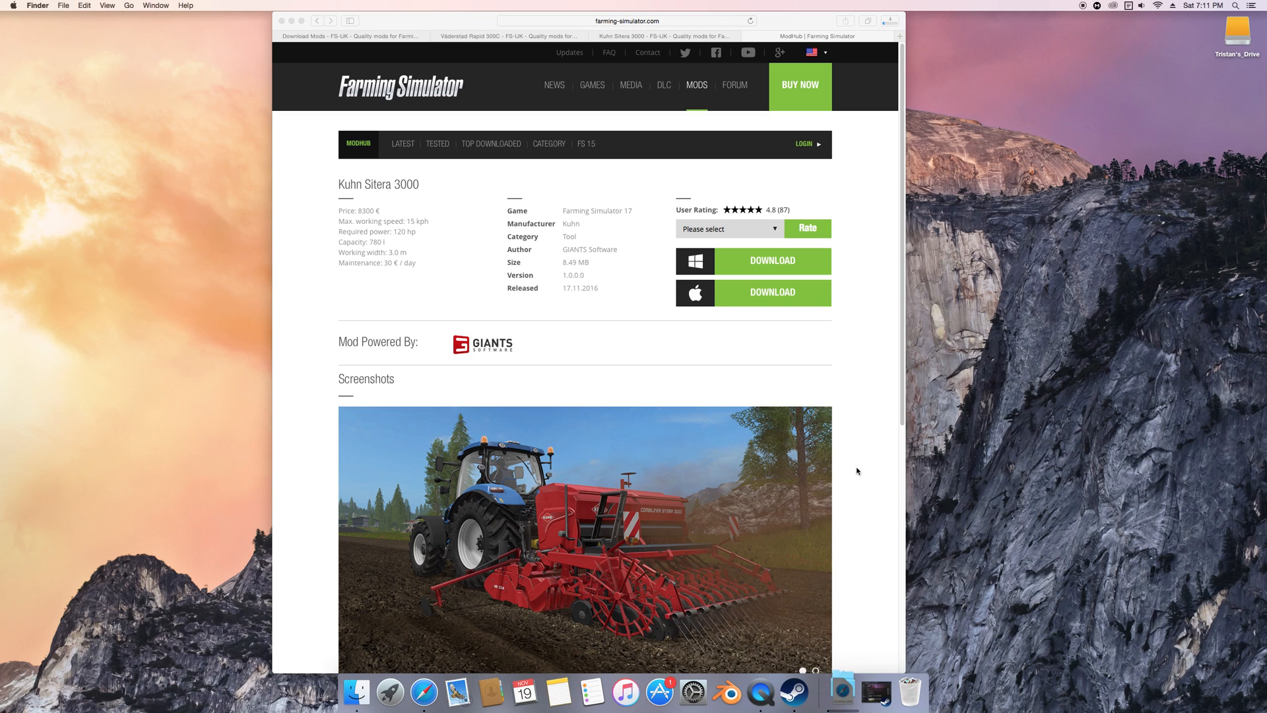
- Move the five other mod folders in Downloads to the Trash
left_click(357, 704)
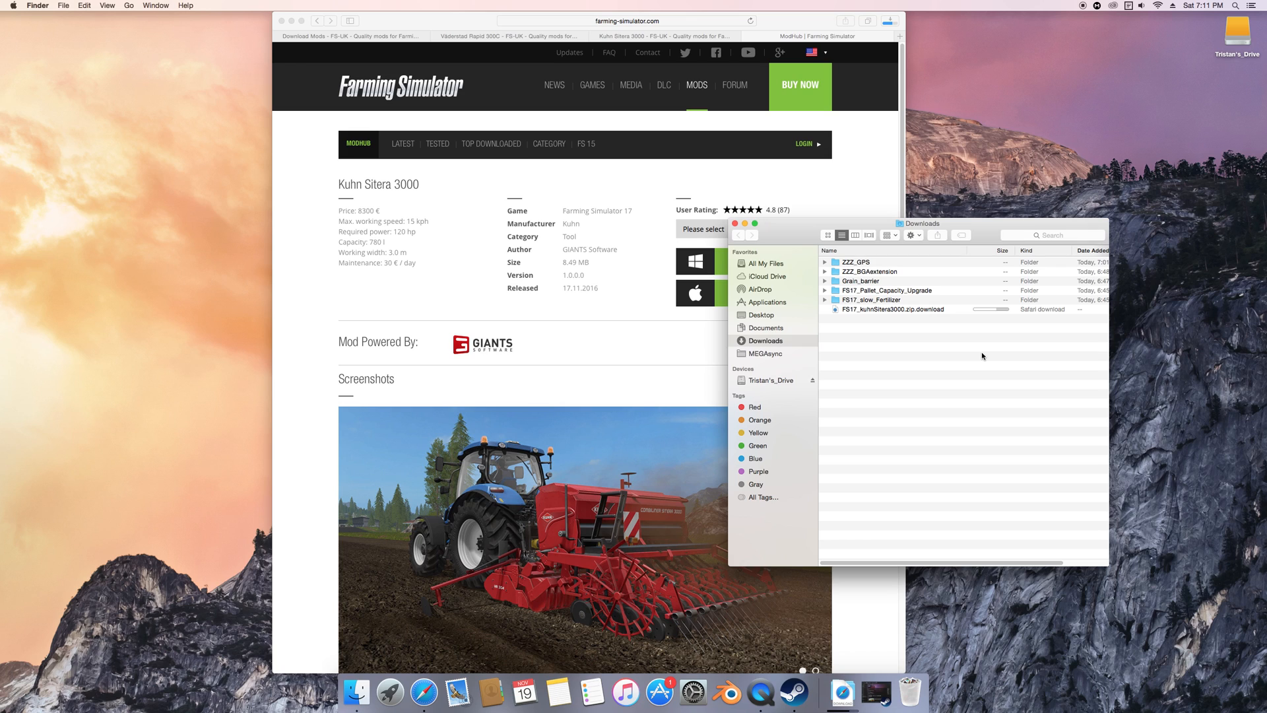
mouse_move(956, 348)
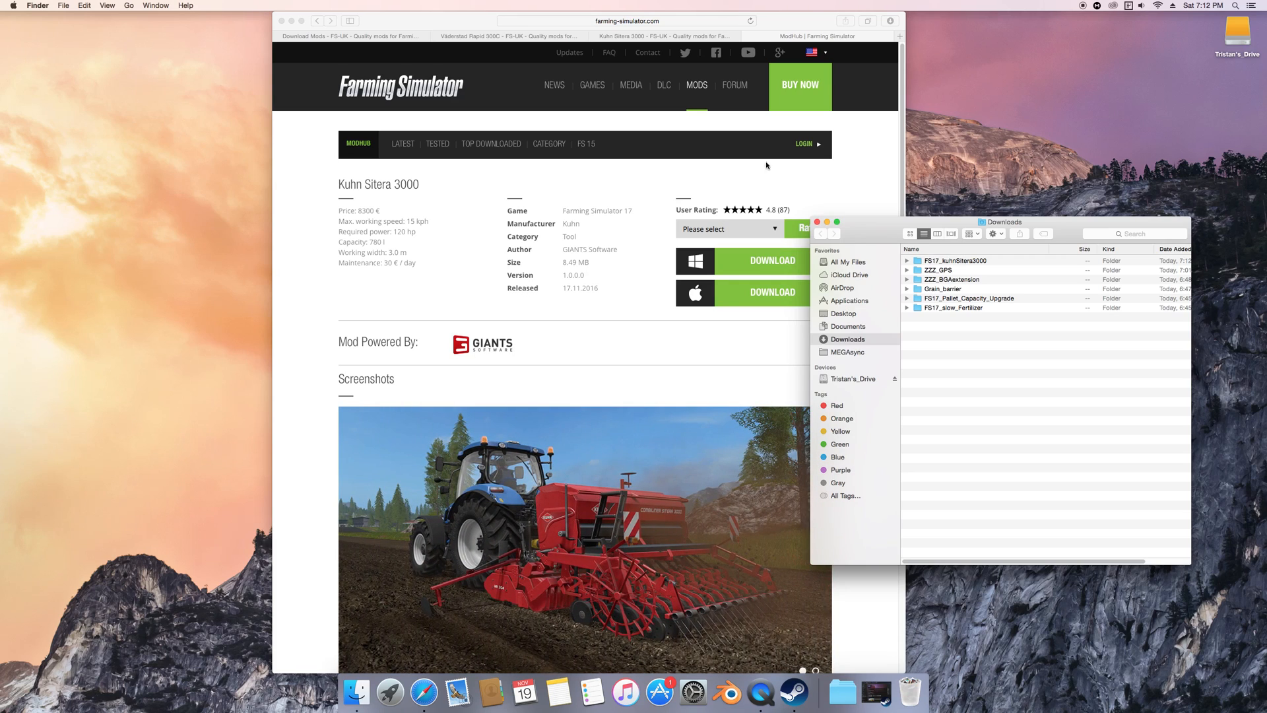
left_click_drag(1001, 222, 1008, 209)
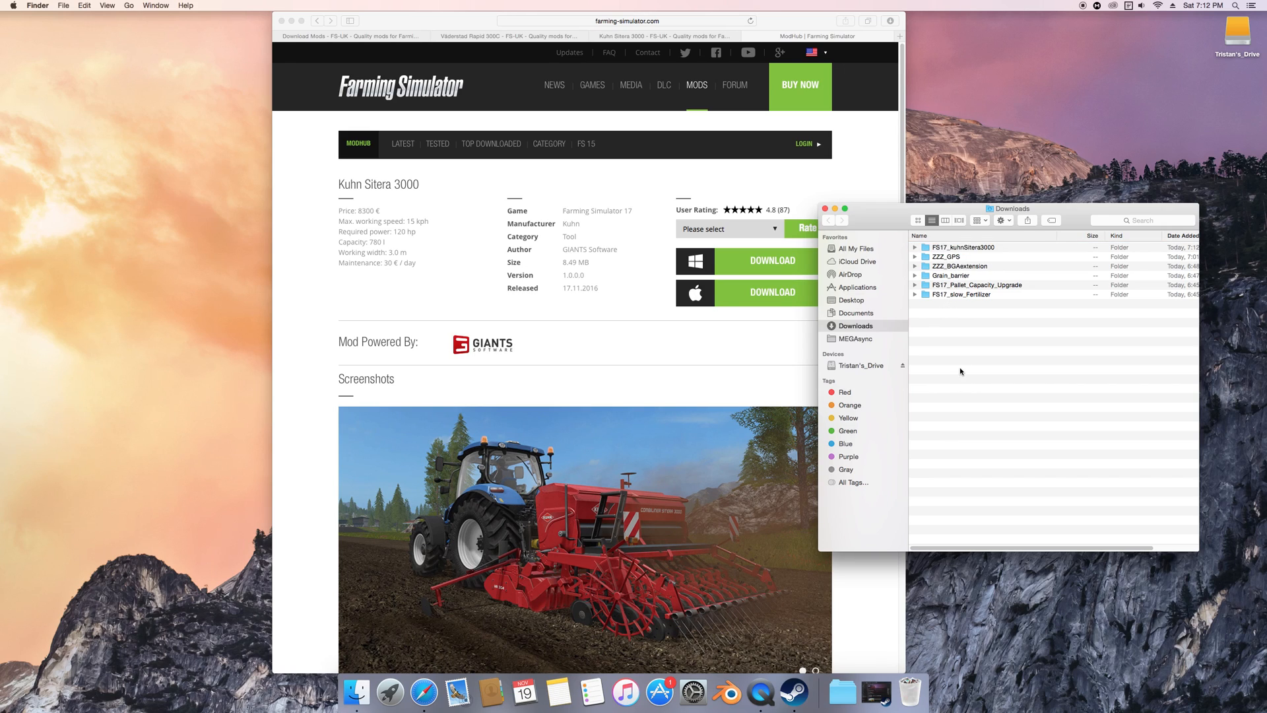
right_click(995, 265)
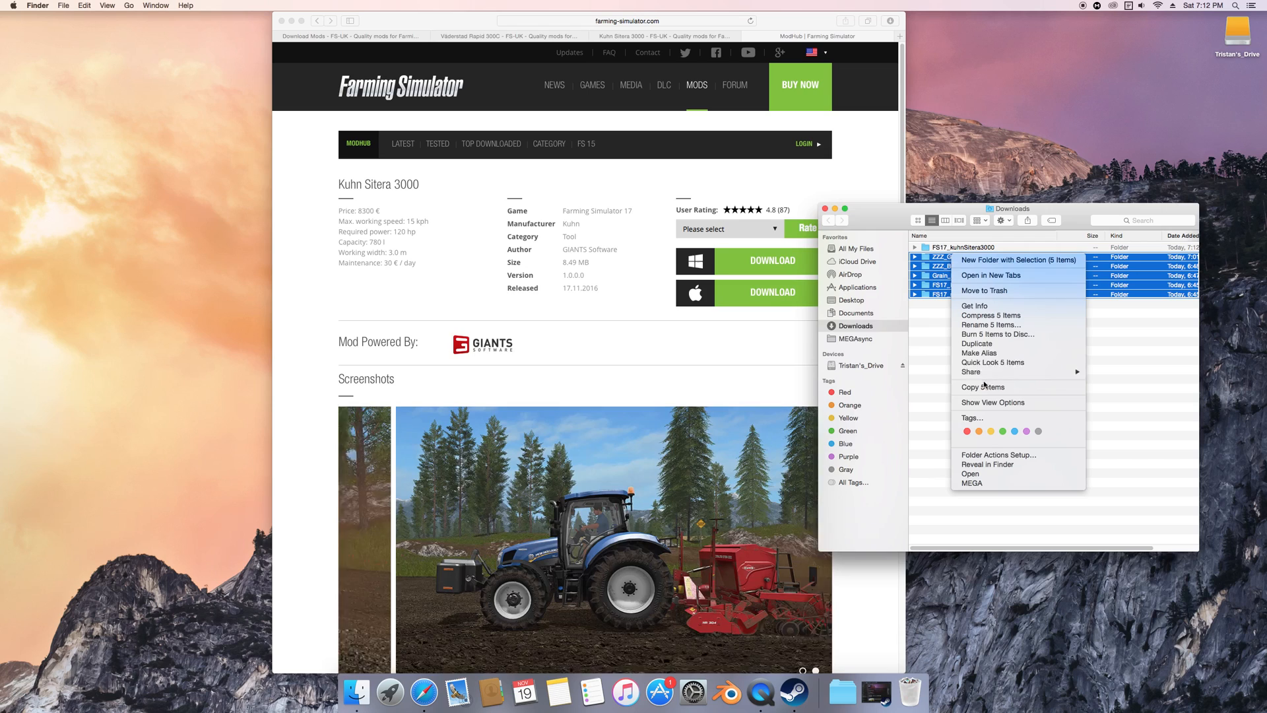
left_click(1019, 259)
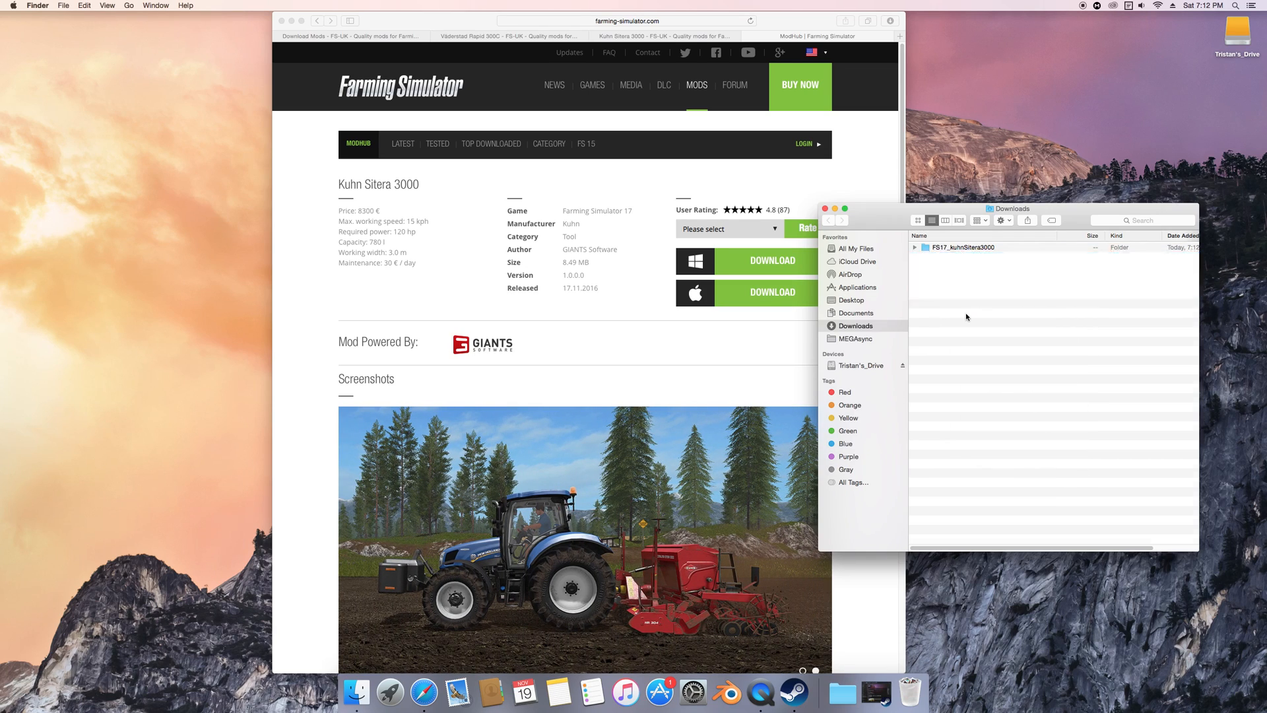
- Expand the FS17_kuhnSitera3000 folder and select the mod files inside it
left_click(960, 246)
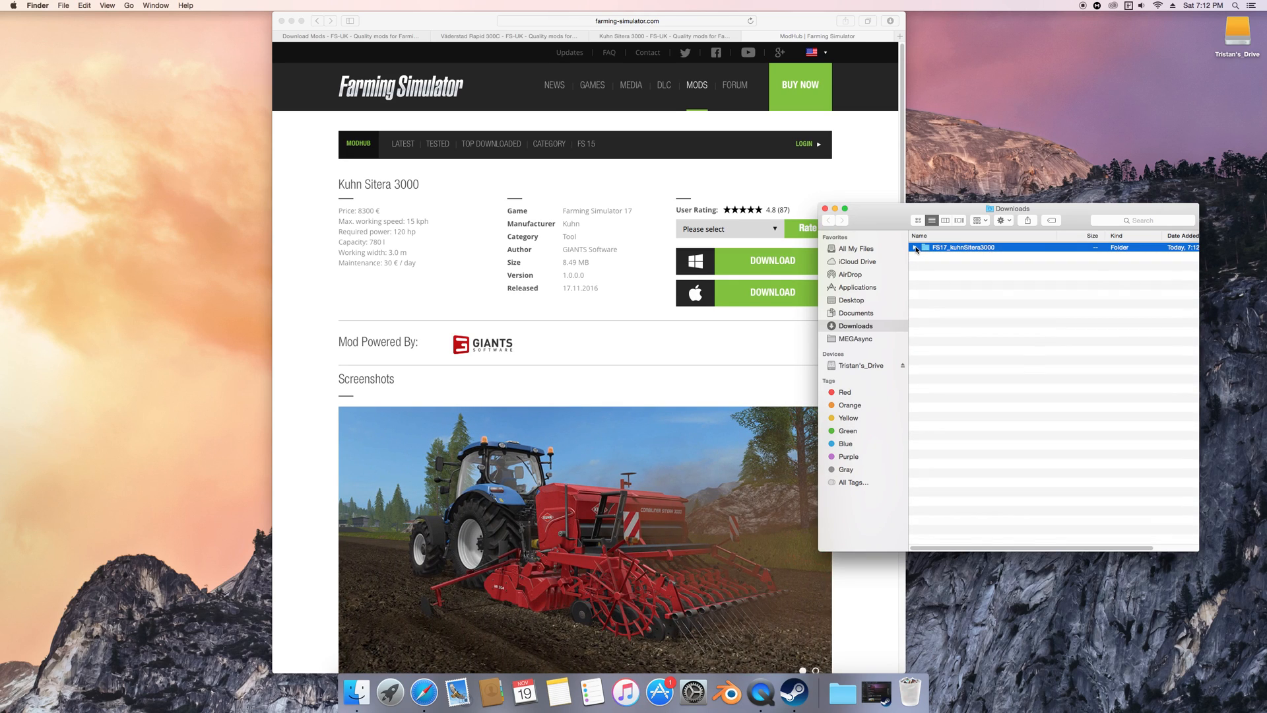
left_click(916, 249)
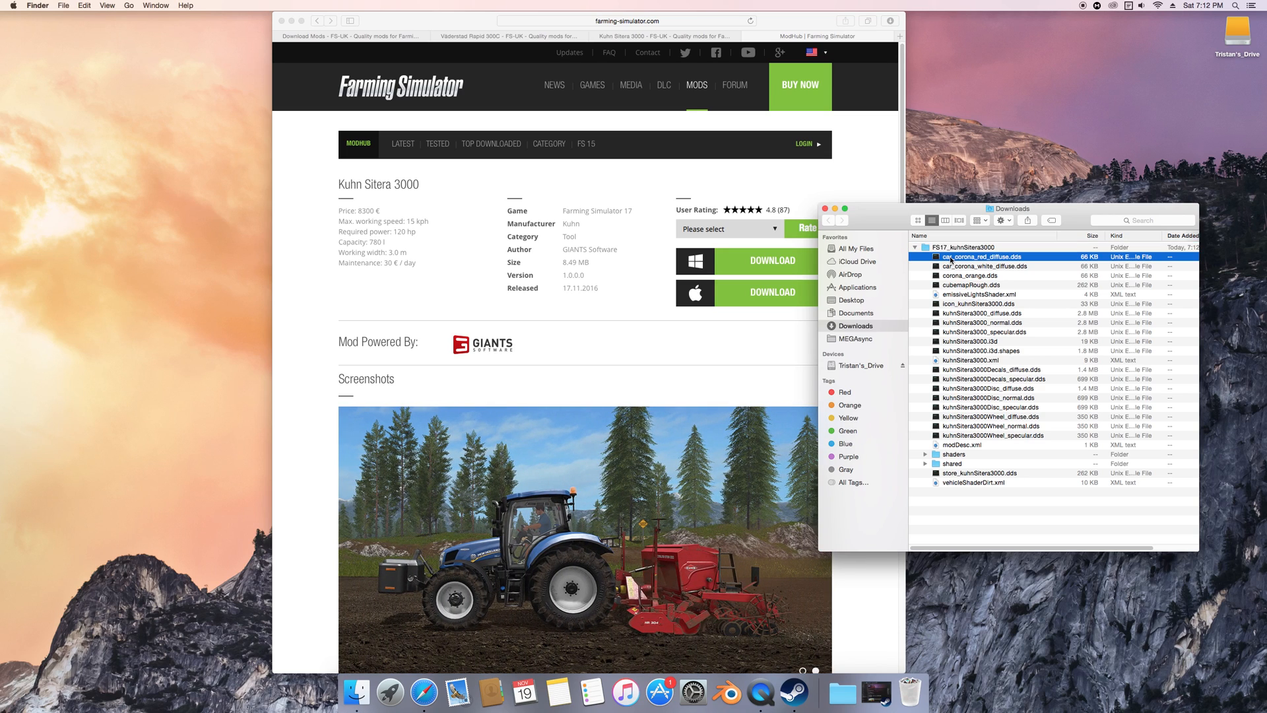
mouse_move(958, 464)
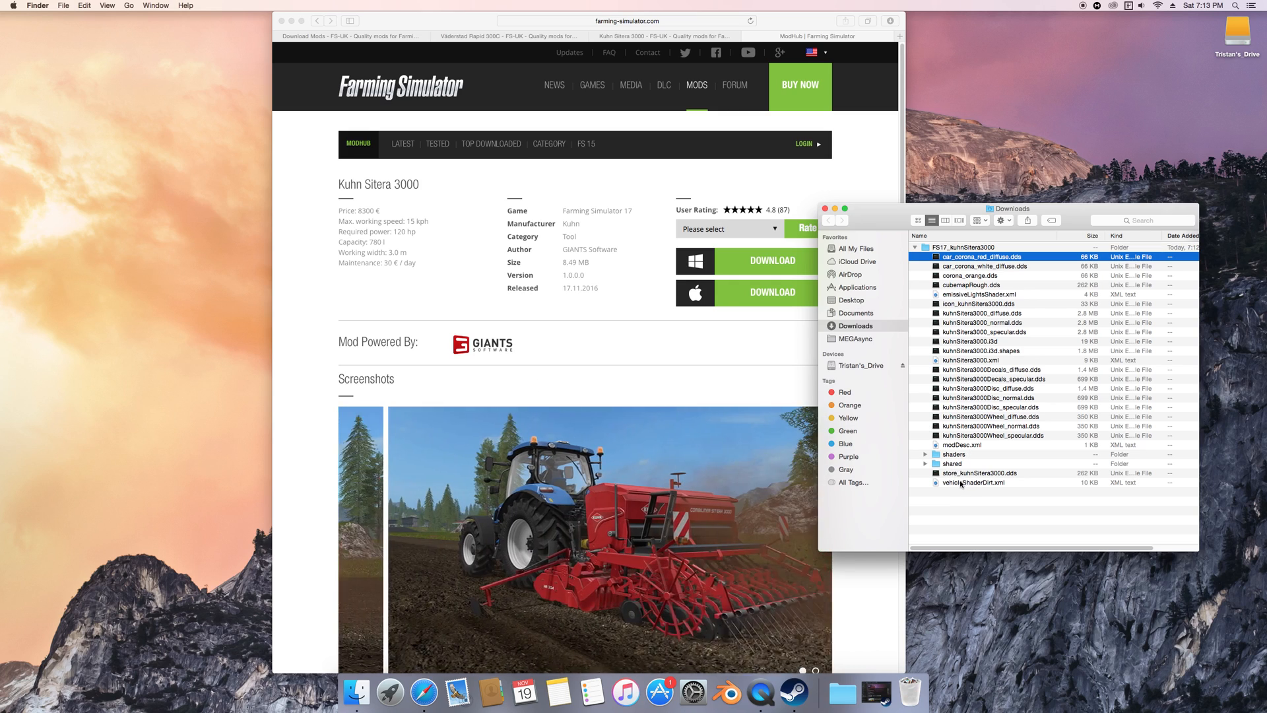
left_click(963, 246)
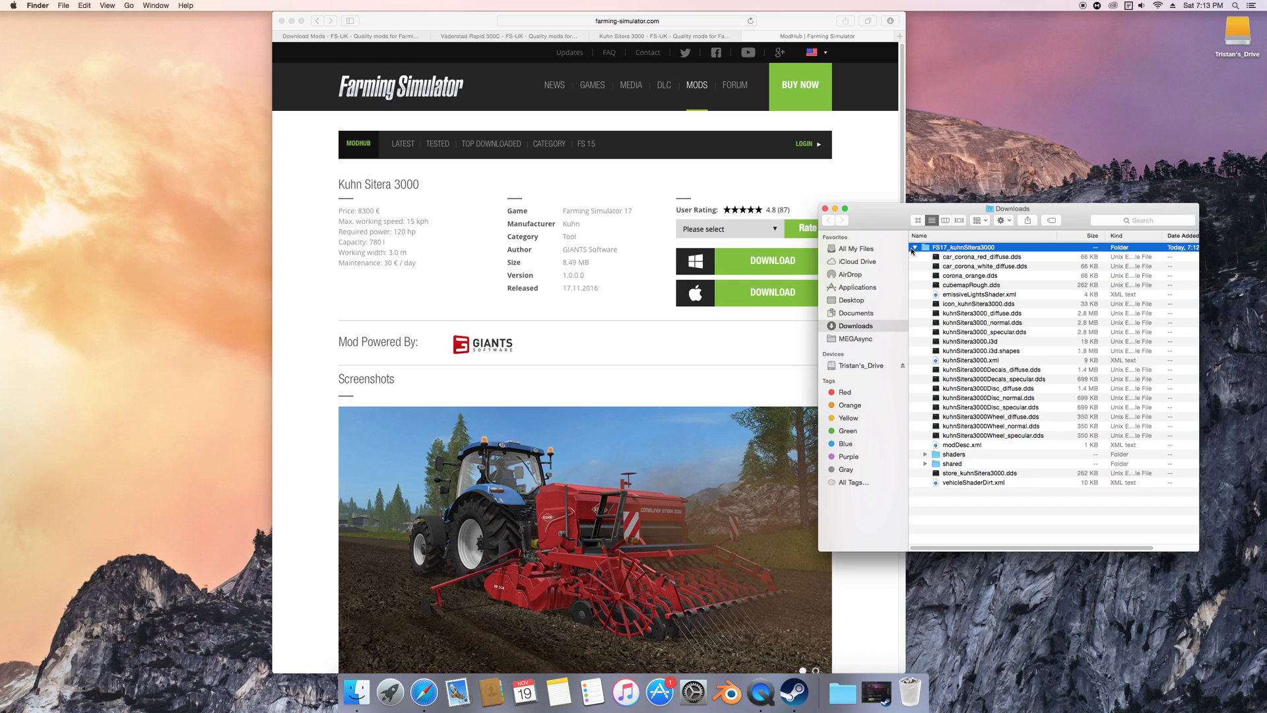
left_click(914, 247)
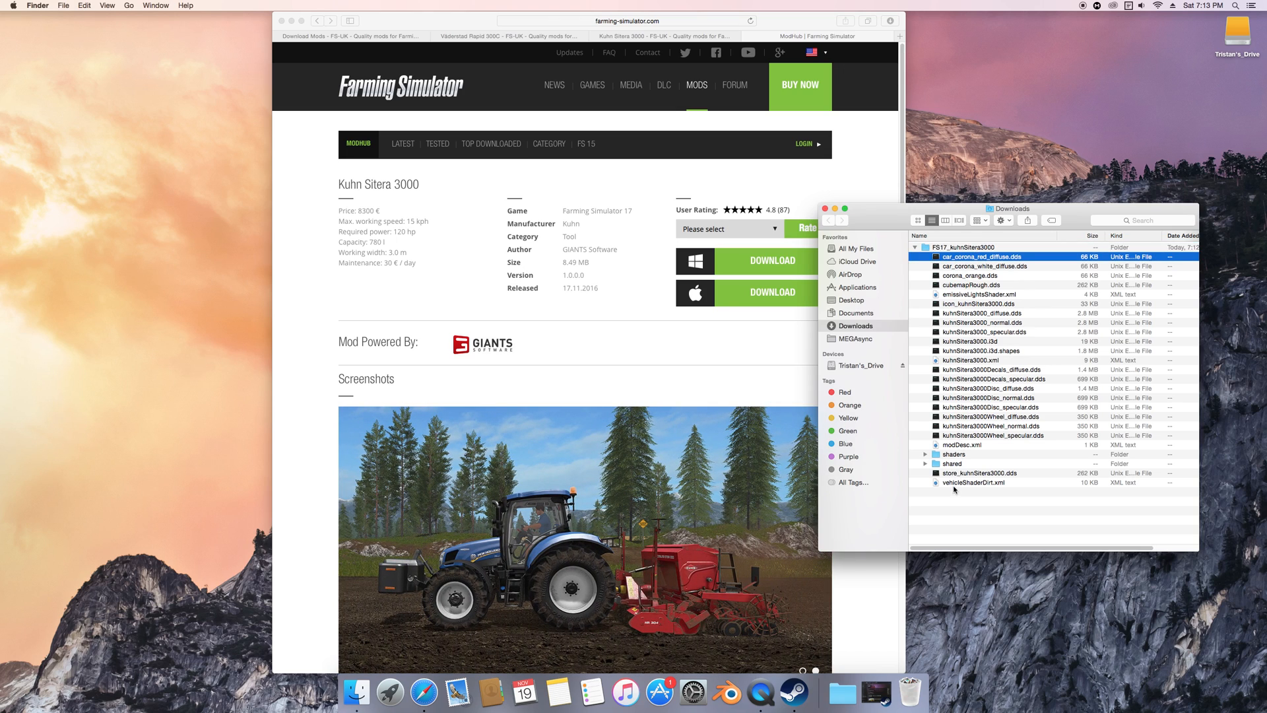
- Compress the selected mod files into a zip and rename Archive.zip after the Kuhn Sitera mod
right_click(956, 483)
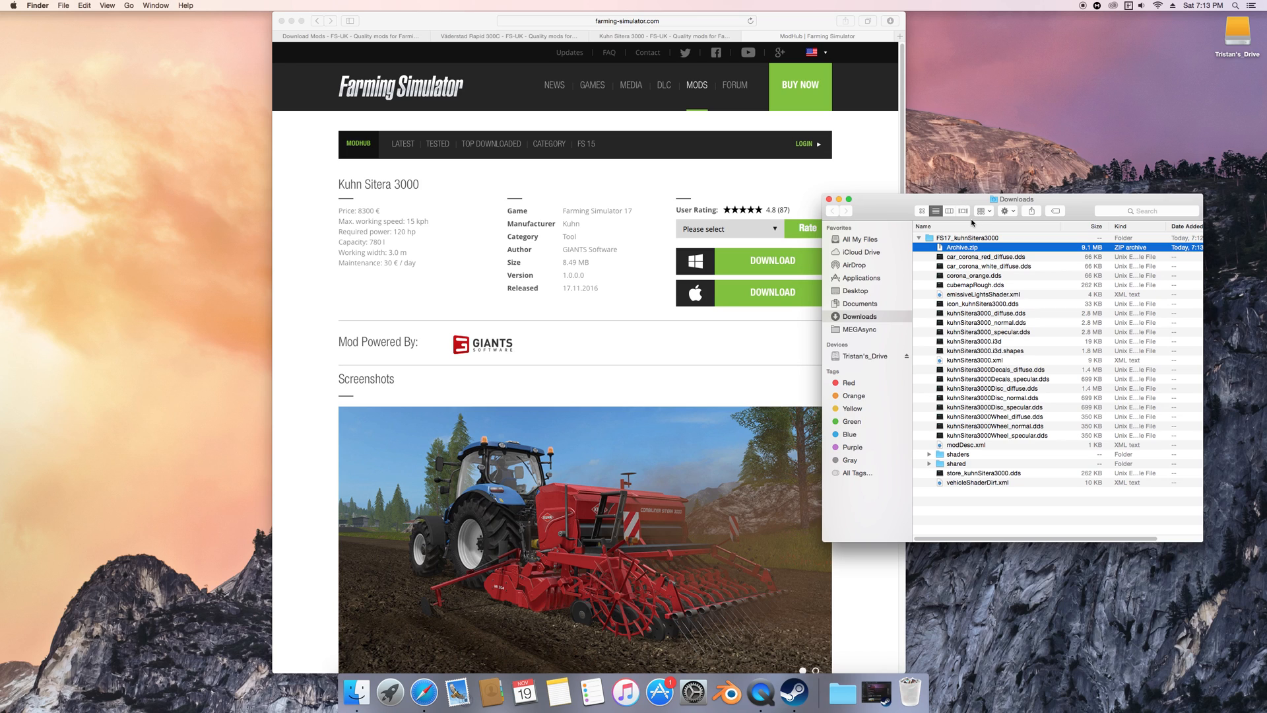
right_click(960, 237)
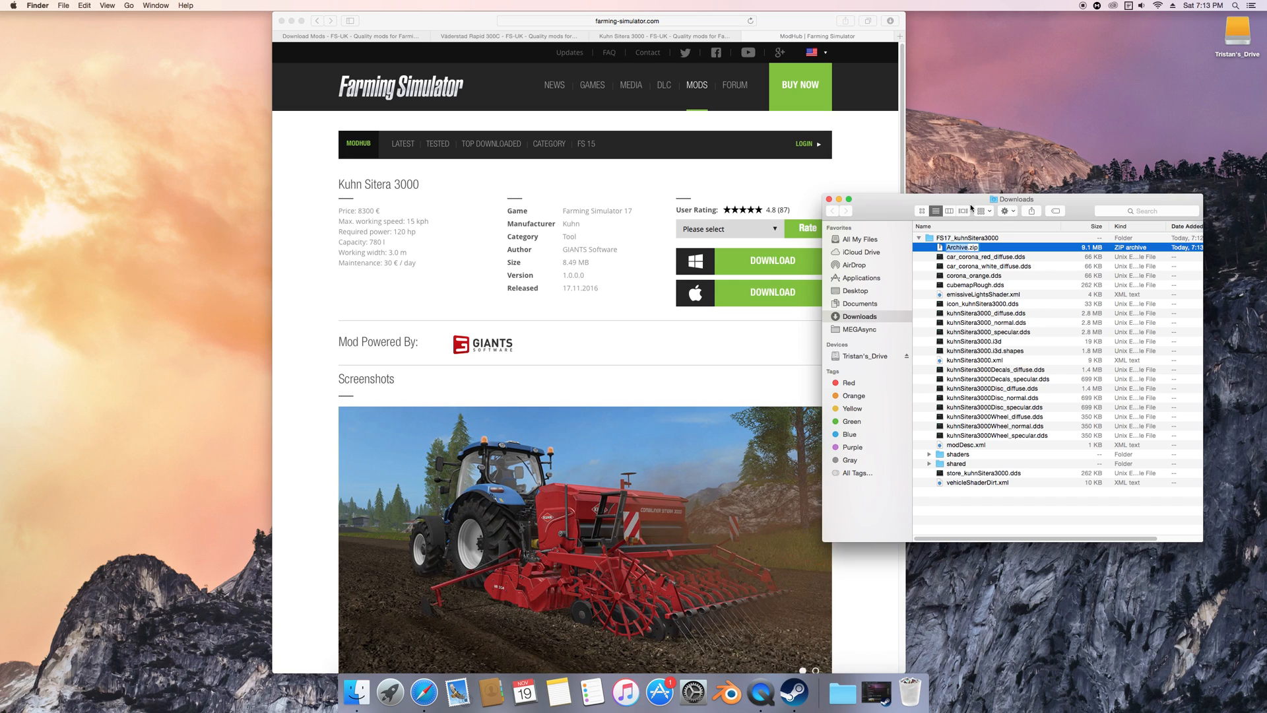
mouse_move(963, 211)
type("FS17_")
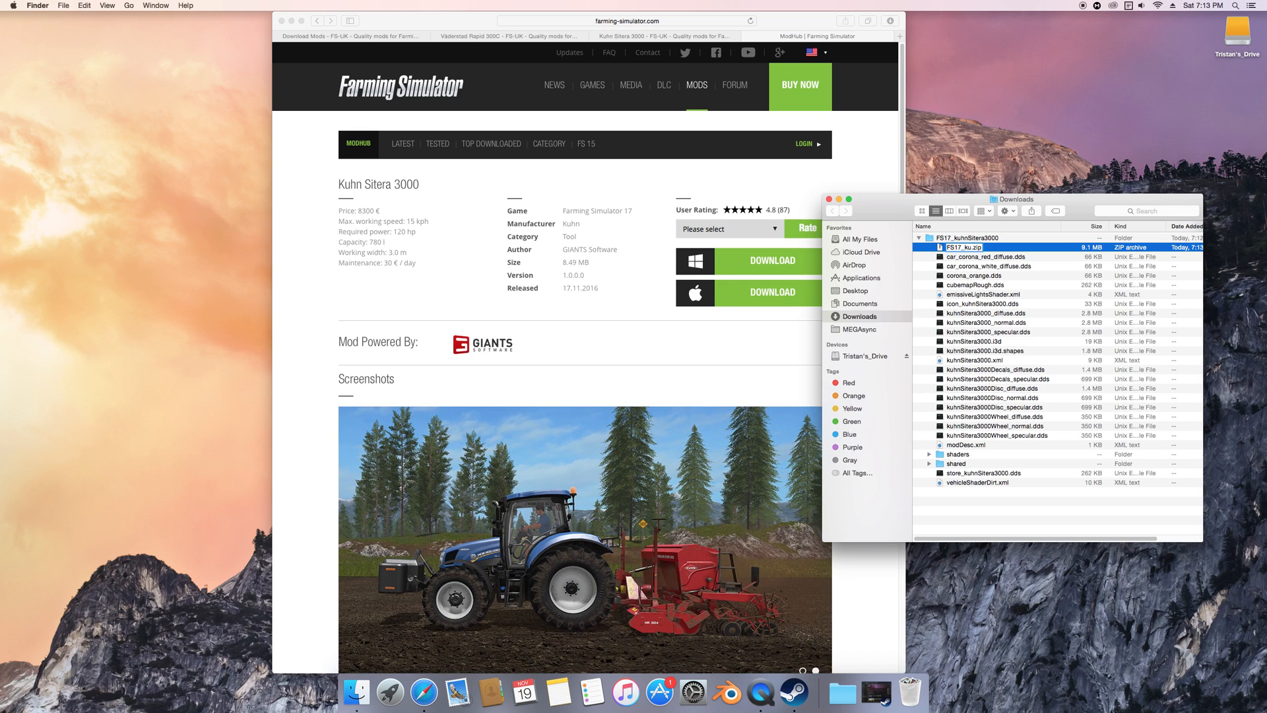
type("kugnSitera")
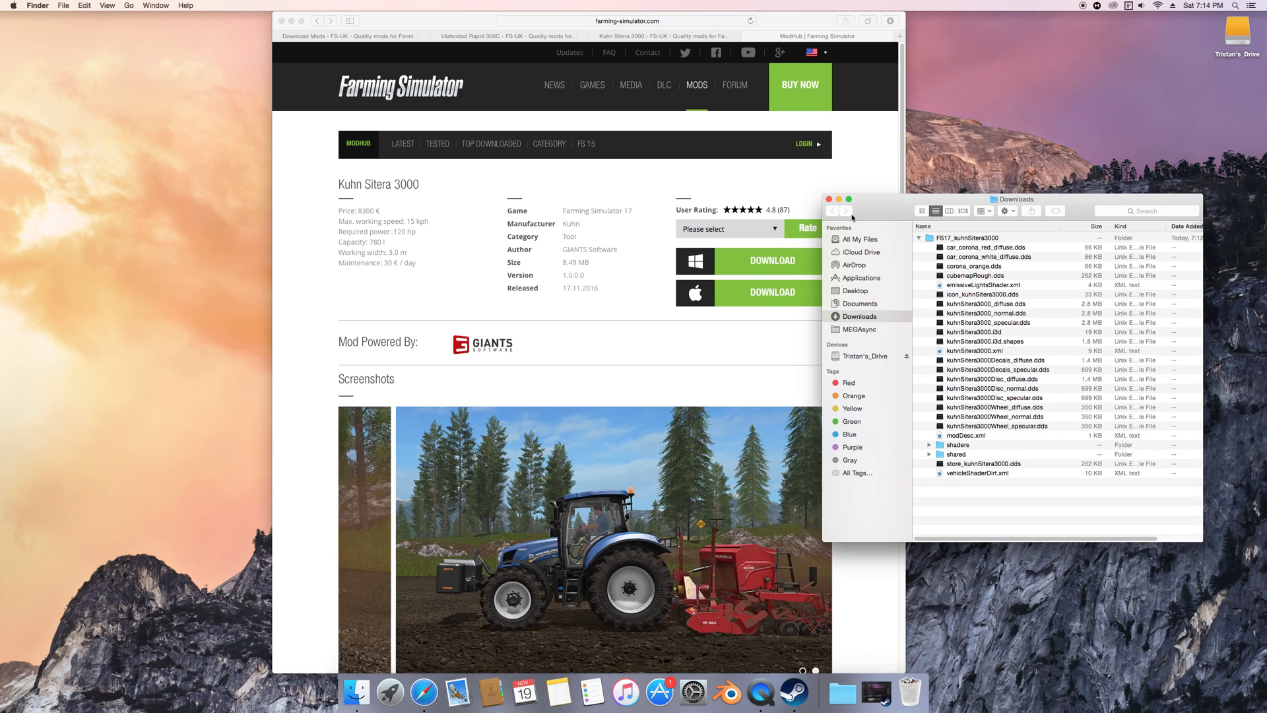
- Return to the FS-UK home page and follow the Trending 'GPS Mod v5.0' link to ModHoster
right_click(958, 238)
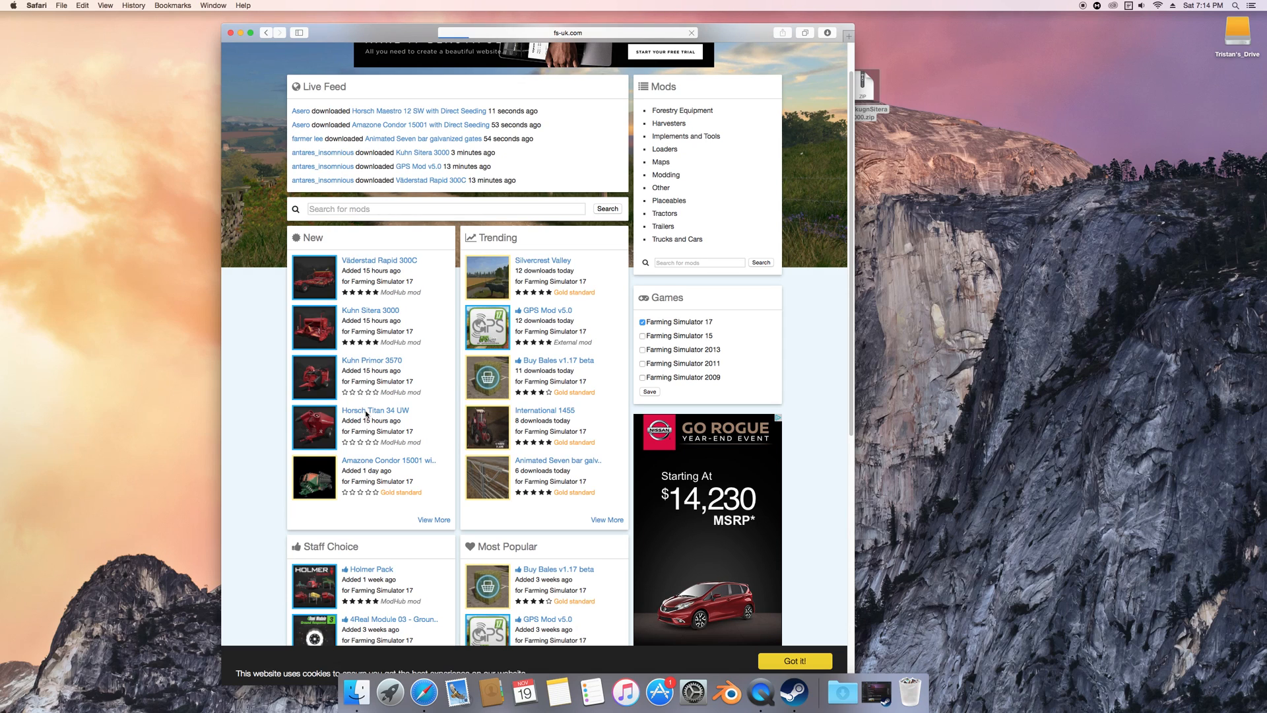
left_click(375, 409)
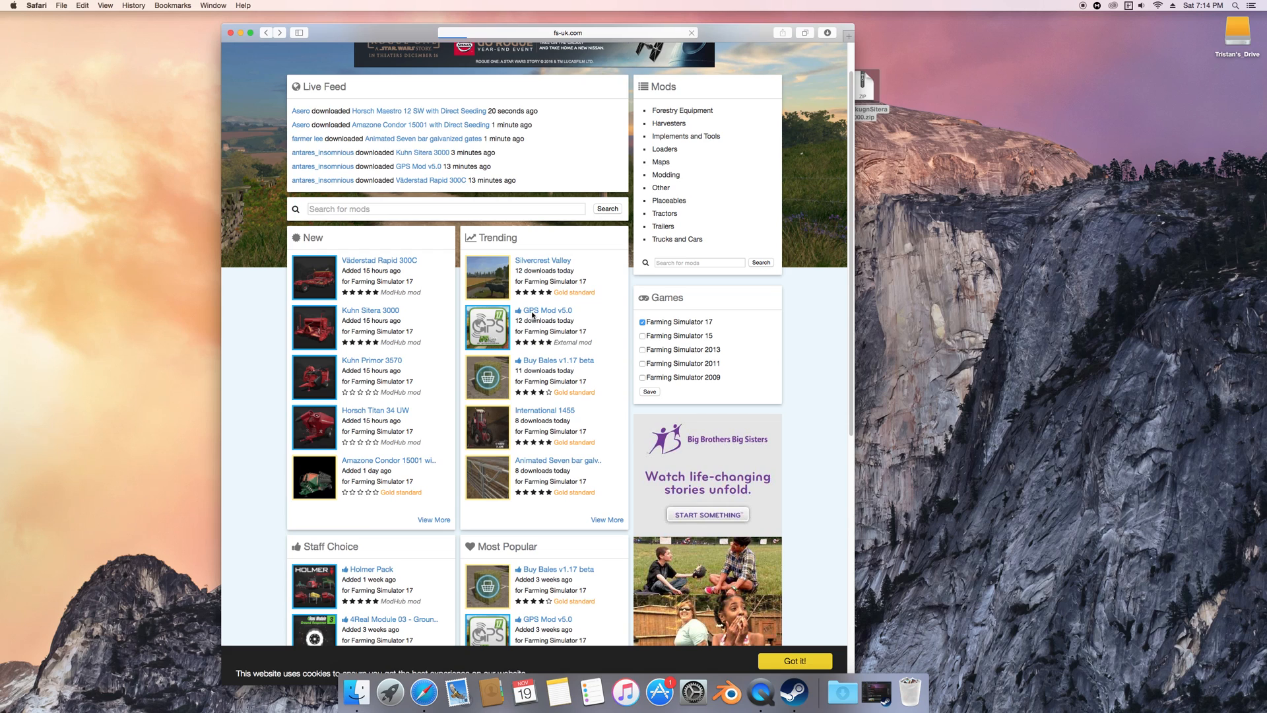
left_click(547, 311)
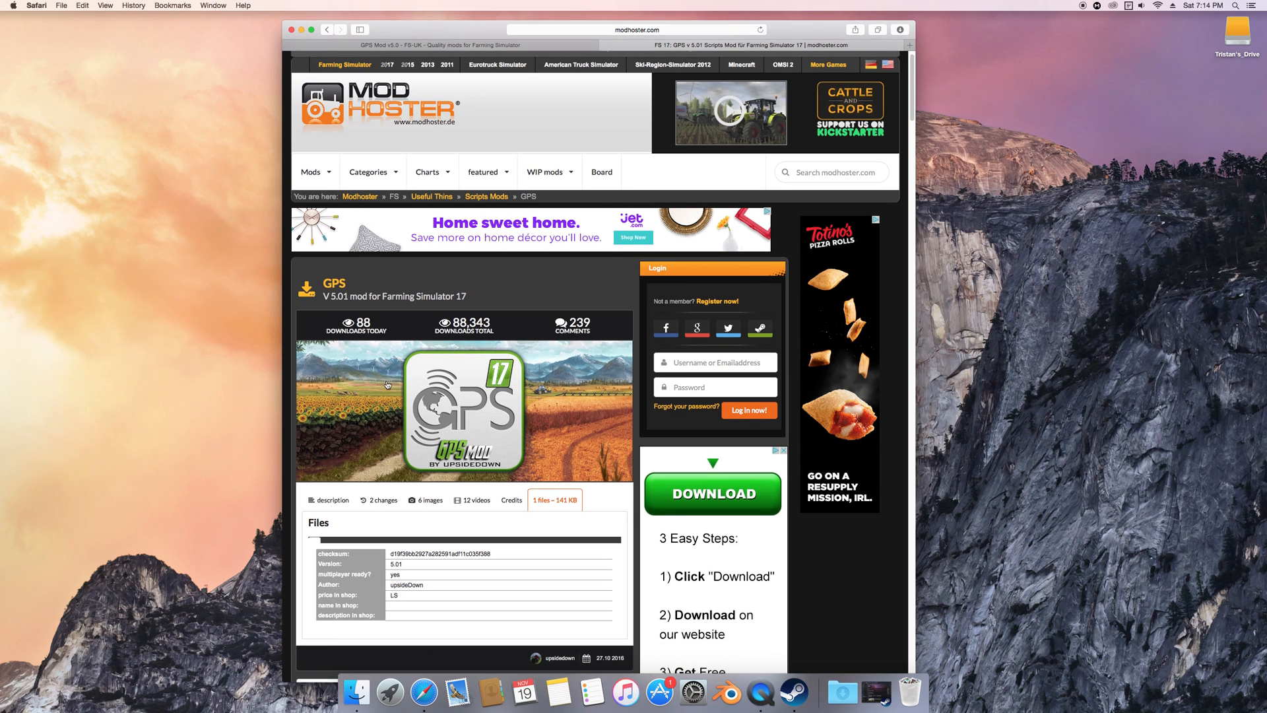
- Download the GPS mod from ModHoster and inspect the ZZZ_GPS folder's files in Finder
scroll("down", 3)
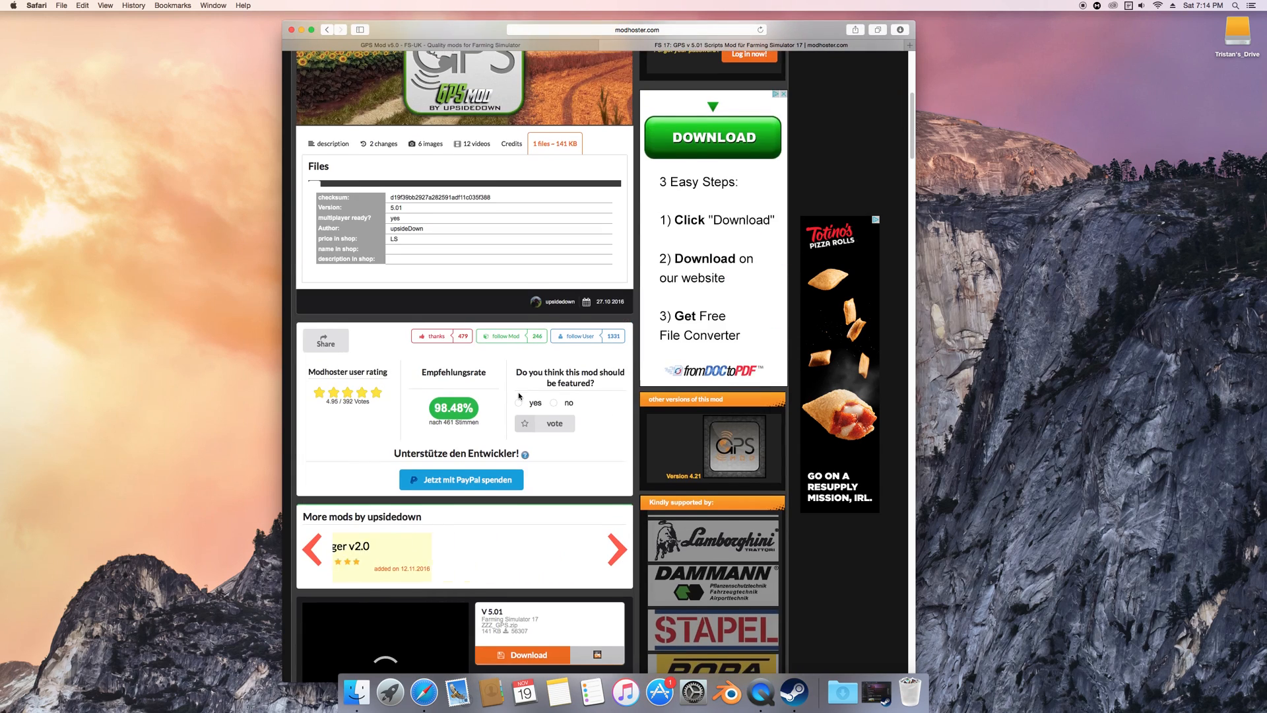
scroll("down", 3)
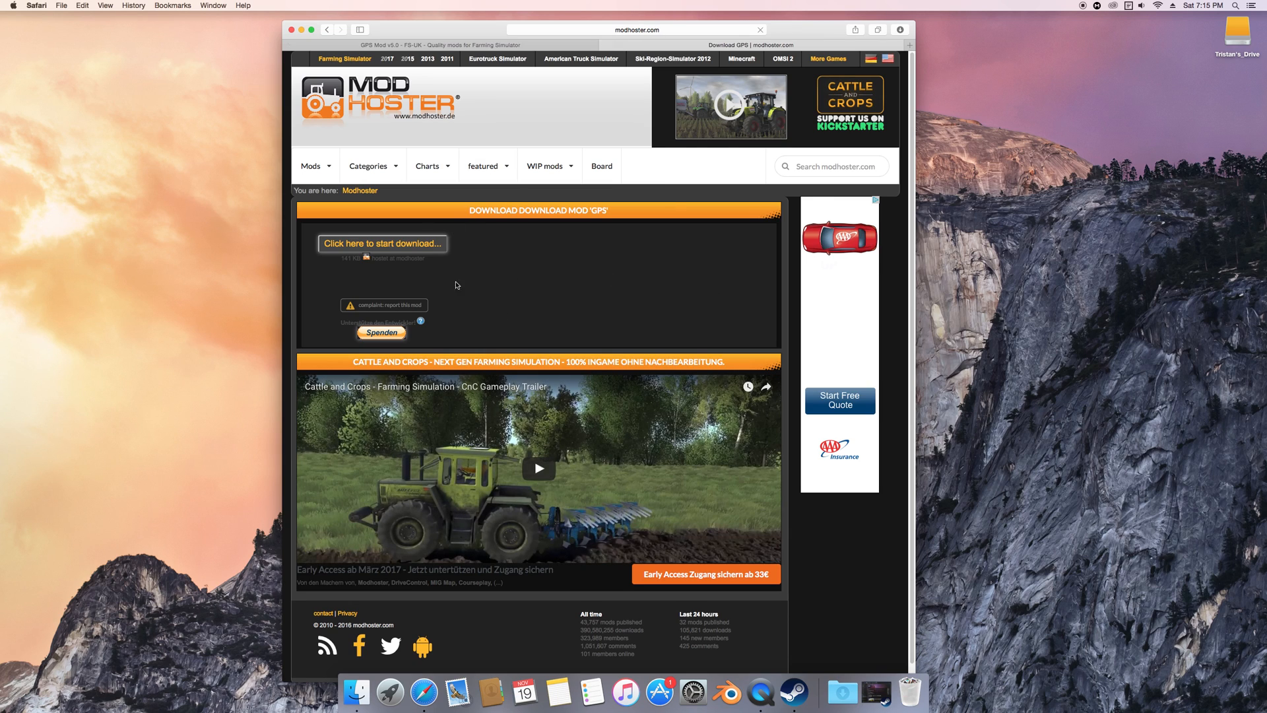
left_click(381, 243)
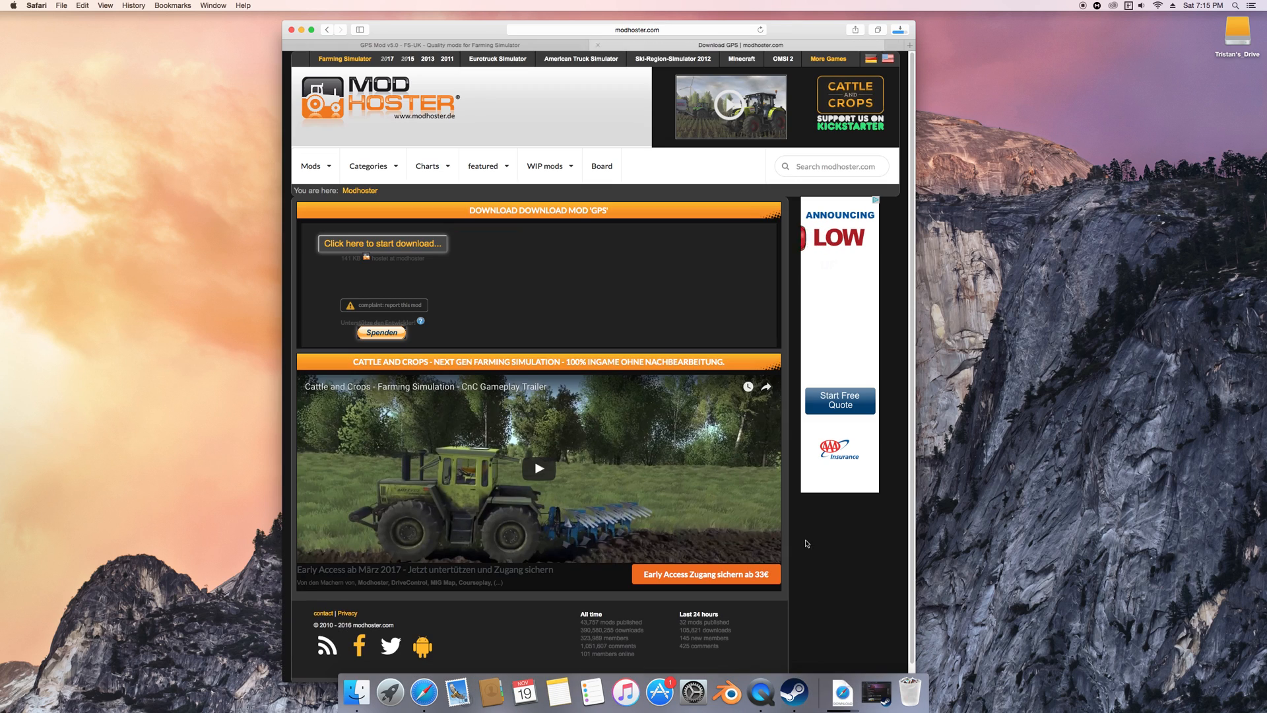
left_click(382, 243)
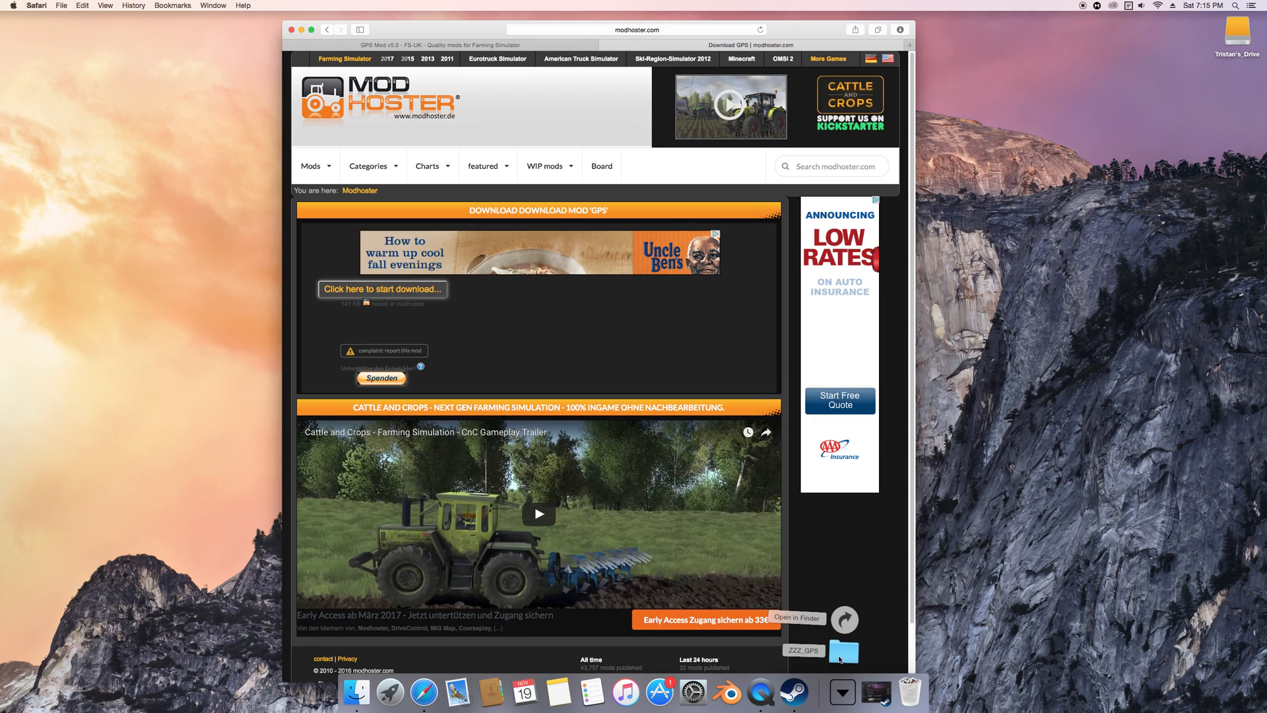
left_click(844, 652)
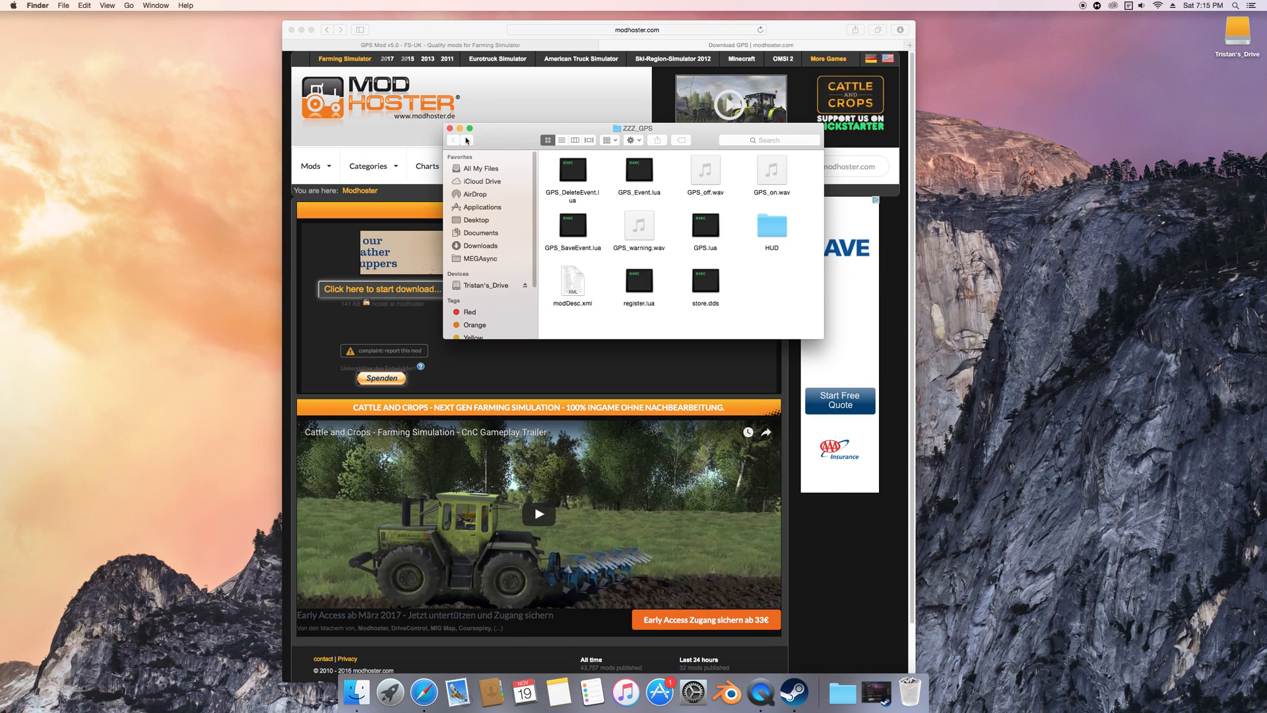
left_click(450, 129)
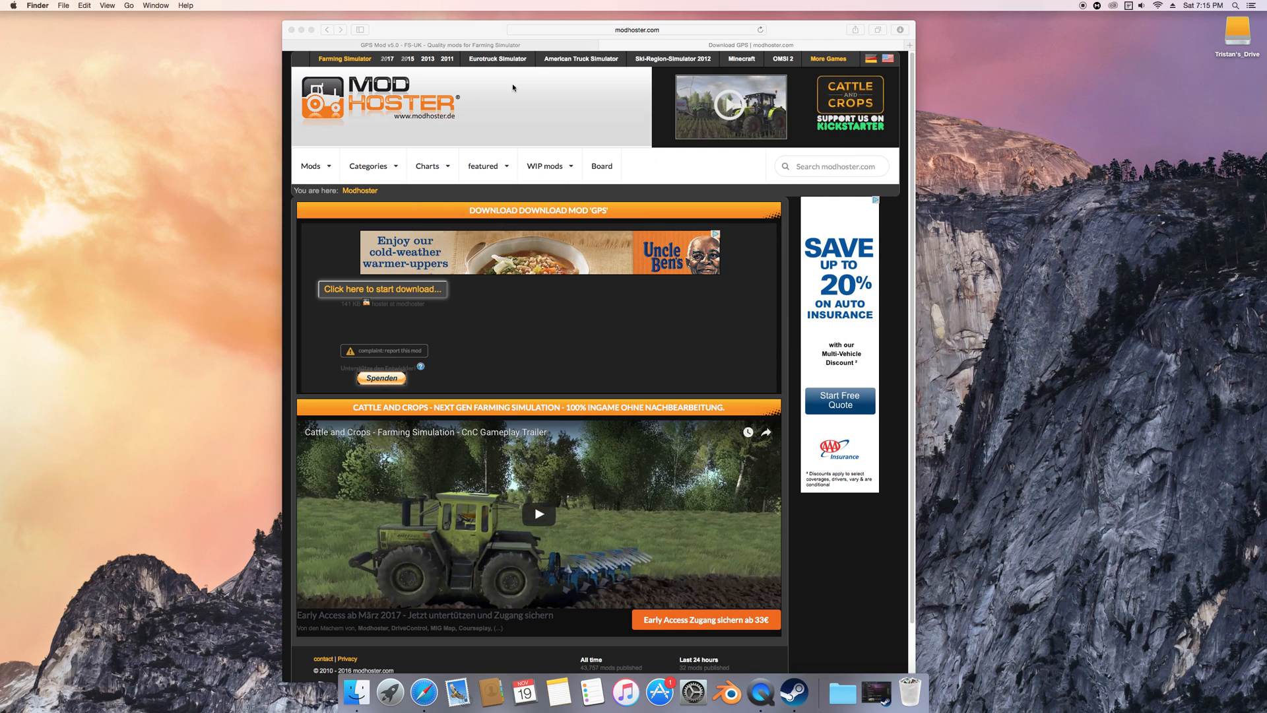
- Dismiss Safari, place FS17_kuhnSitera3000.zip beneath the drive icon, and head to the user Library via Go
left_click(381, 289)
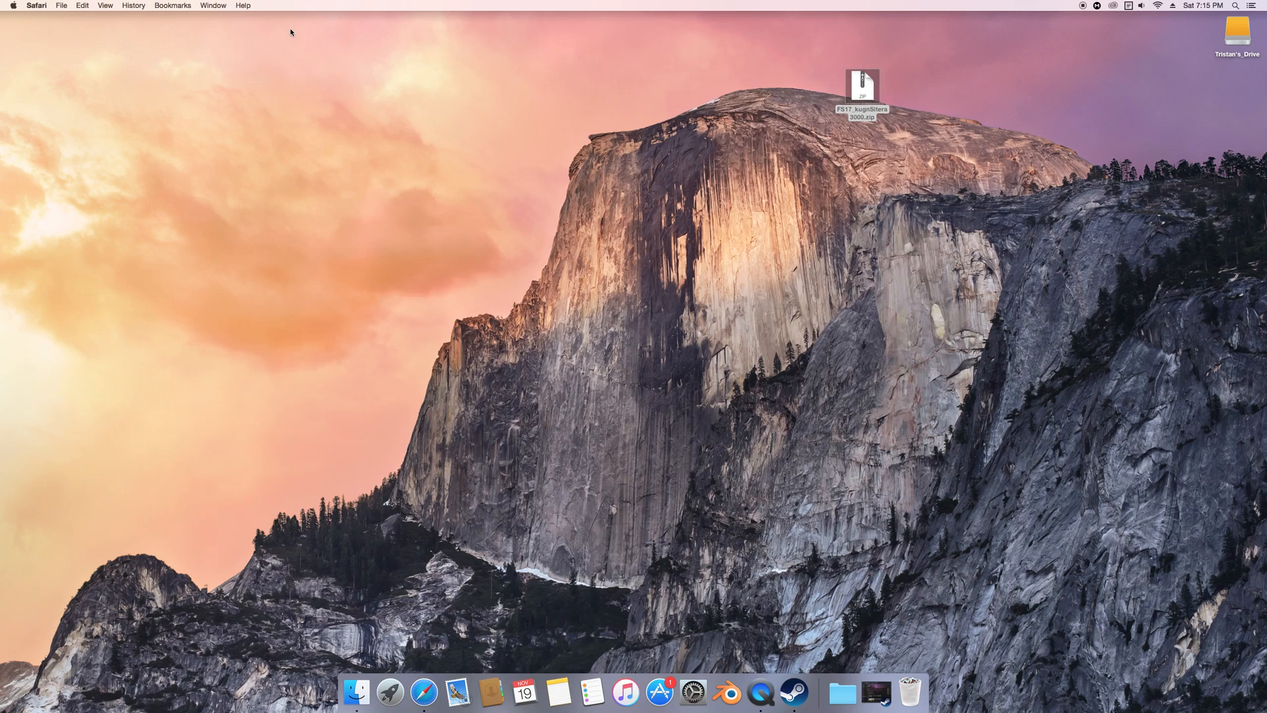
left_click(864, 82)
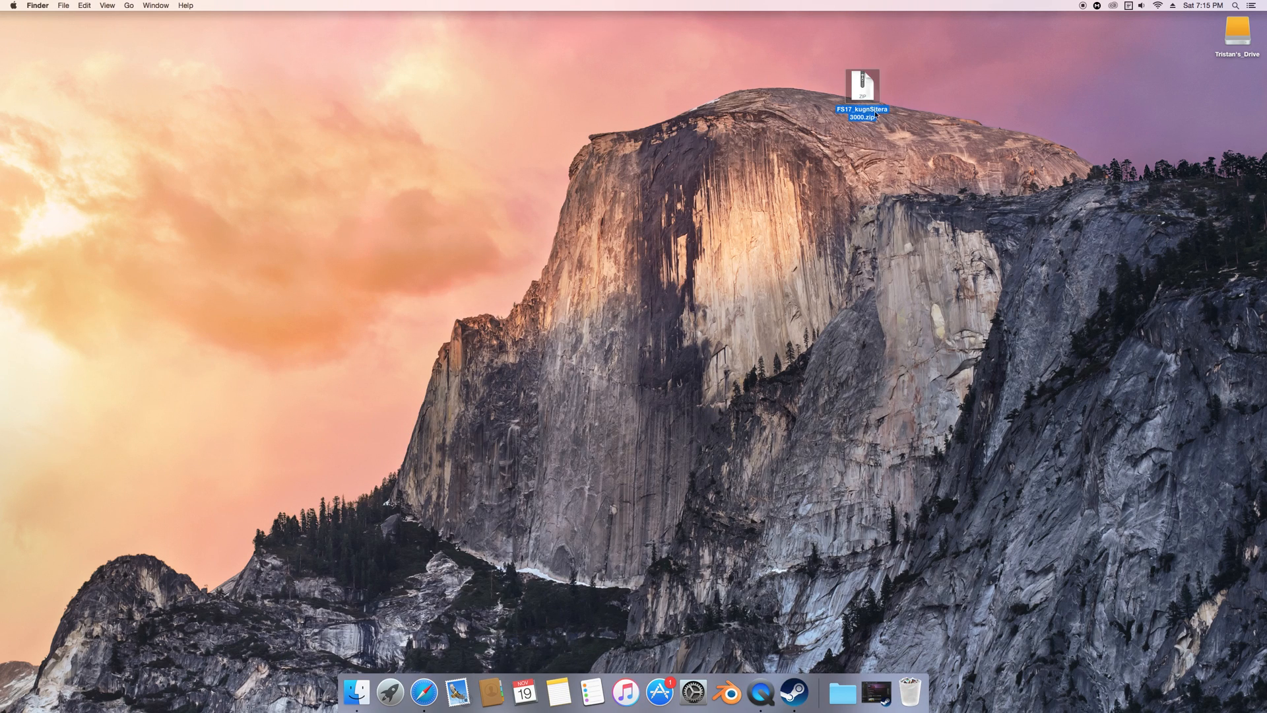
left_click_drag(861, 84, 1229, 130)
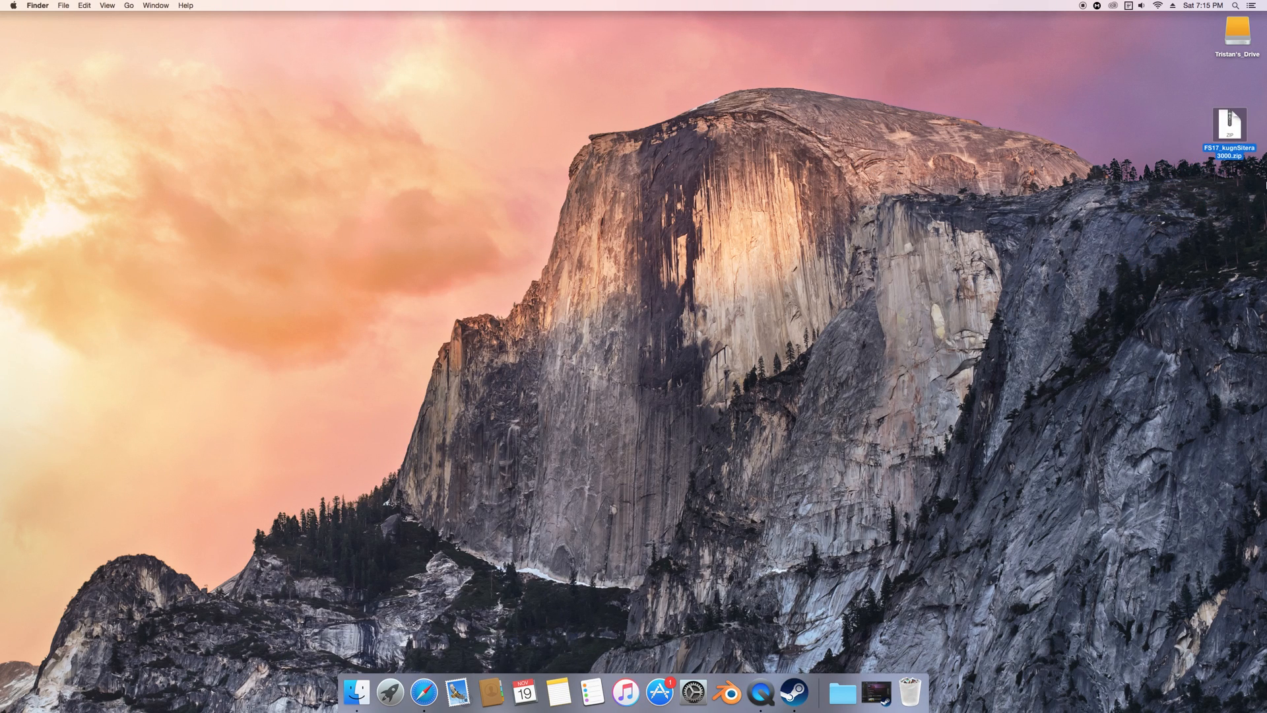
left_click(269, 32)
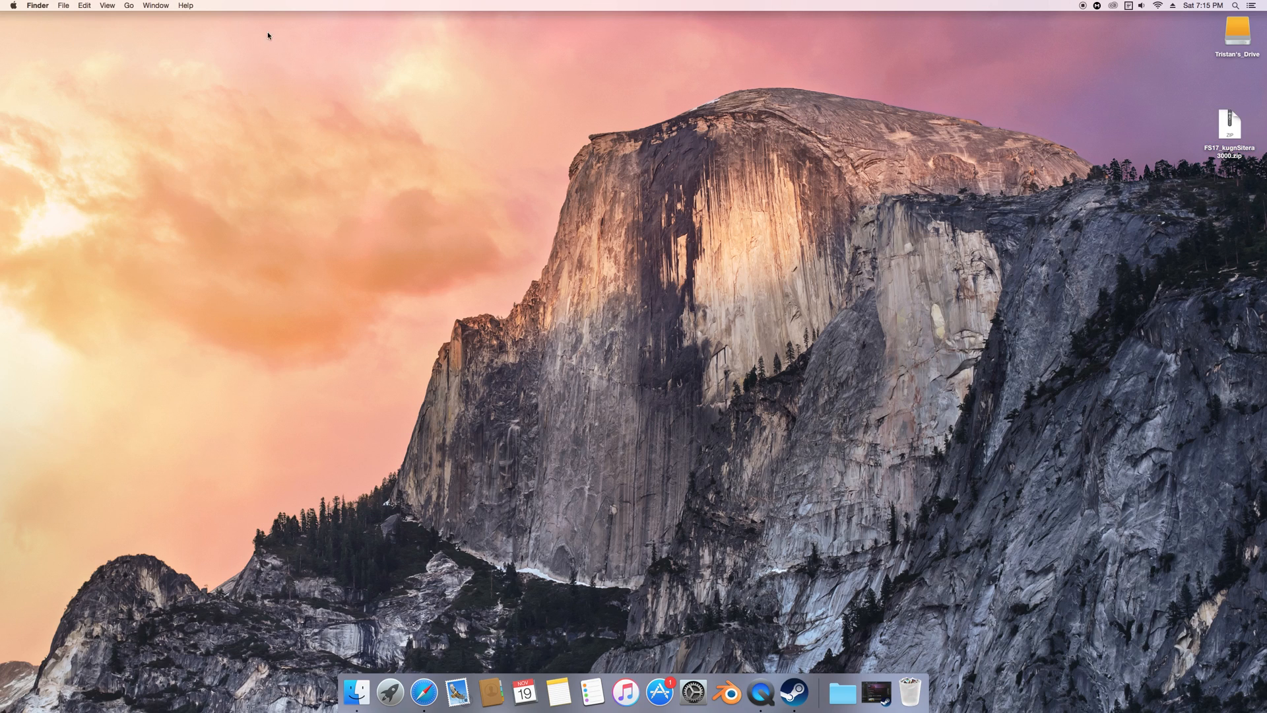
mouse_move(40, 12)
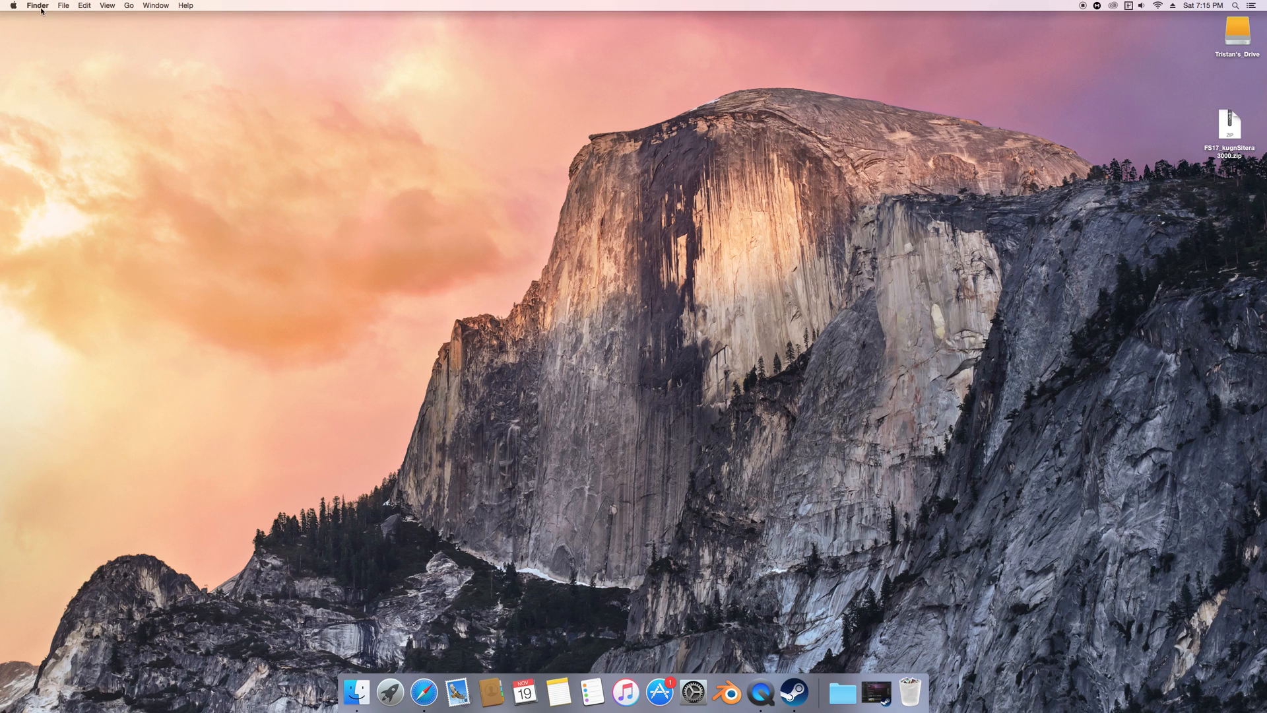
mouse_move(186, 5)
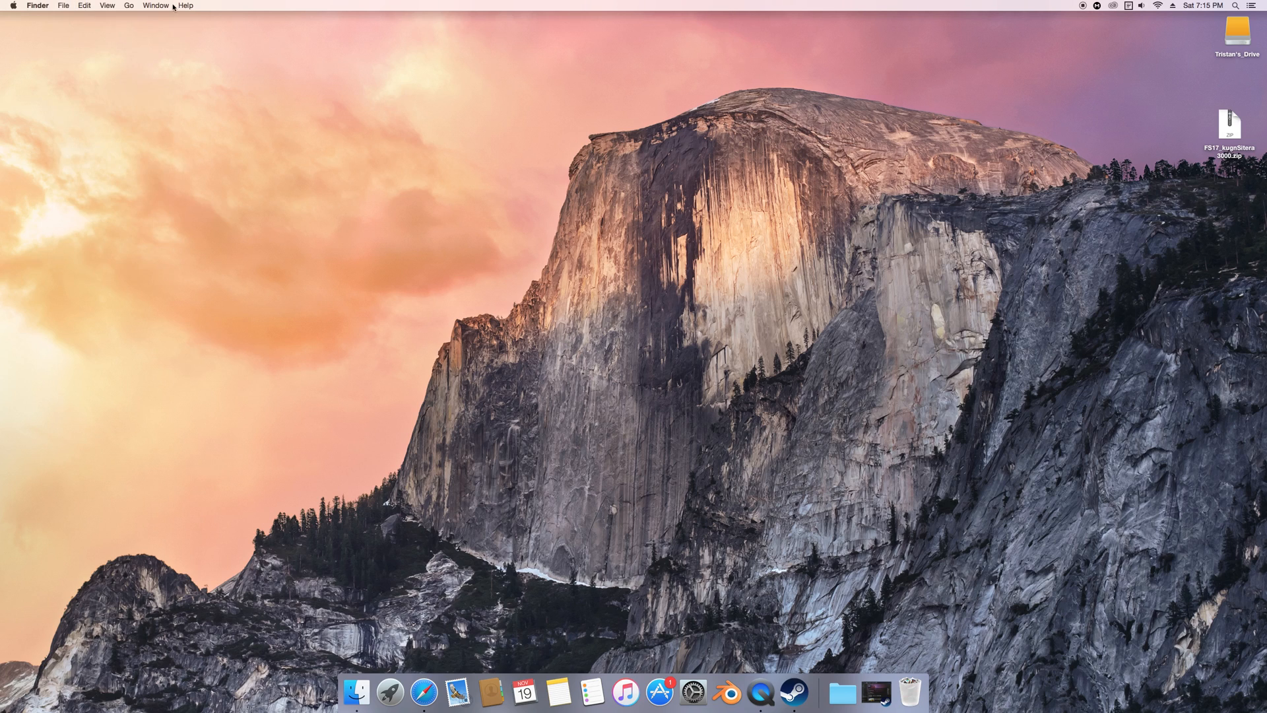
left_click(124, 5)
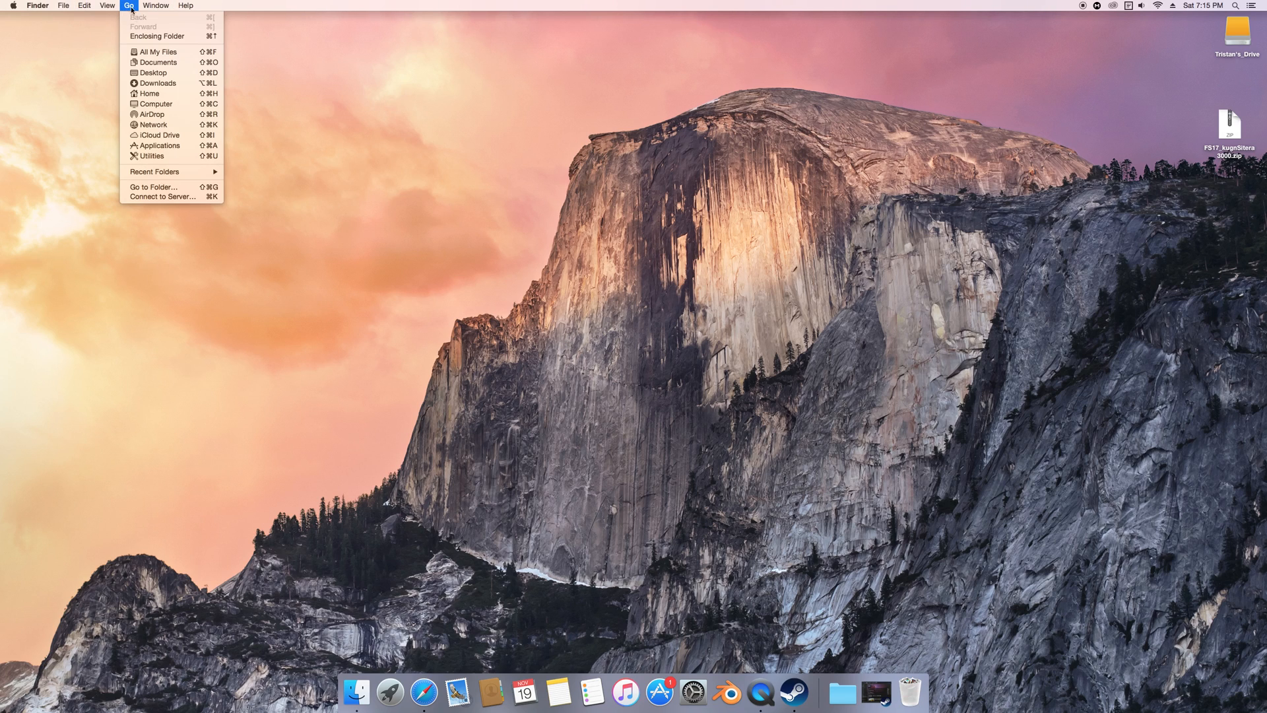
mouse_move(174, 83)
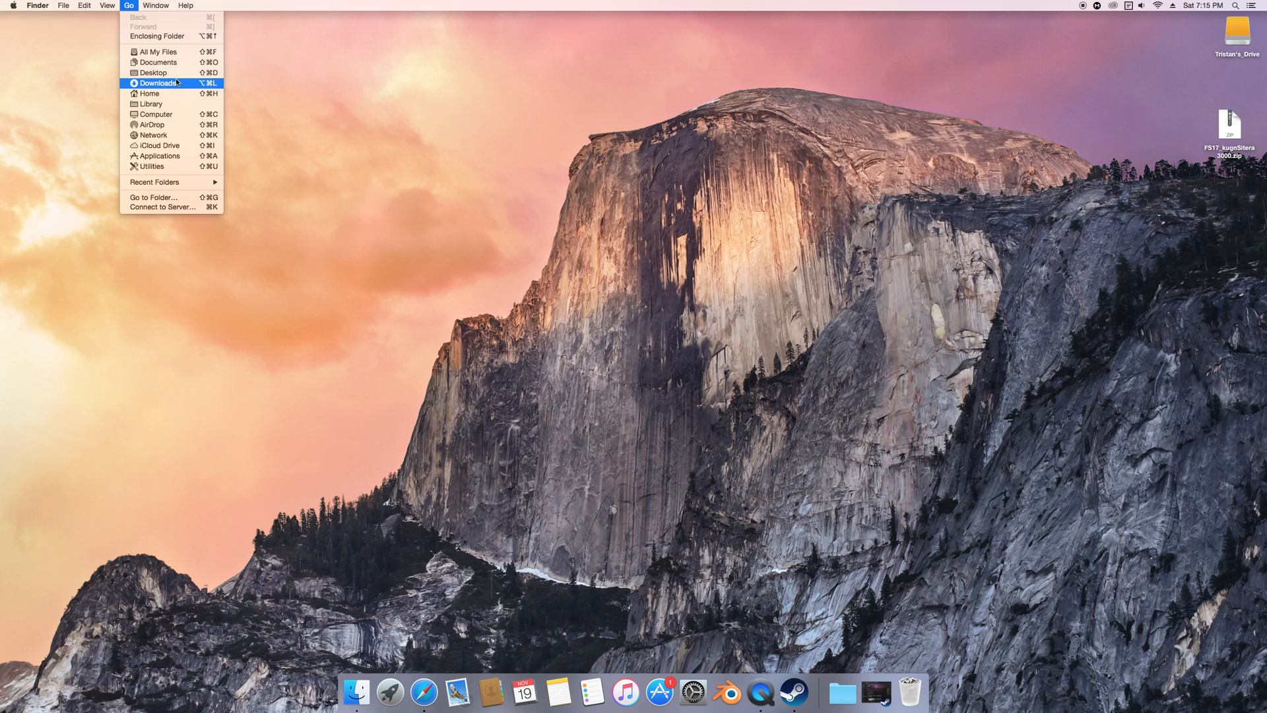
mouse_move(165, 103)
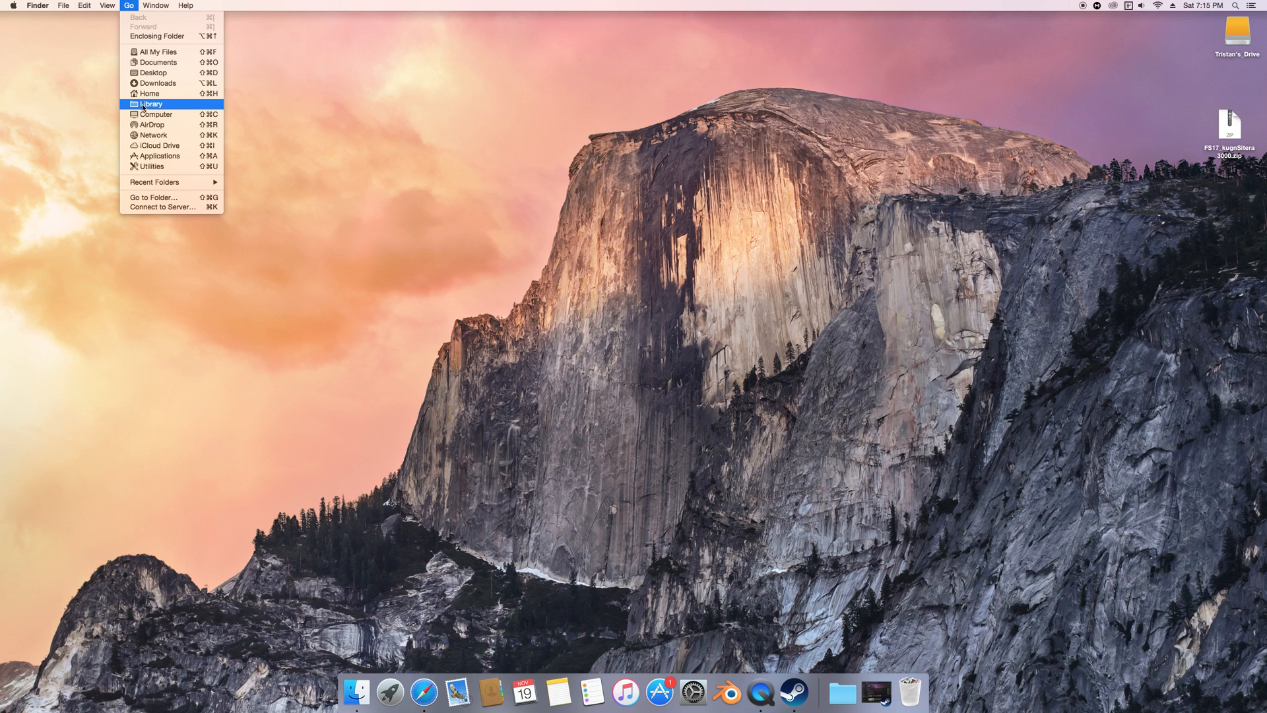
mouse_move(167, 105)
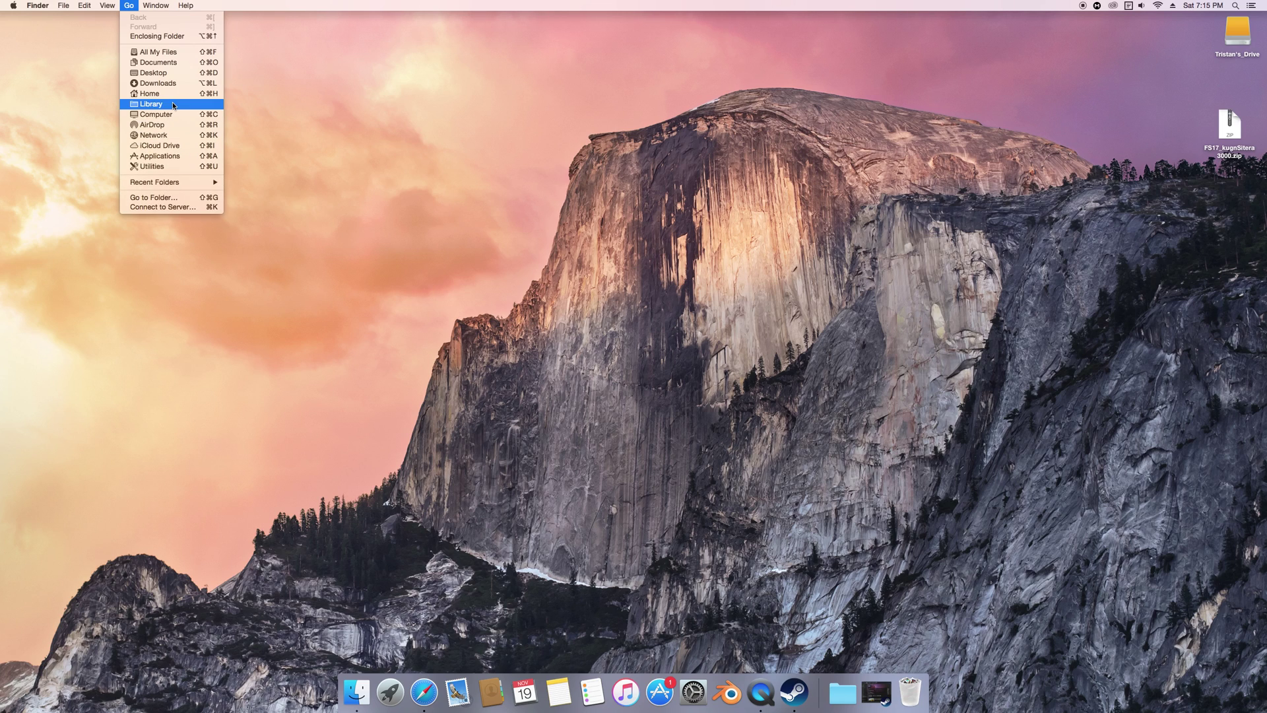
mouse_move(185, 106)
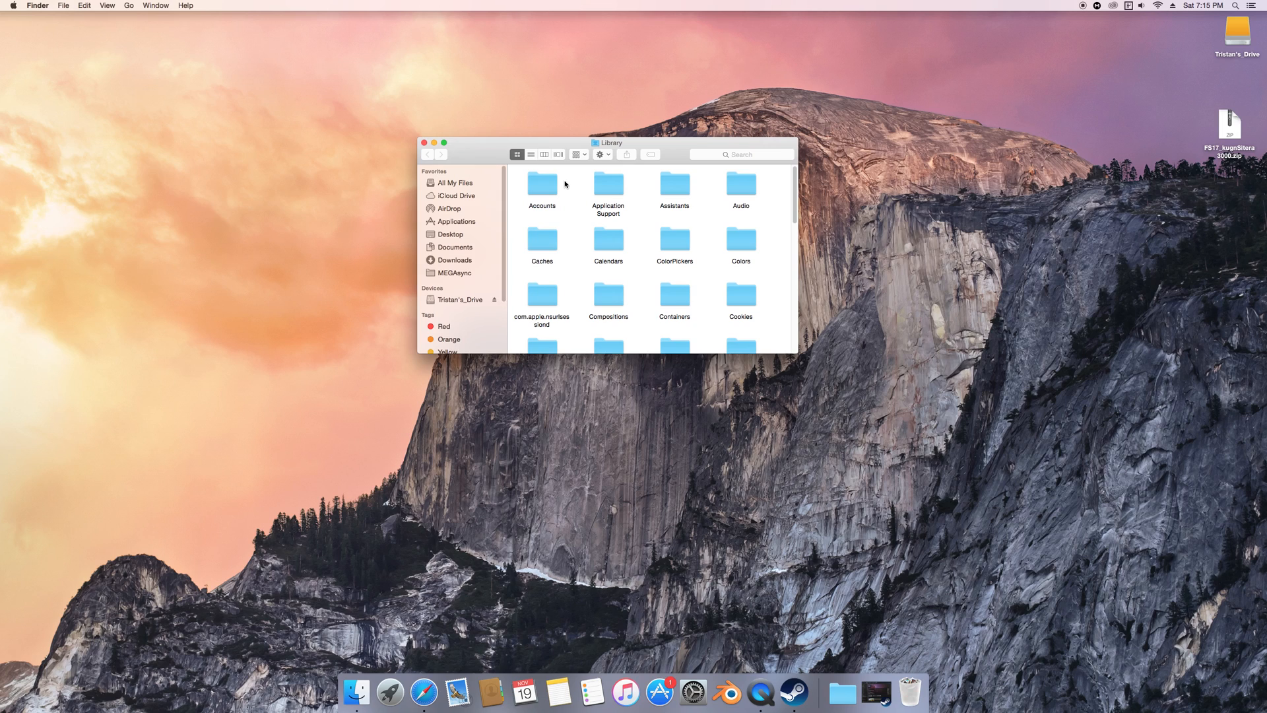
- Navigate Application Support > FarmingSimulator2017 > mods
left_click(607, 184)
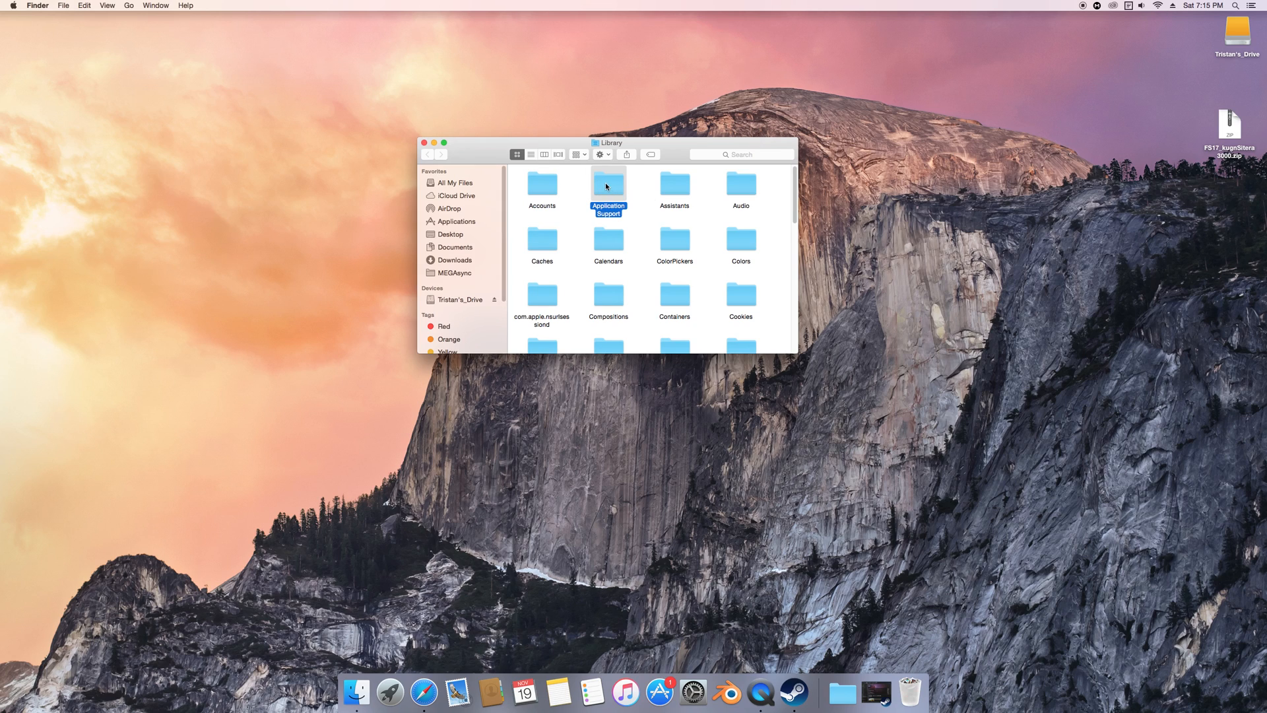
double_click(607, 183)
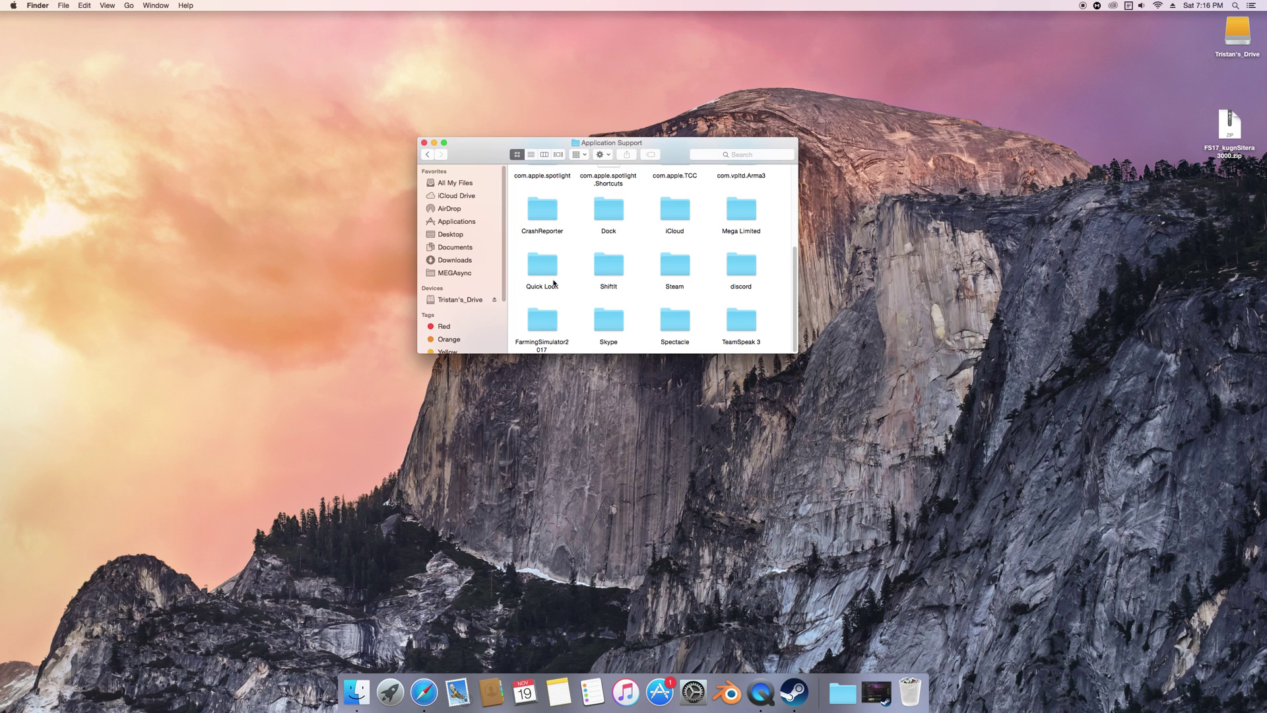
left_click(541, 319)
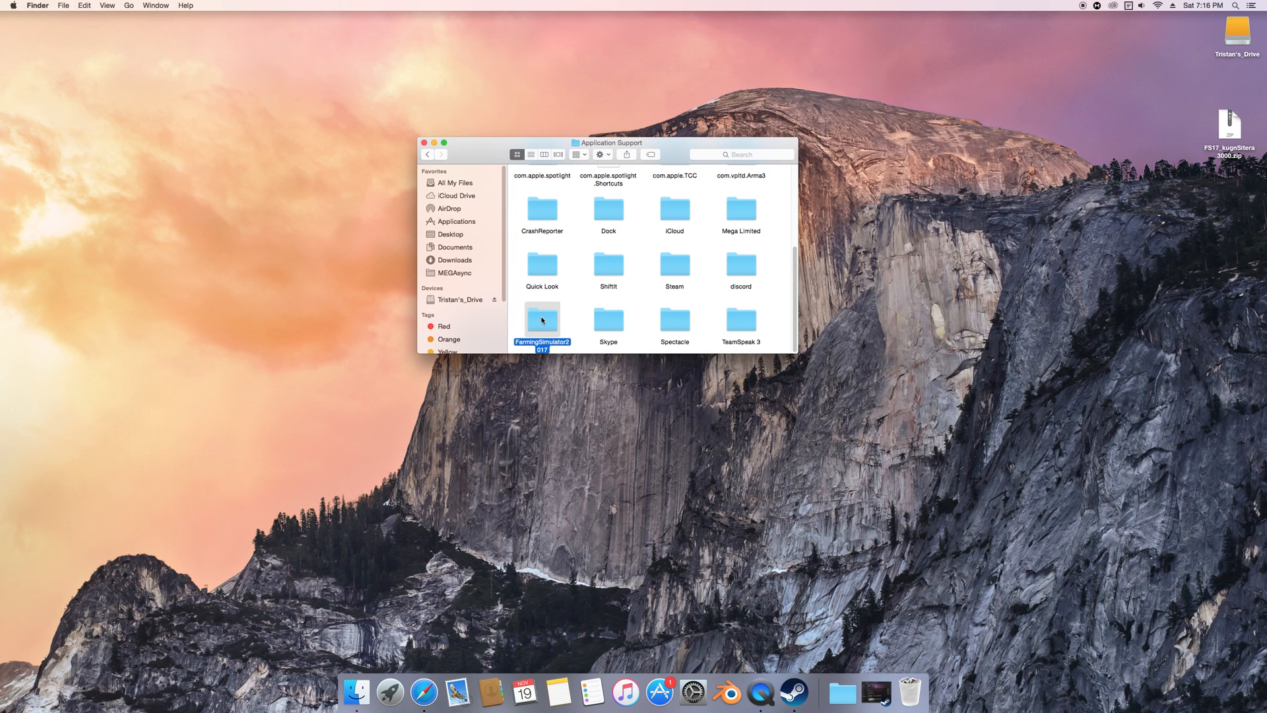
double_click(541, 318)
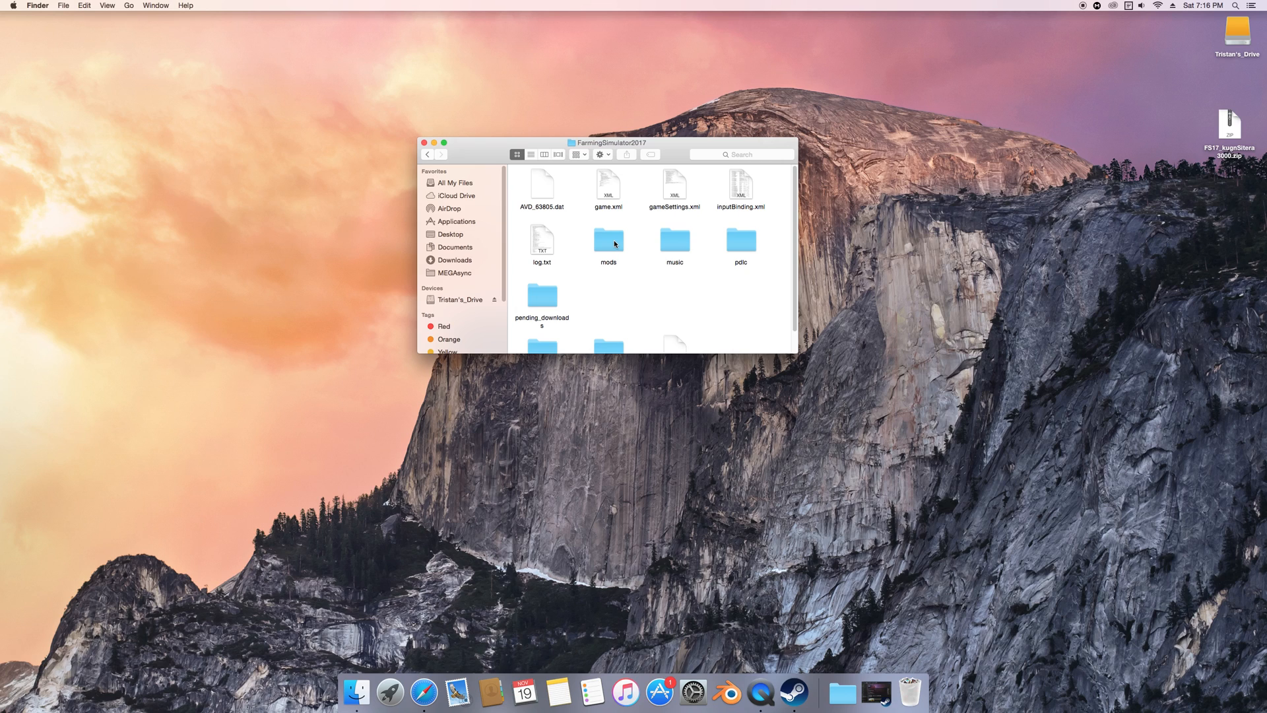
double_click(608, 242)
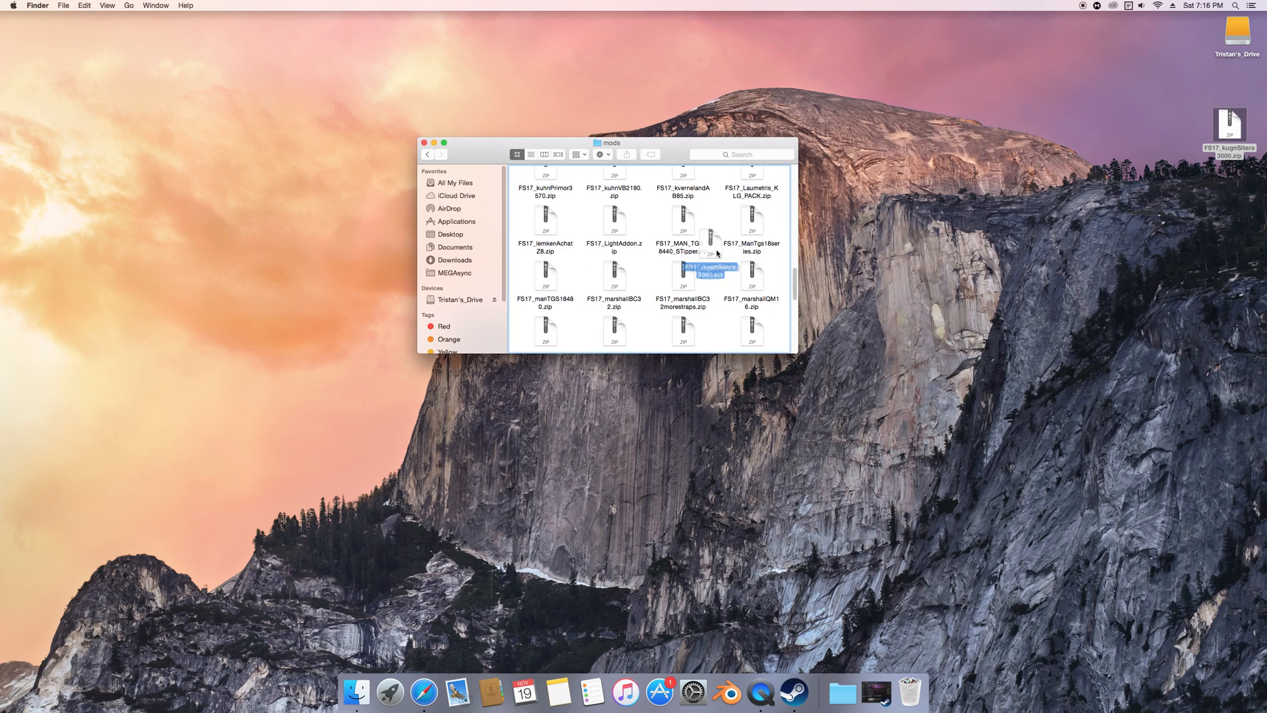
- Drop the Kuhn Sitera zip into the mods folder and close that window
right_click(1042, 214)
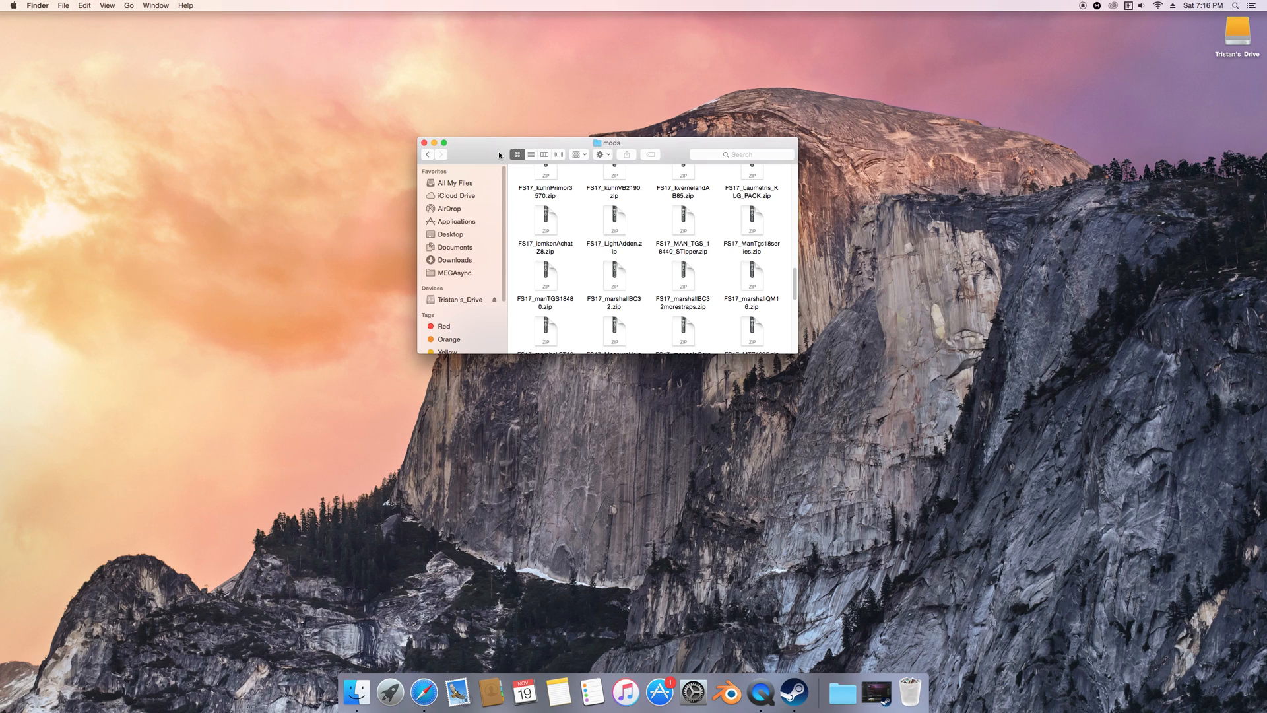
left_click(425, 142)
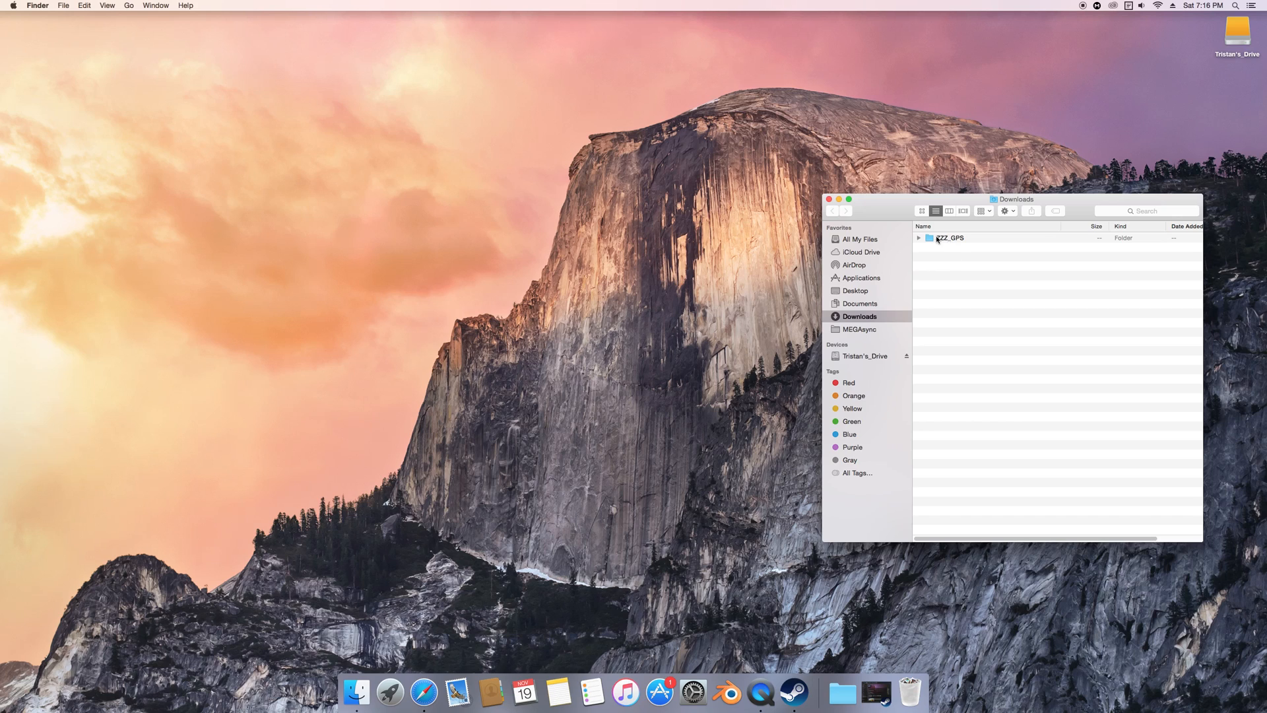
- Expand ZZZ_GPS in Downloads to review its files, then close the window to the desktop
left_click(919, 237)
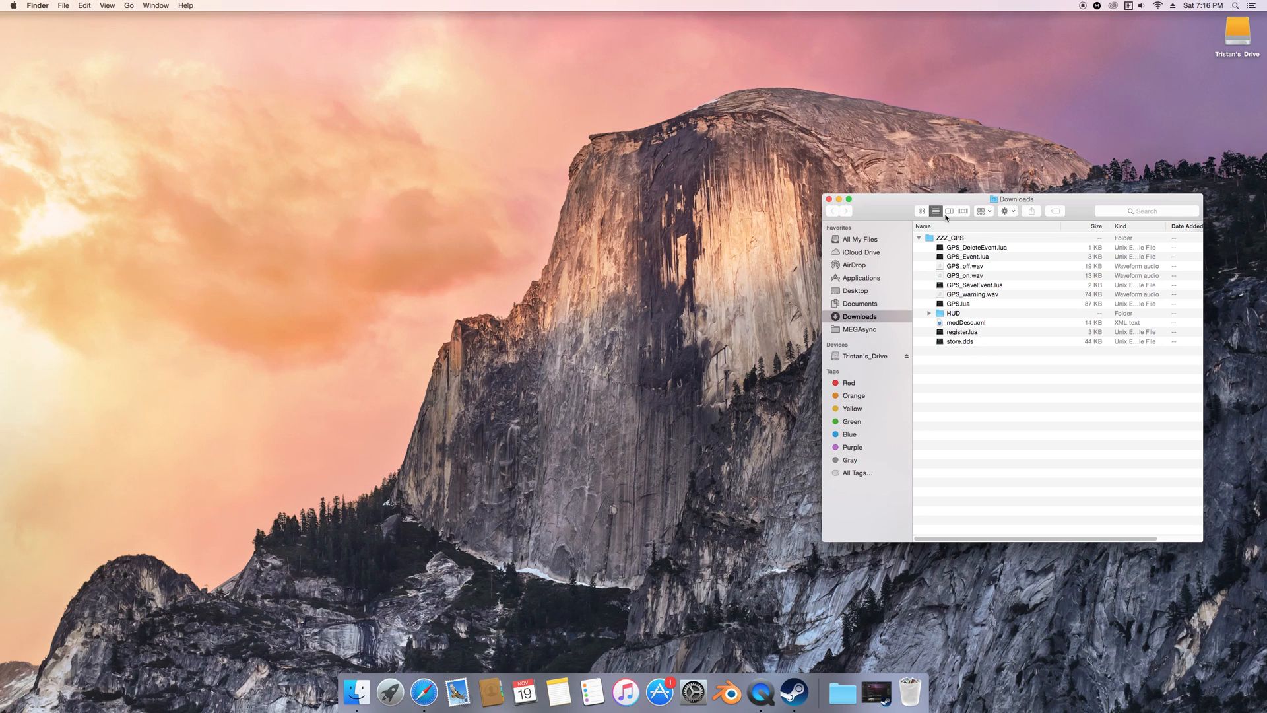
left_click(950, 238)
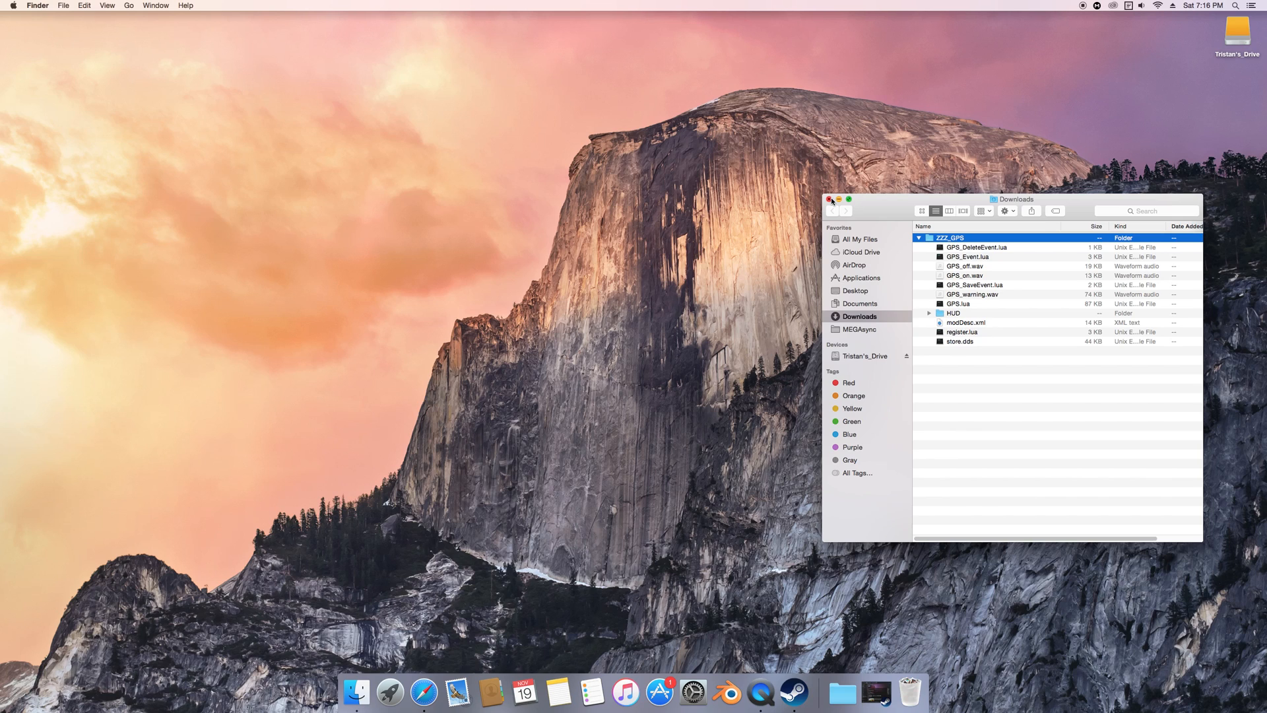
left_click(826, 199)
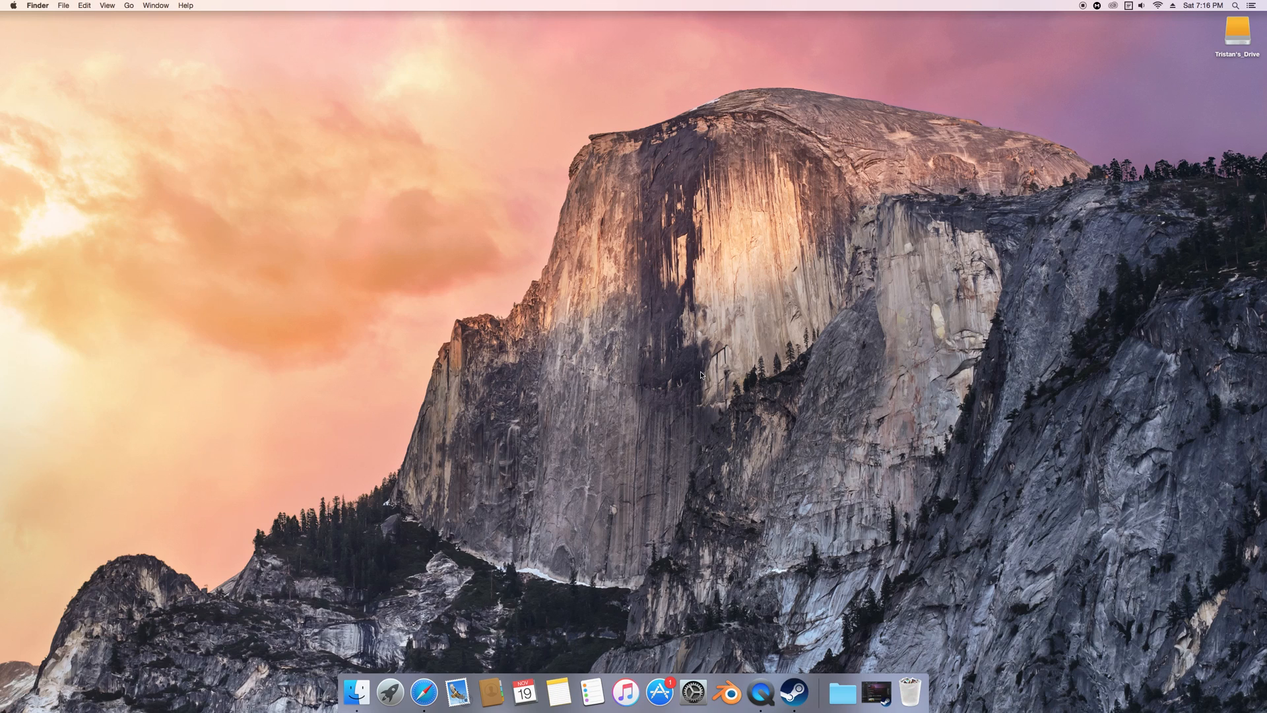
mouse_move(1024, 120)
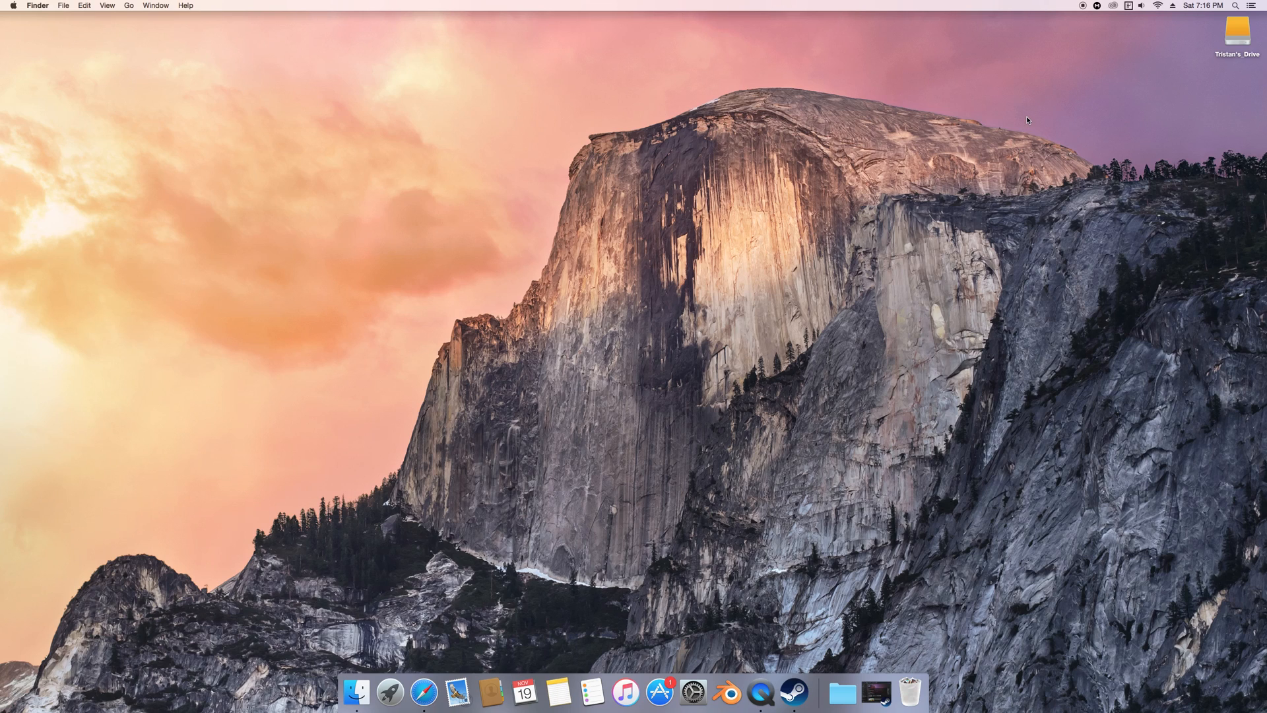
mouse_move(1061, 56)
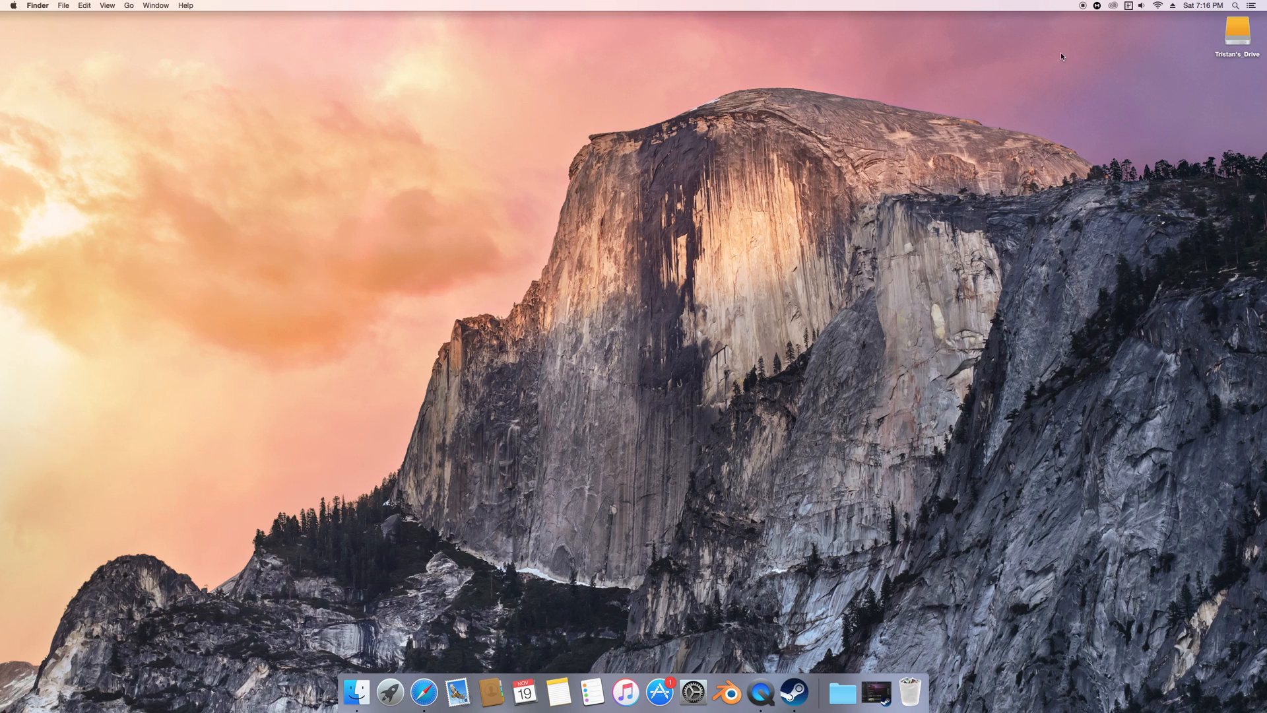
mouse_move(1080, 5)
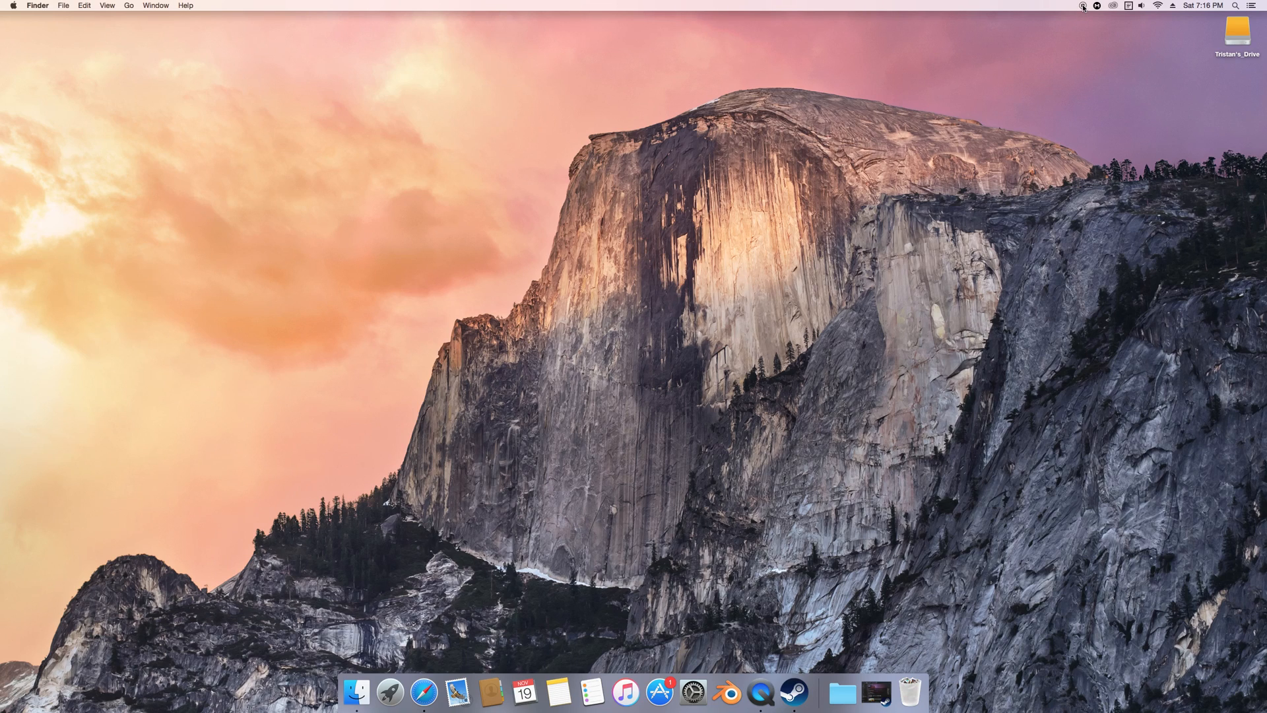